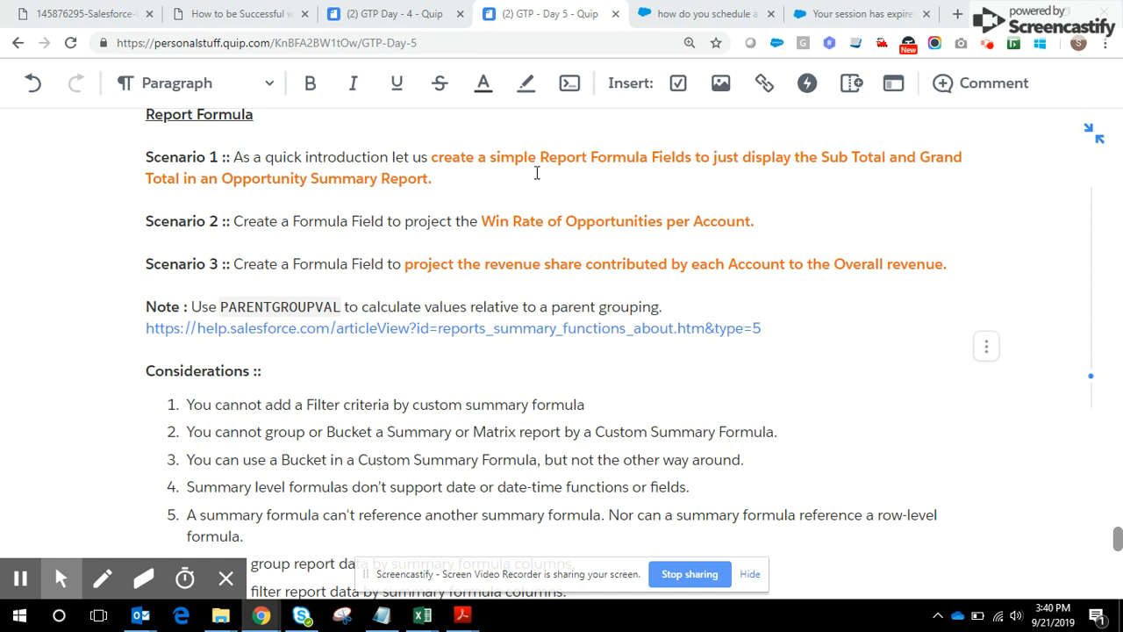
mouse_move(586, 197)
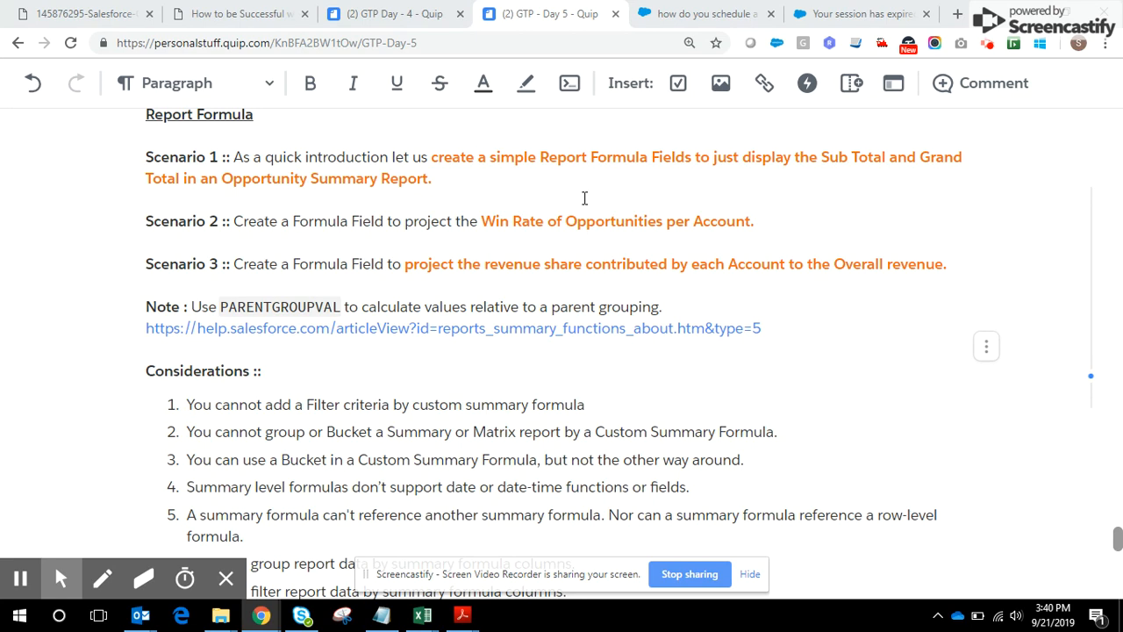
mouse_move(543, 263)
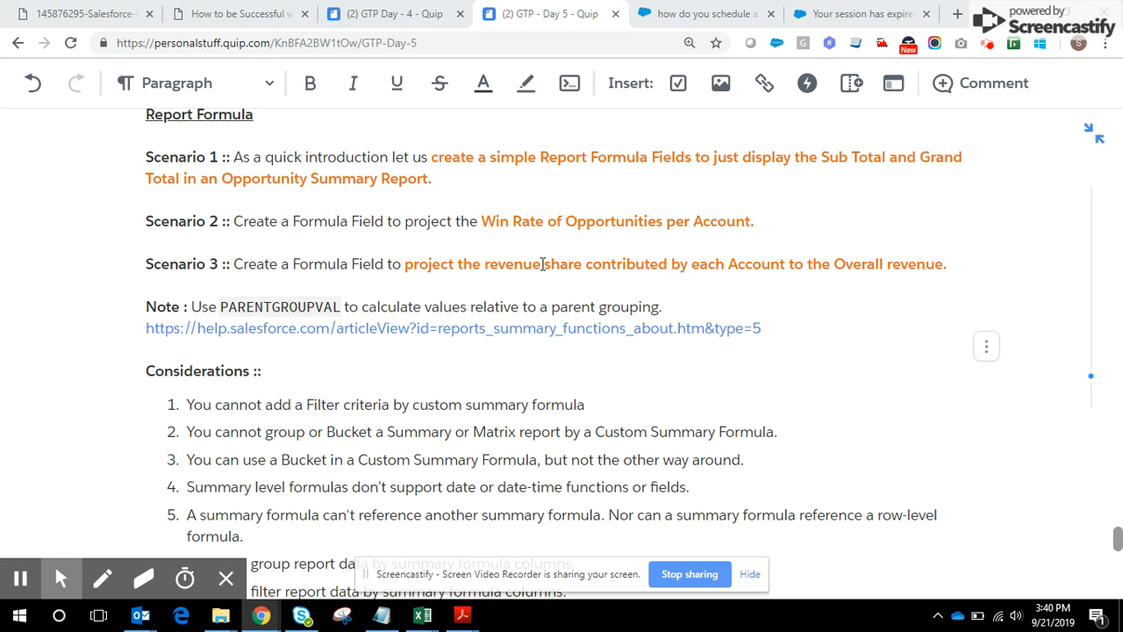
Bring up the window switcher to leave the Quip formula-scenarios document.
key(alt+tab)
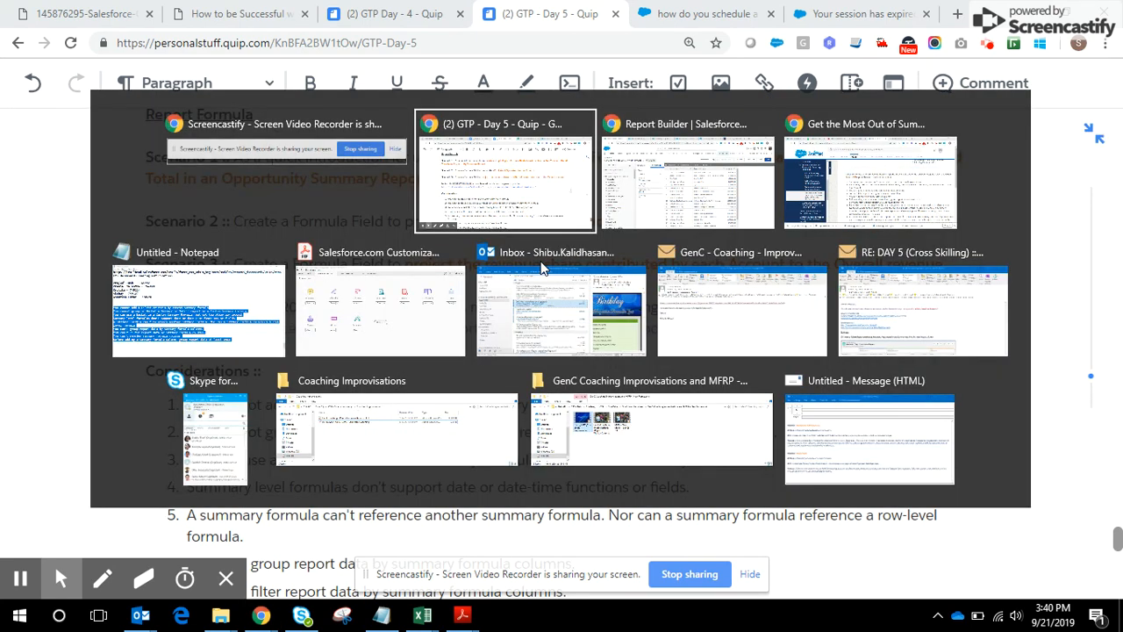
Return to the LEX-Opportunities-Summary With Formulas report in the Report Builder.
click(688, 181)
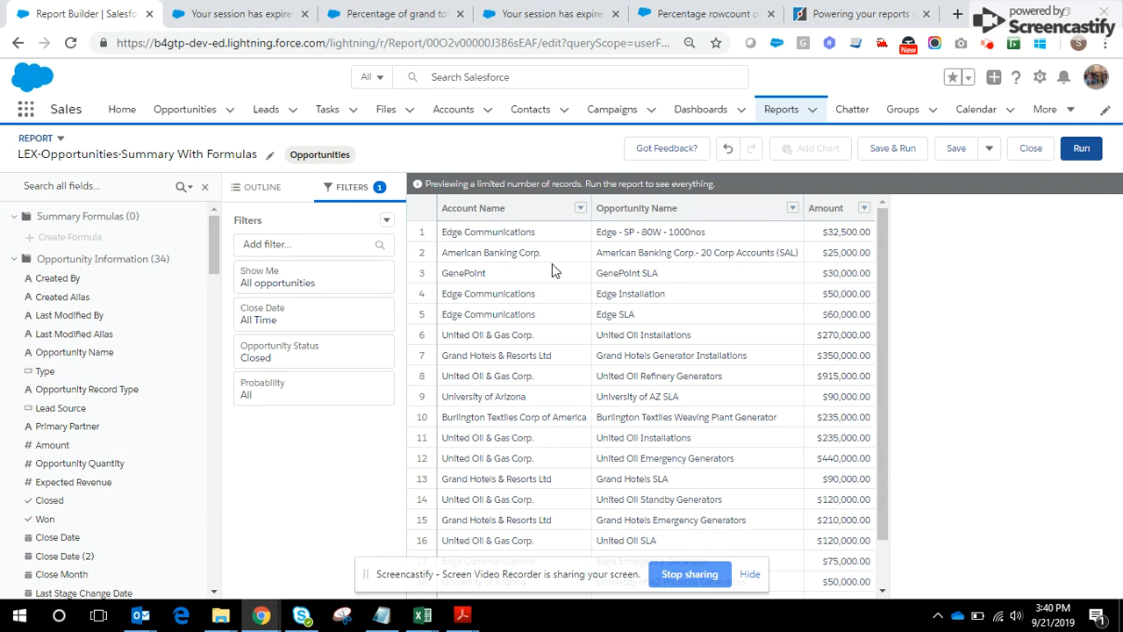
mouse_move(540, 263)
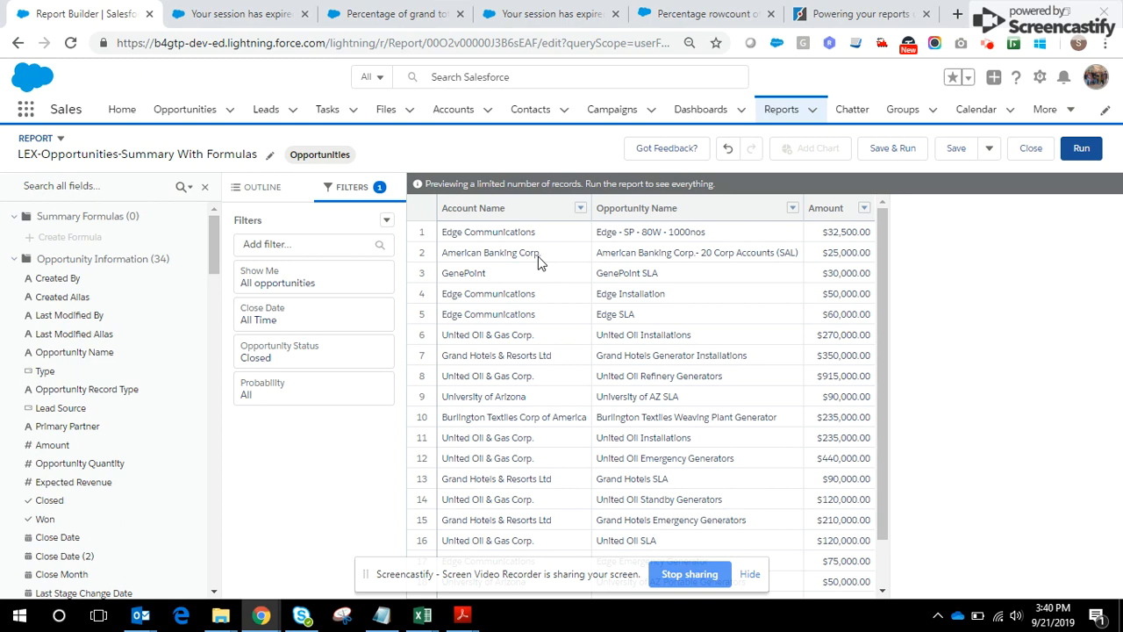
mouse_move(305, 288)
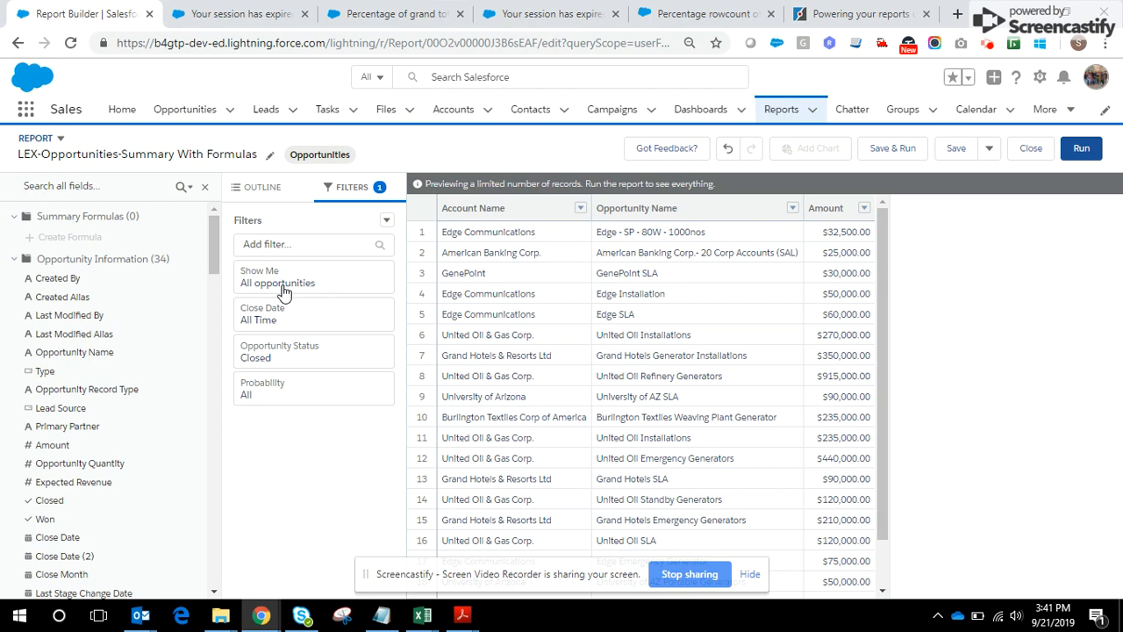
mouse_move(331, 316)
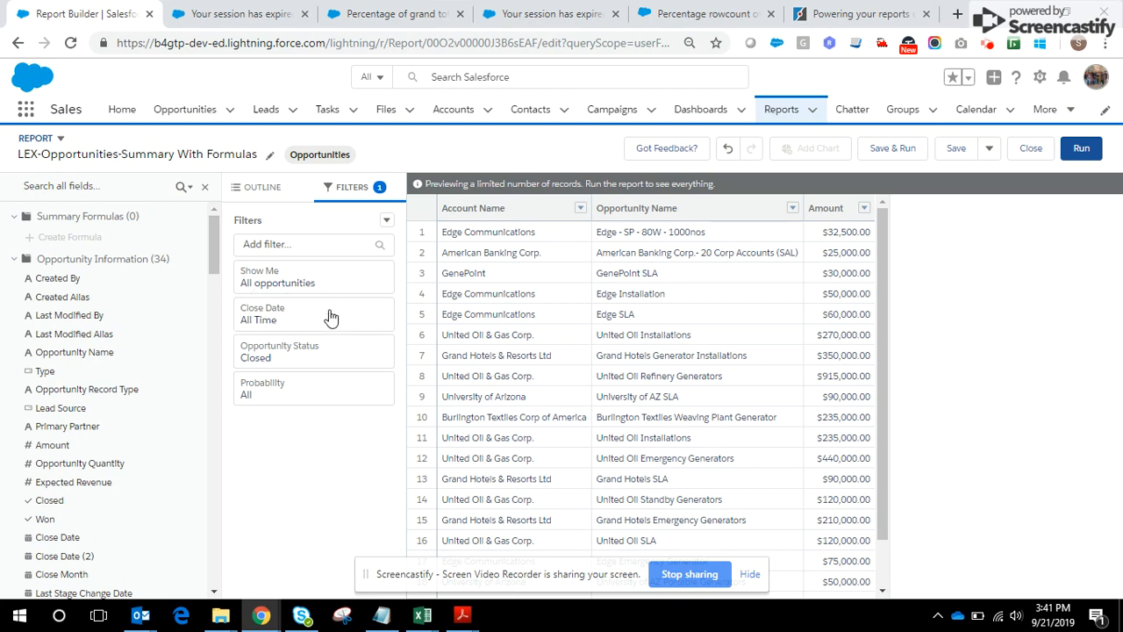
mouse_move(312, 363)
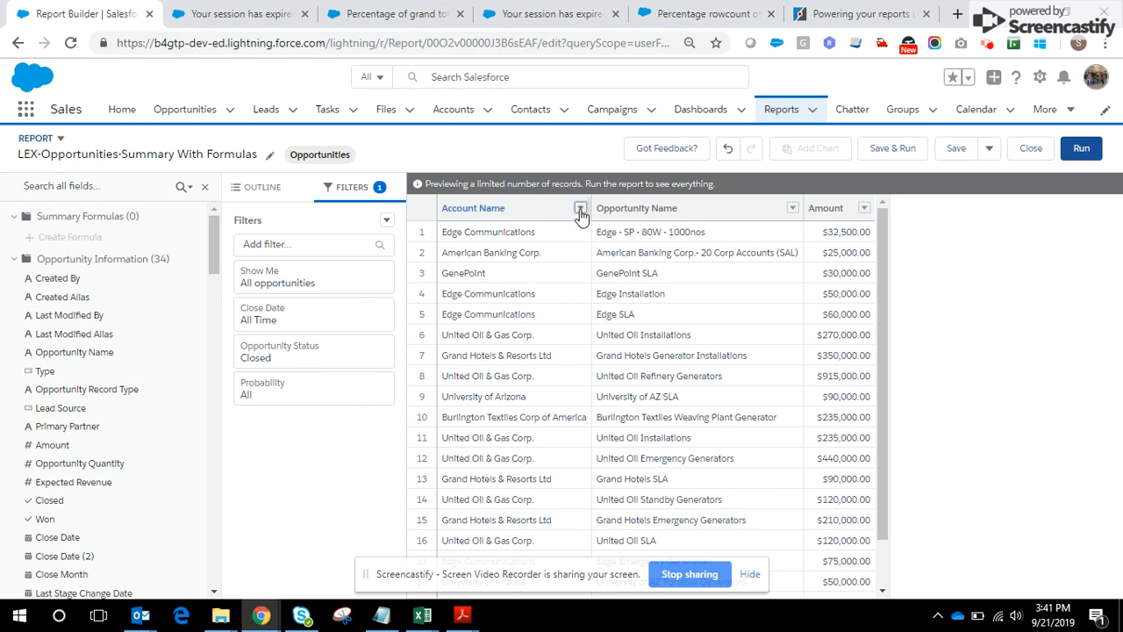
Group the report rows by Account Name so each account gets a subtotal.
click(580, 207)
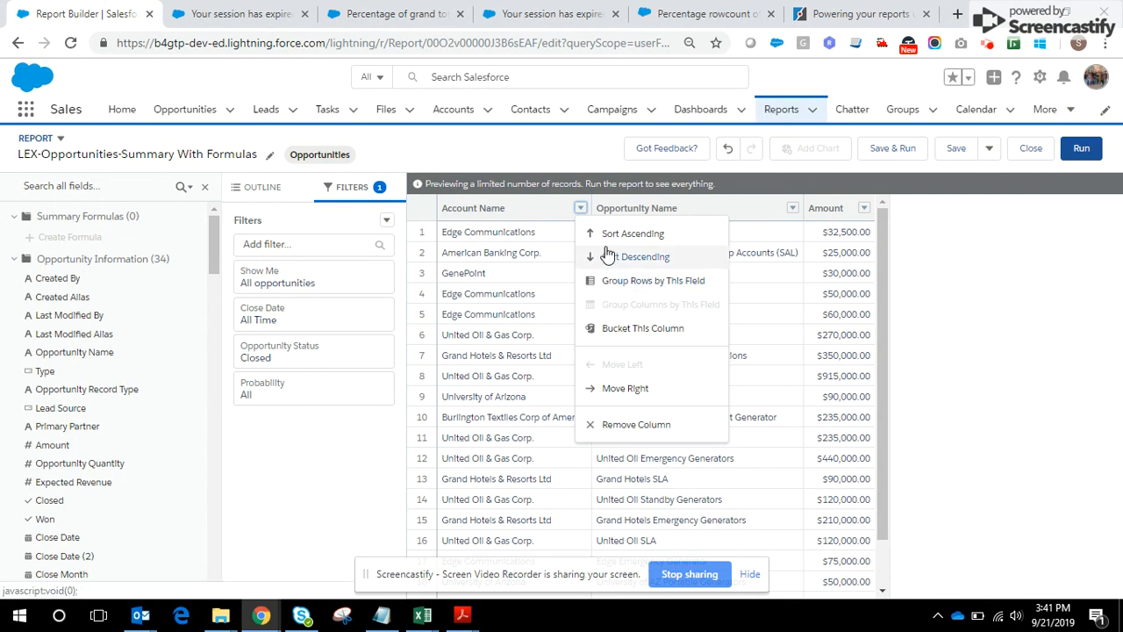
mouse_move(642, 281)
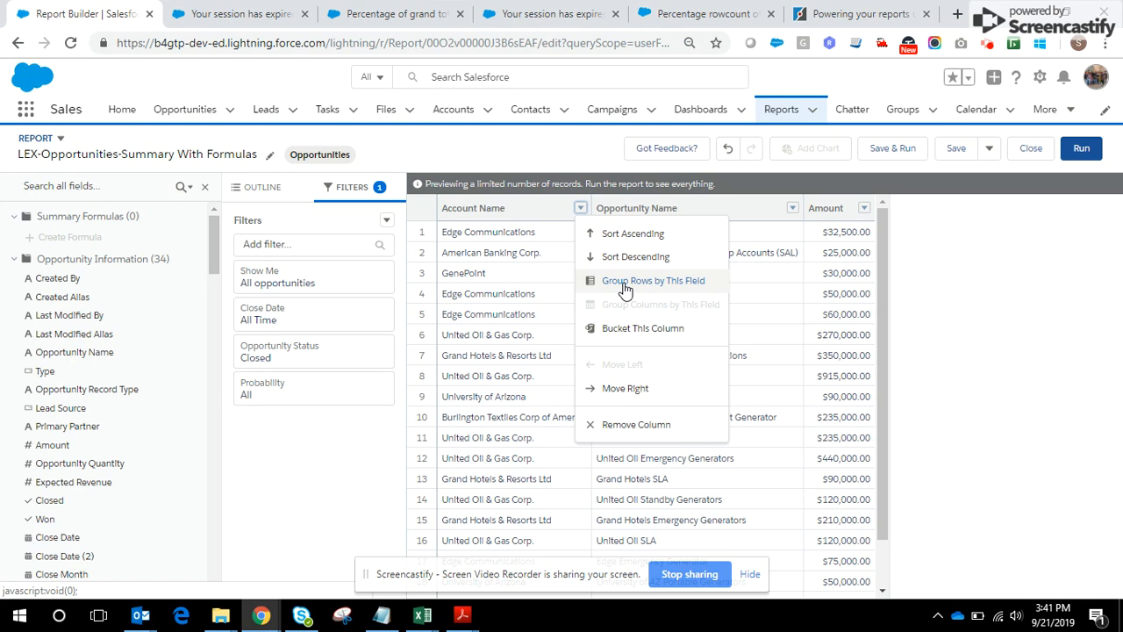
click(652, 281)
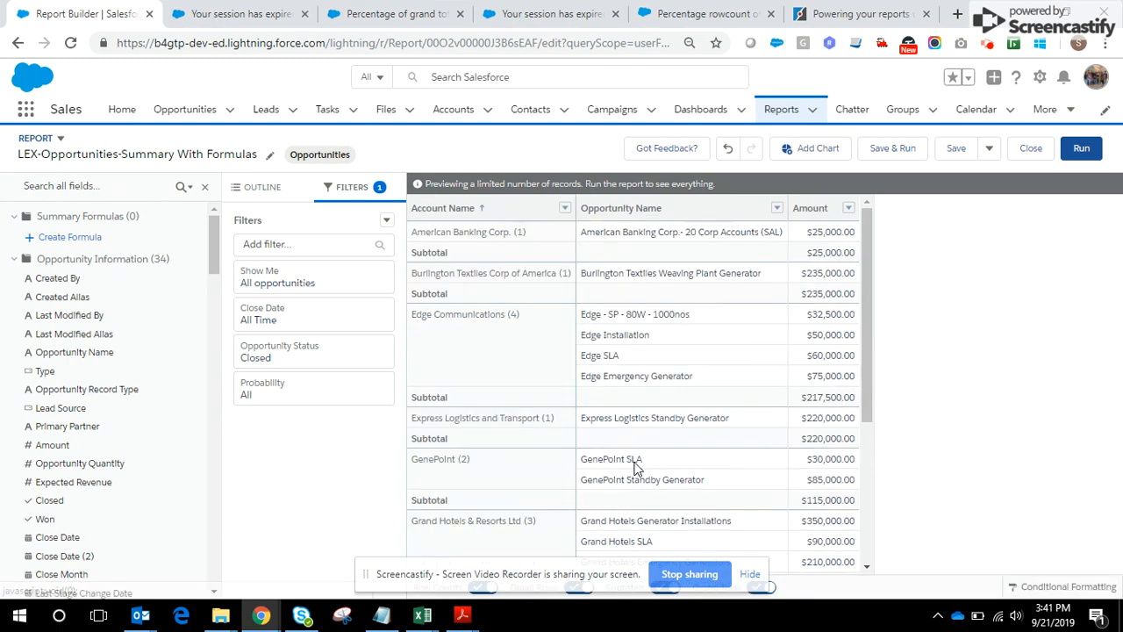
mouse_move(582, 285)
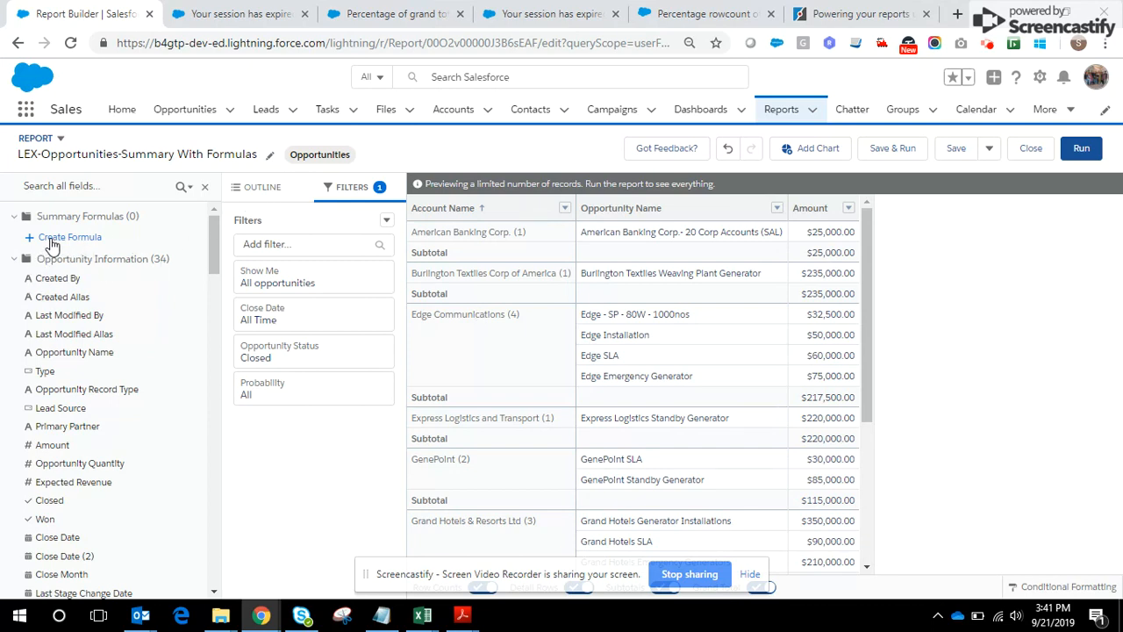
Create a summary formula named Sub Total, described as displaying the sub total, output as Currency.
click(70, 237)
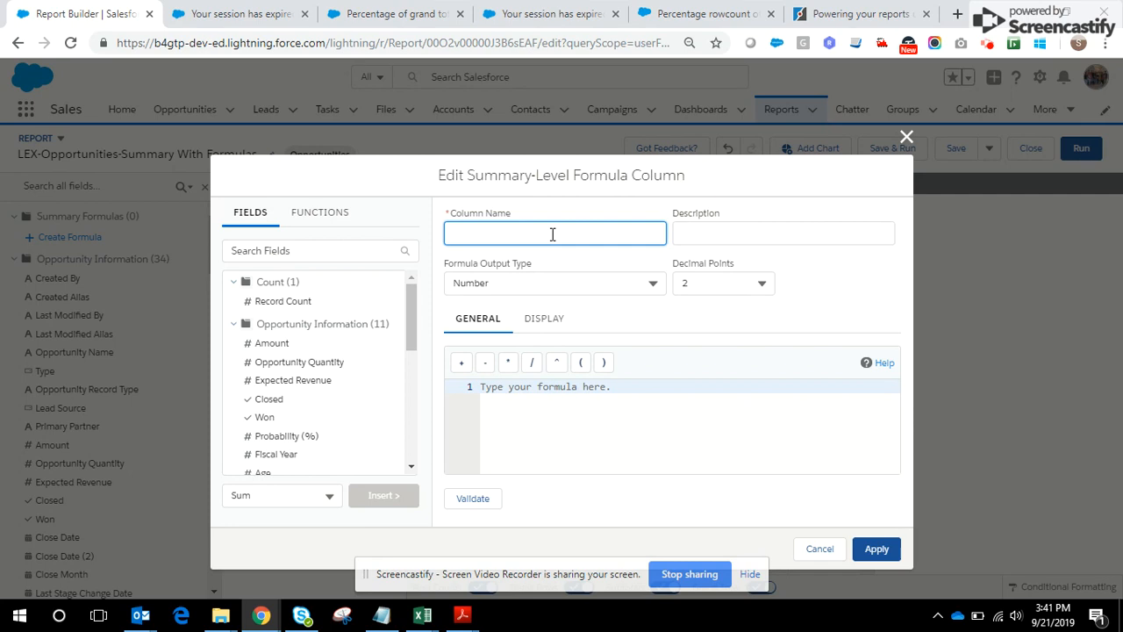
text(Sub To)
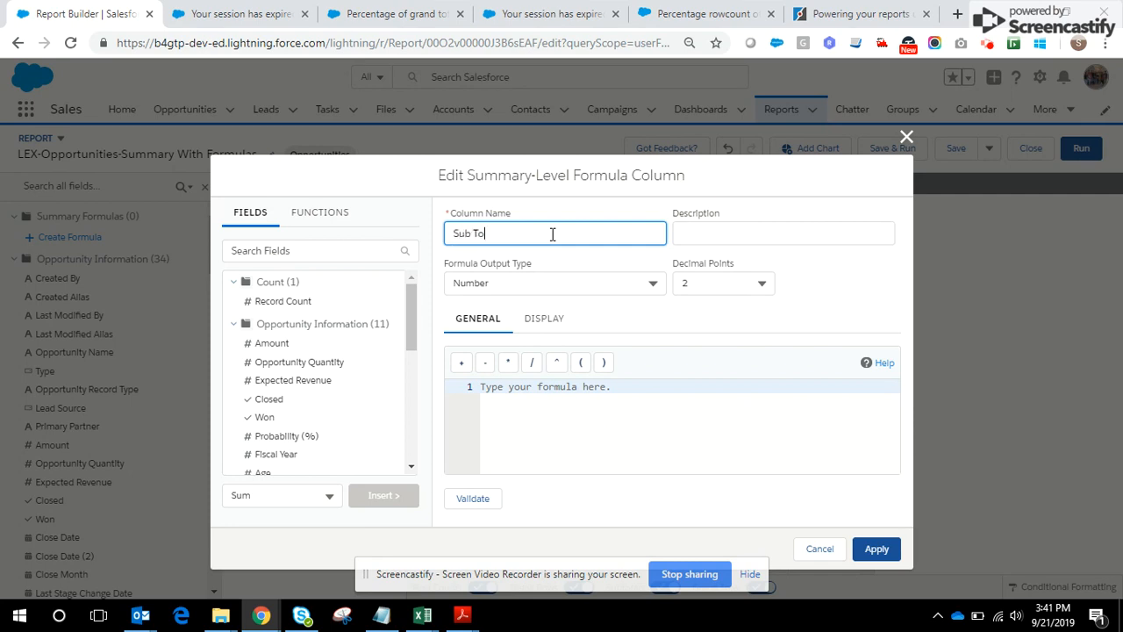
text(tal)
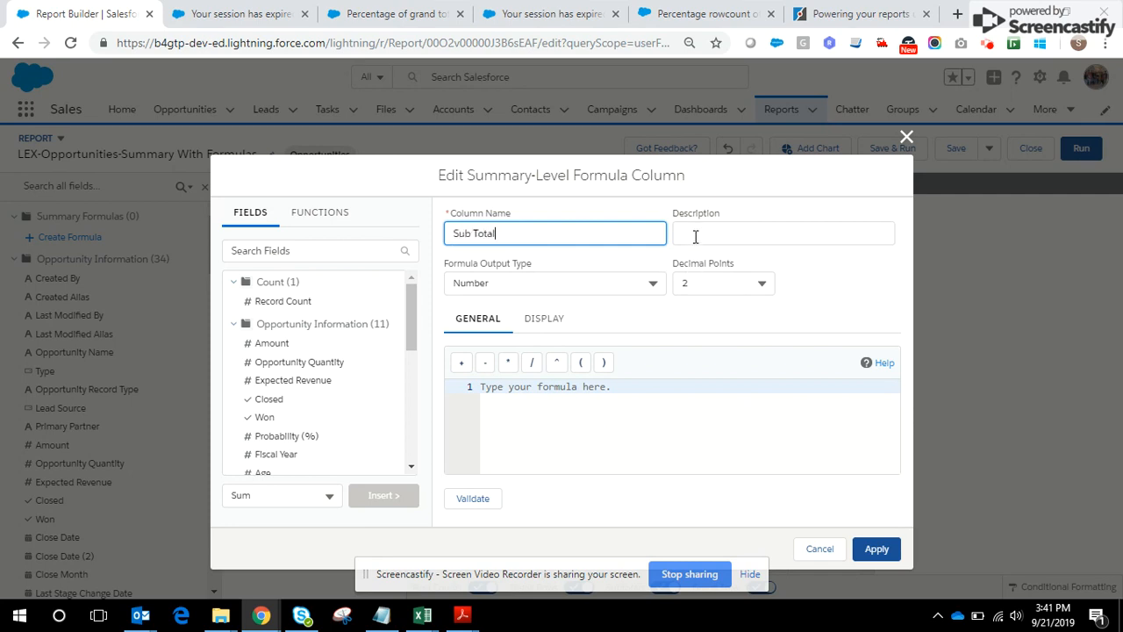
click(783, 232)
text(To display the Sub t)
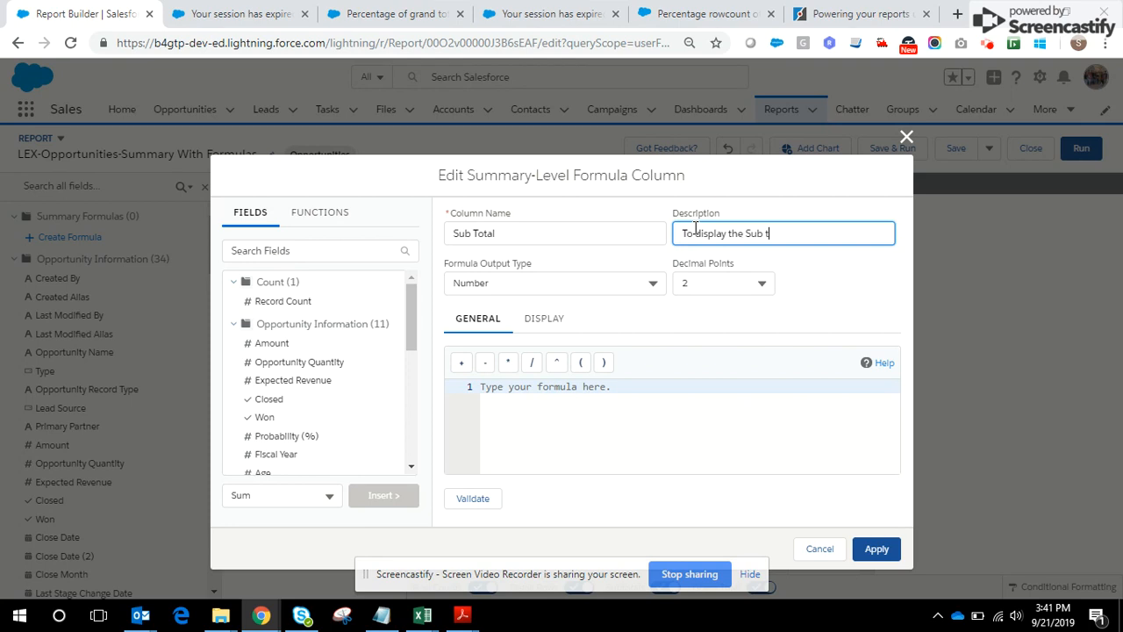
text(otal)
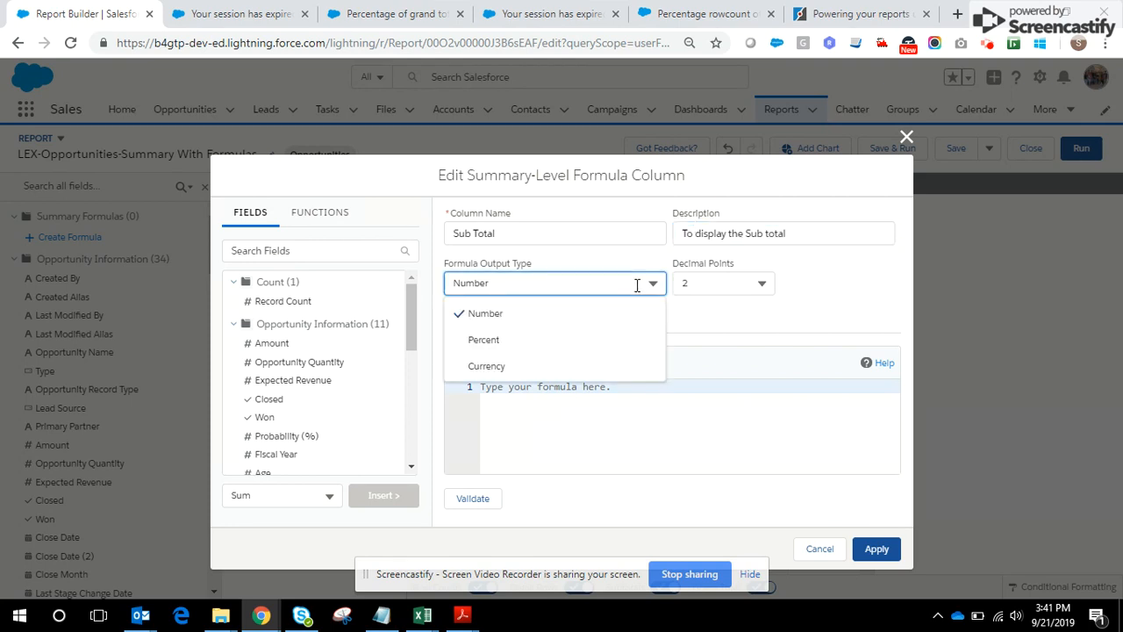
mouse_move(486, 367)
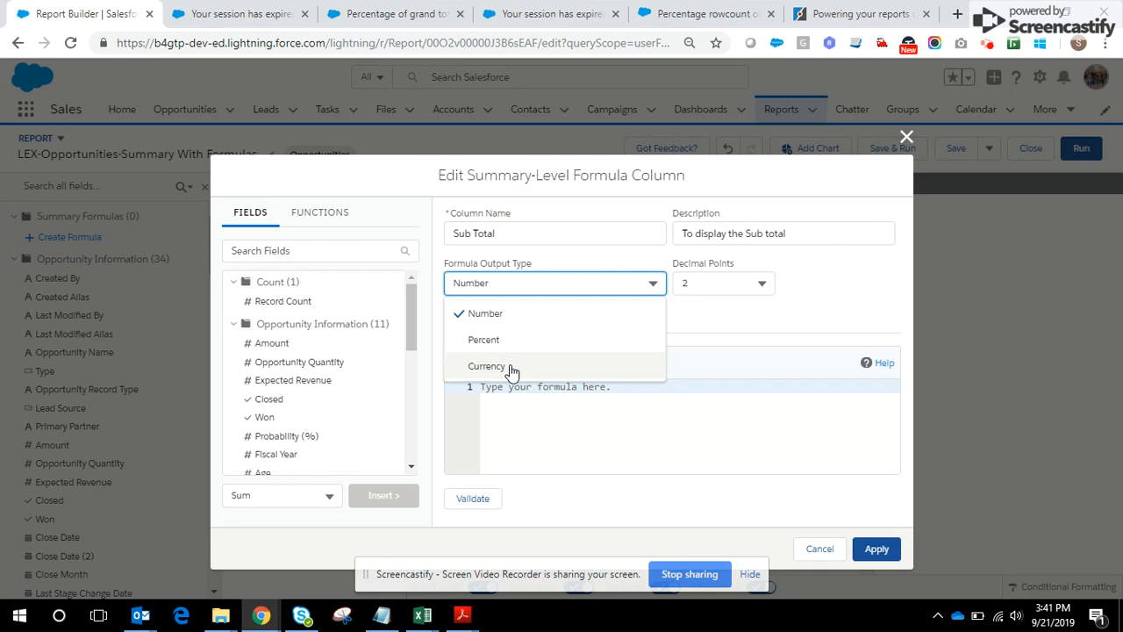
click(487, 366)
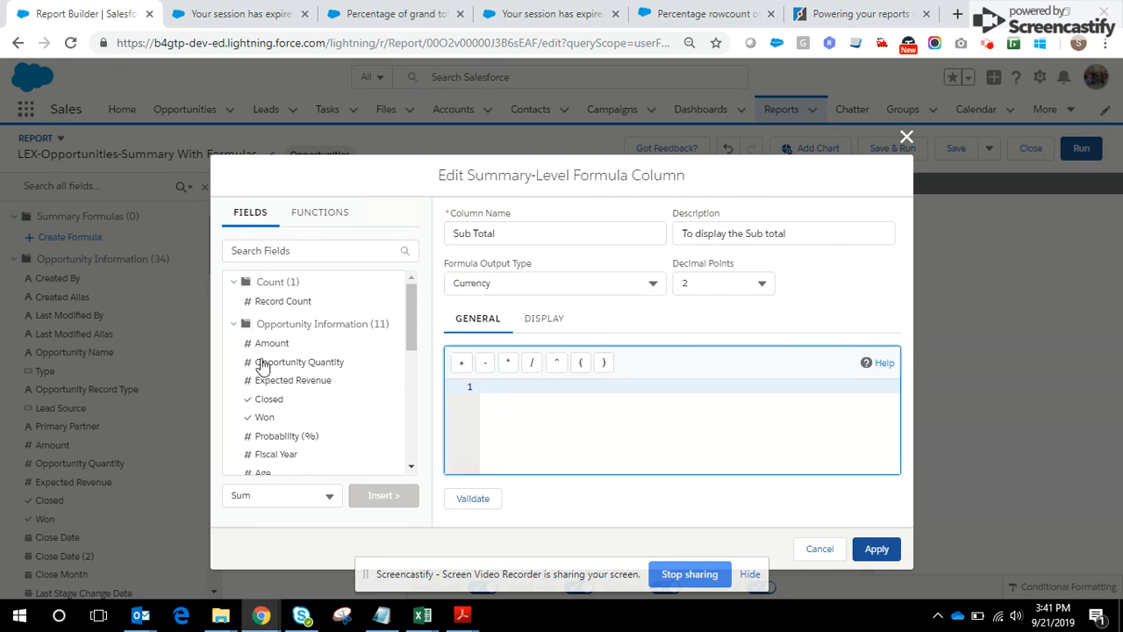
Insert the summed Amount field (AMOUNT:SUM) into the Sub Total formula.
click(319, 249)
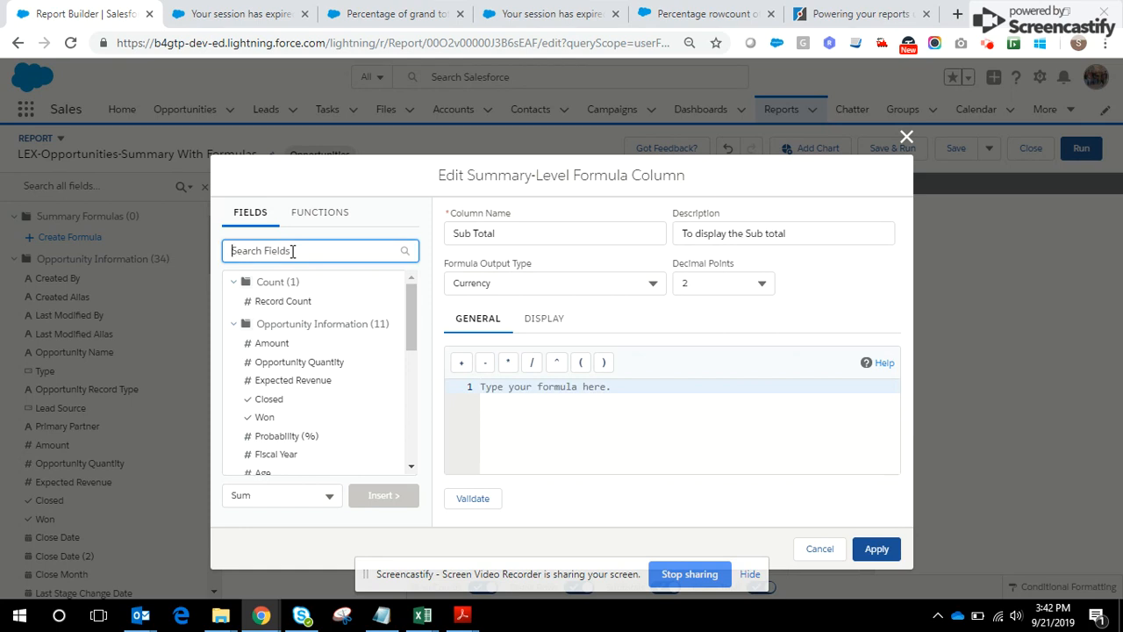
text(Amount)
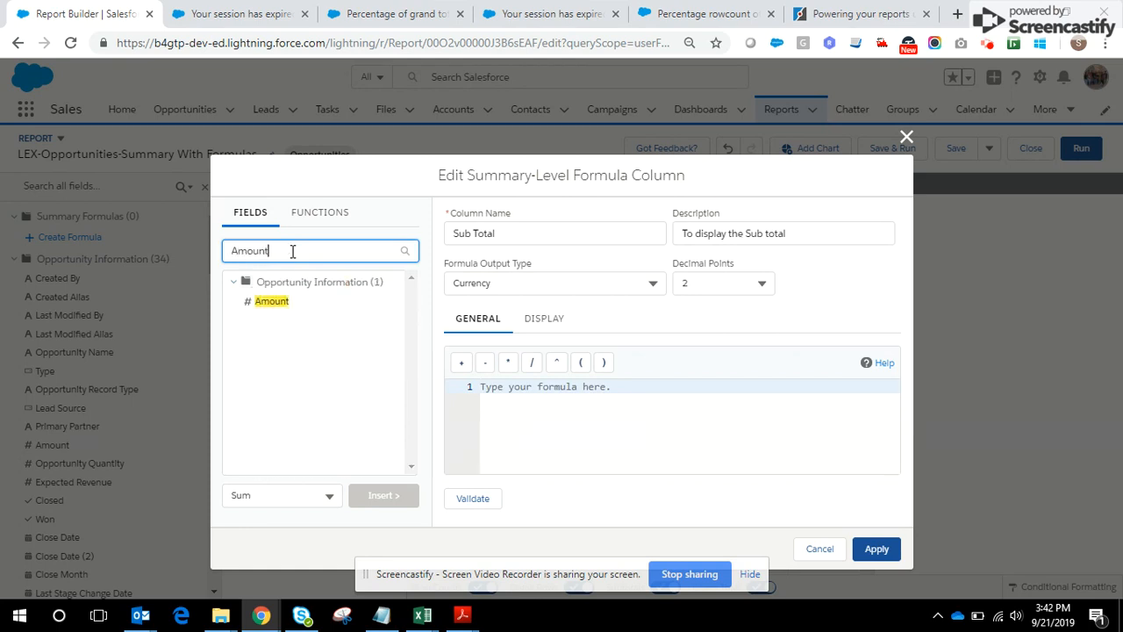
click(271, 301)
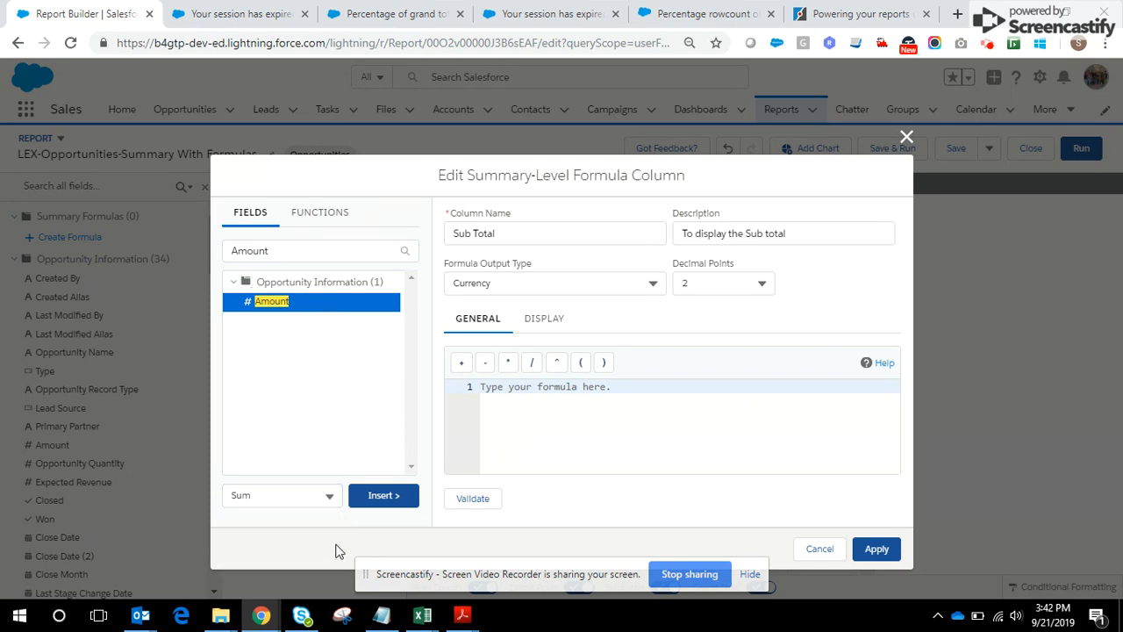
click(281, 494)
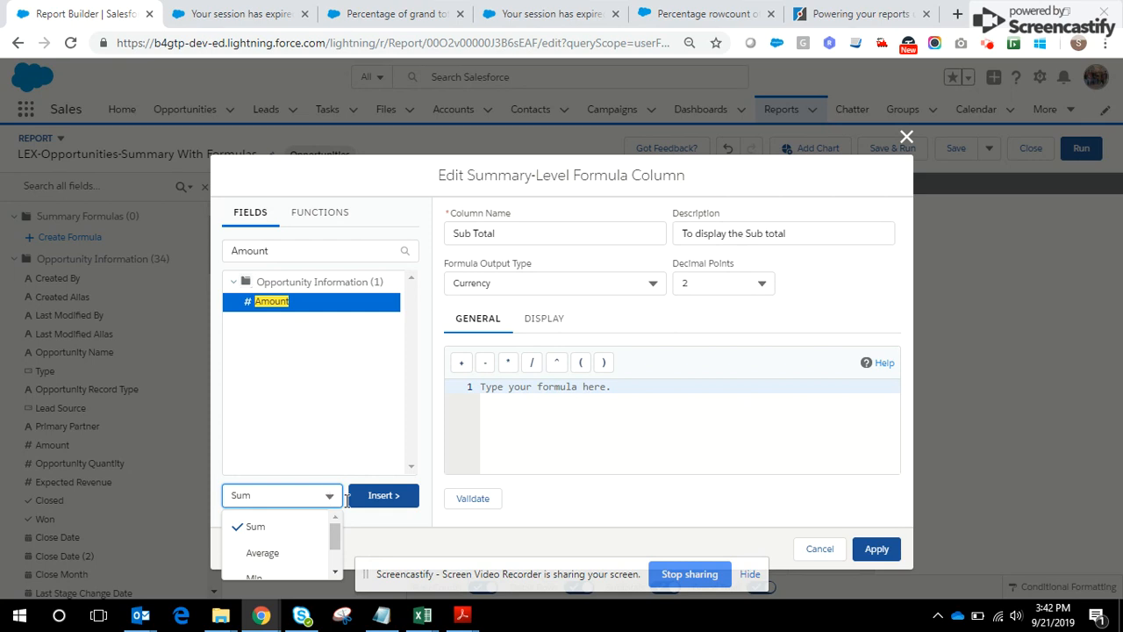
click(383, 494)
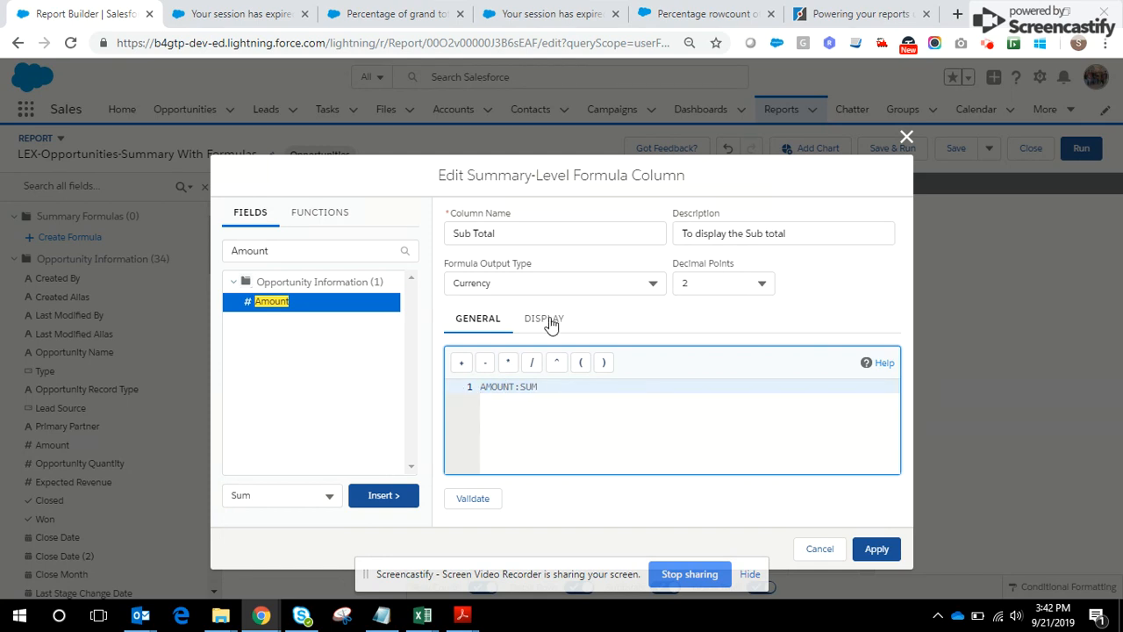
Display Sub Total only at the Account Name row group and apply it to the report.
click(544, 319)
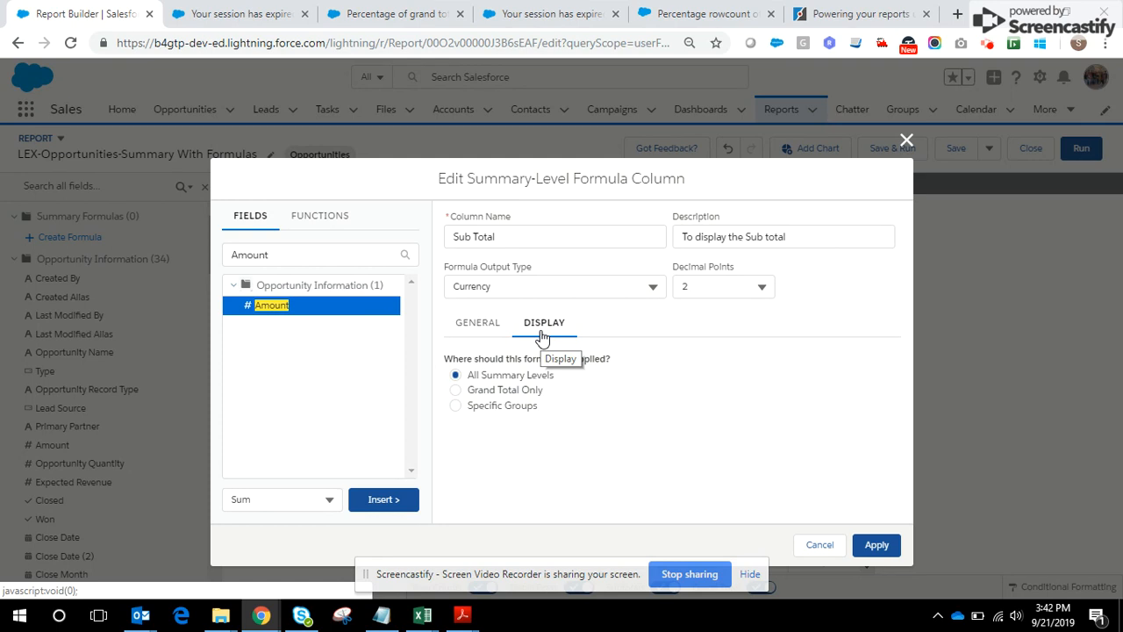
mouse_move(540, 435)
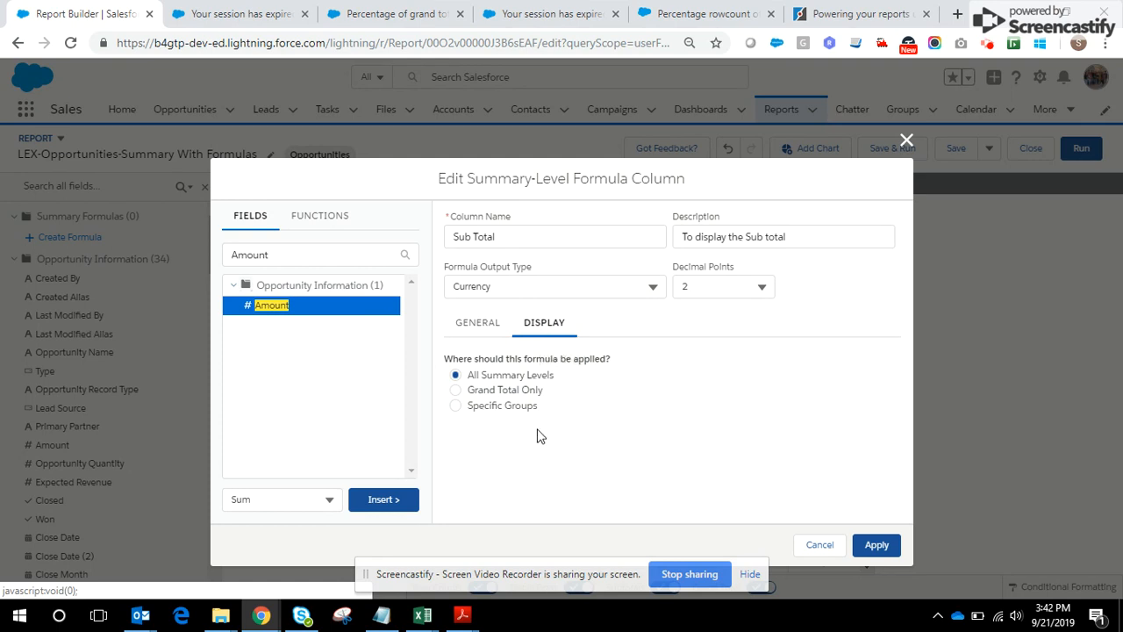
mouse_move(456, 414)
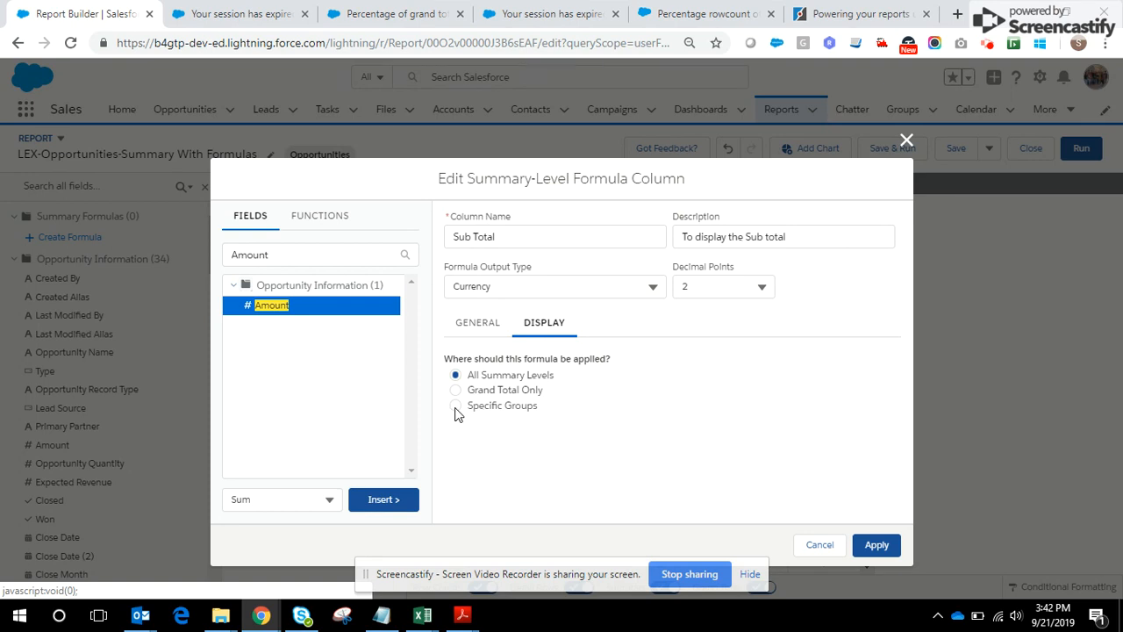
click(456, 405)
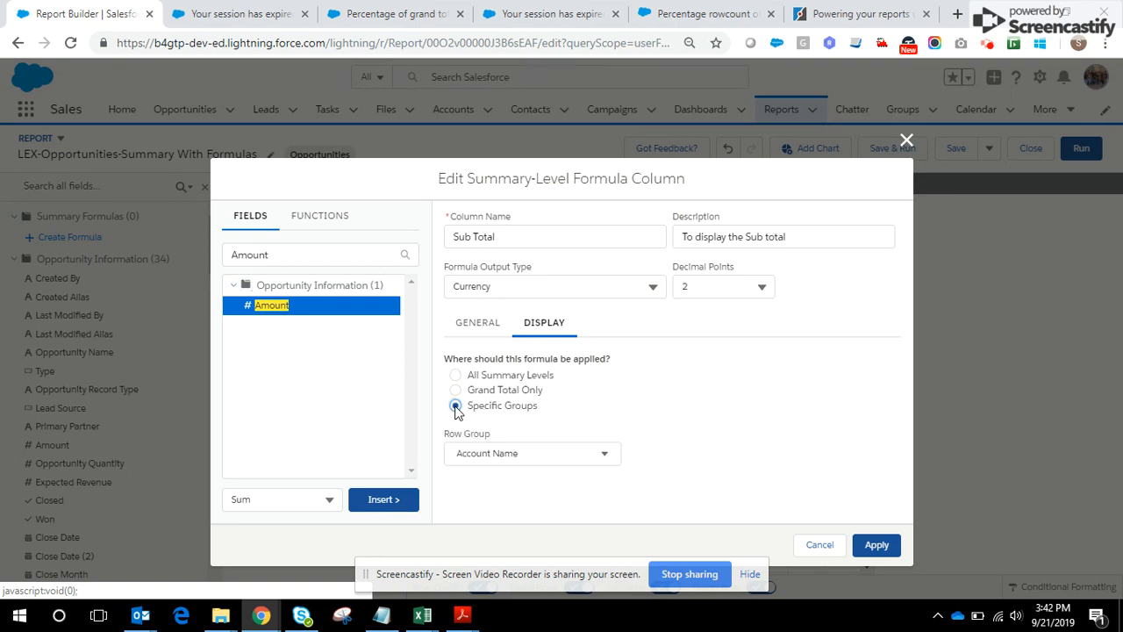
click(456, 405)
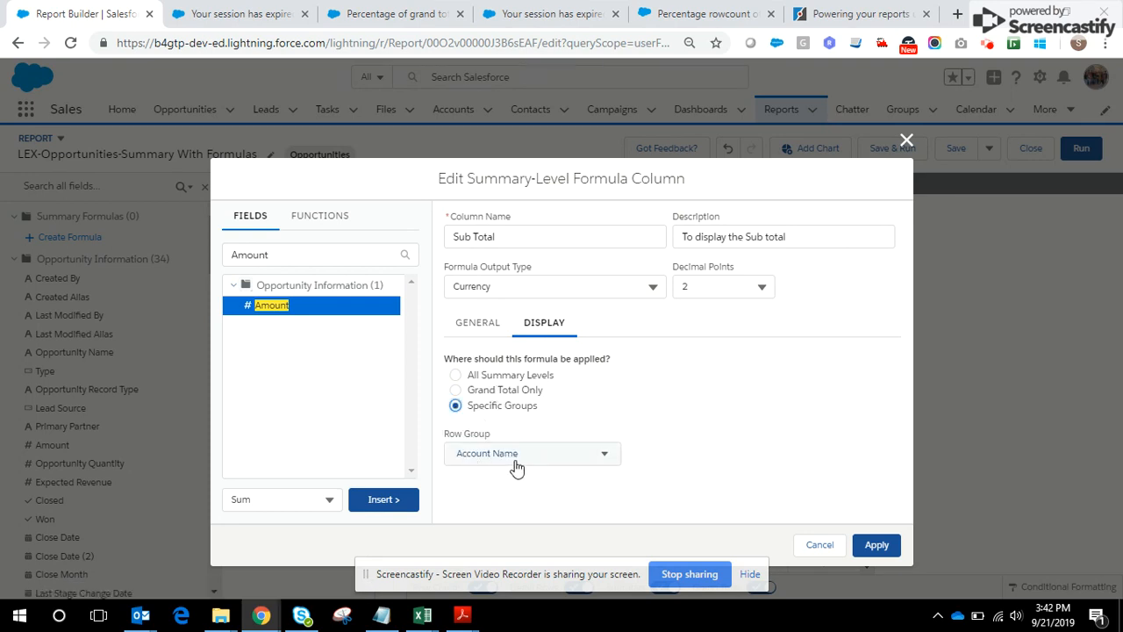
mouse_move(474, 467)
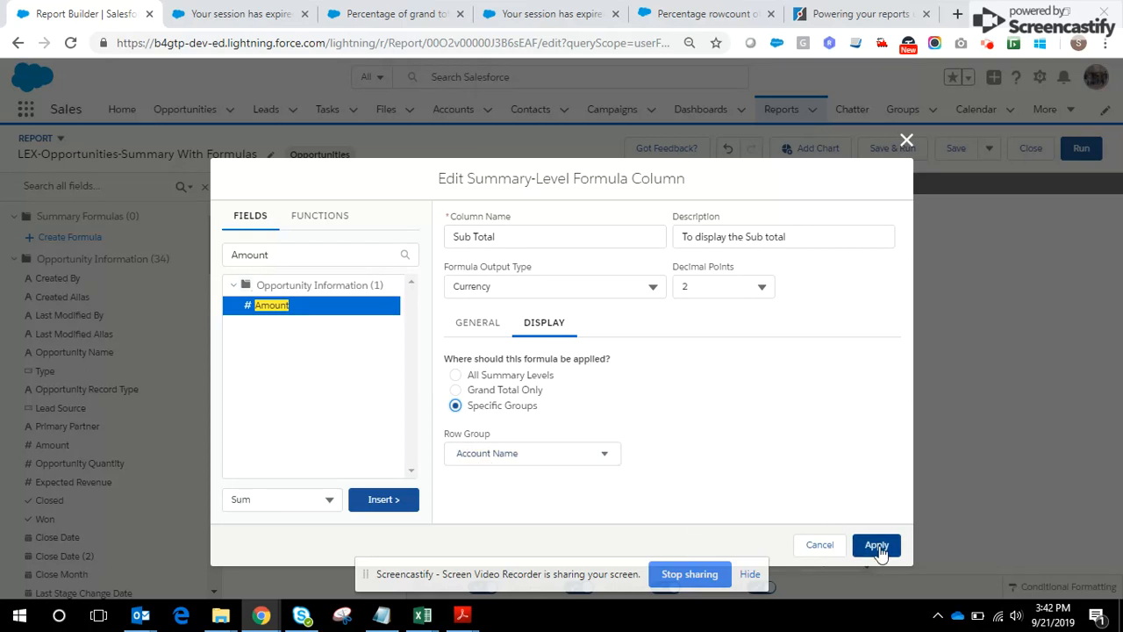
click(874, 544)
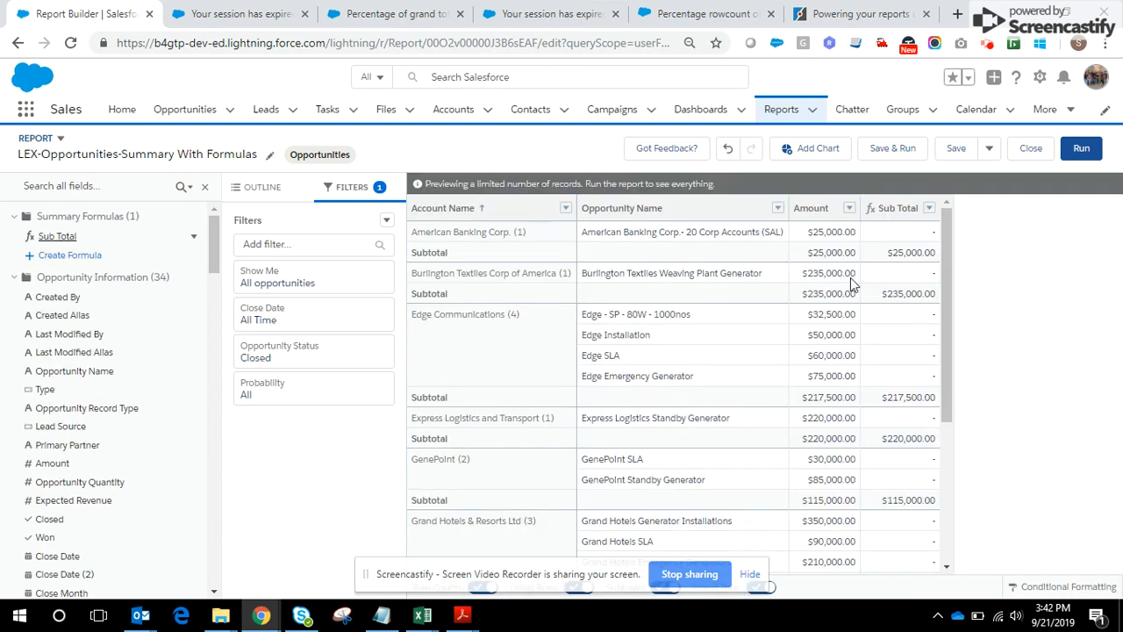
mouse_move(898, 254)
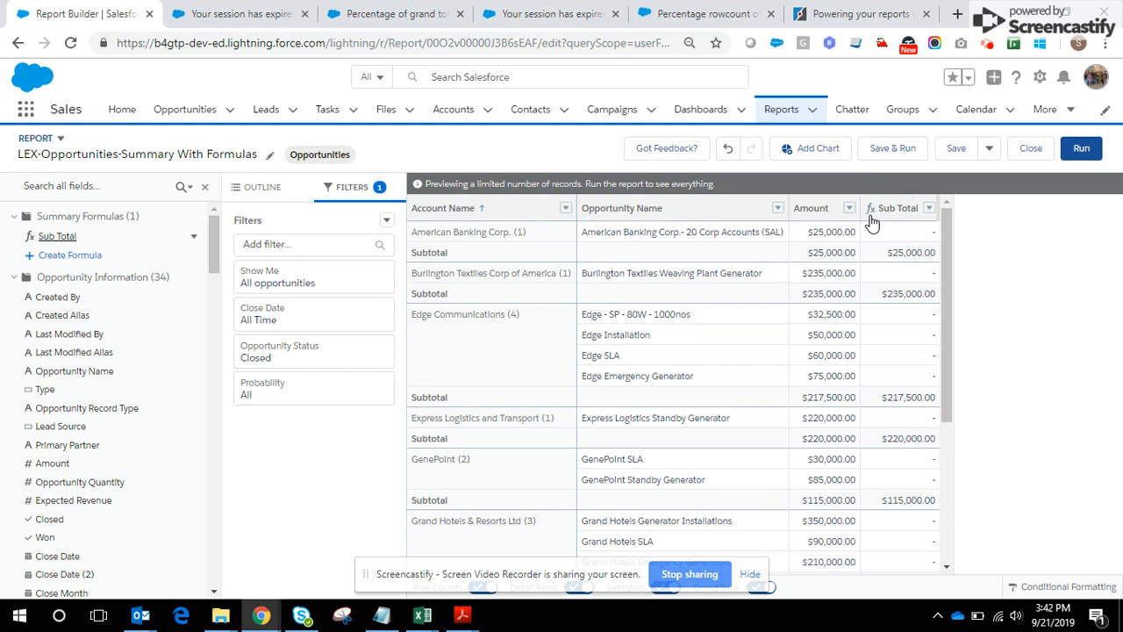
mouse_move(874, 217)
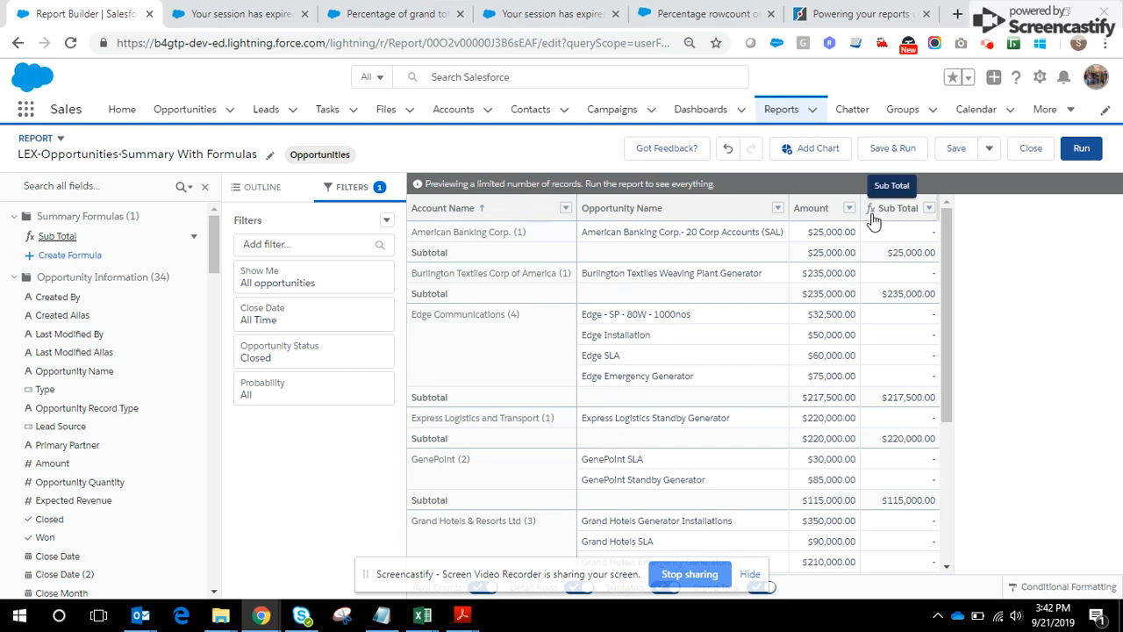
mouse_move(649, 268)
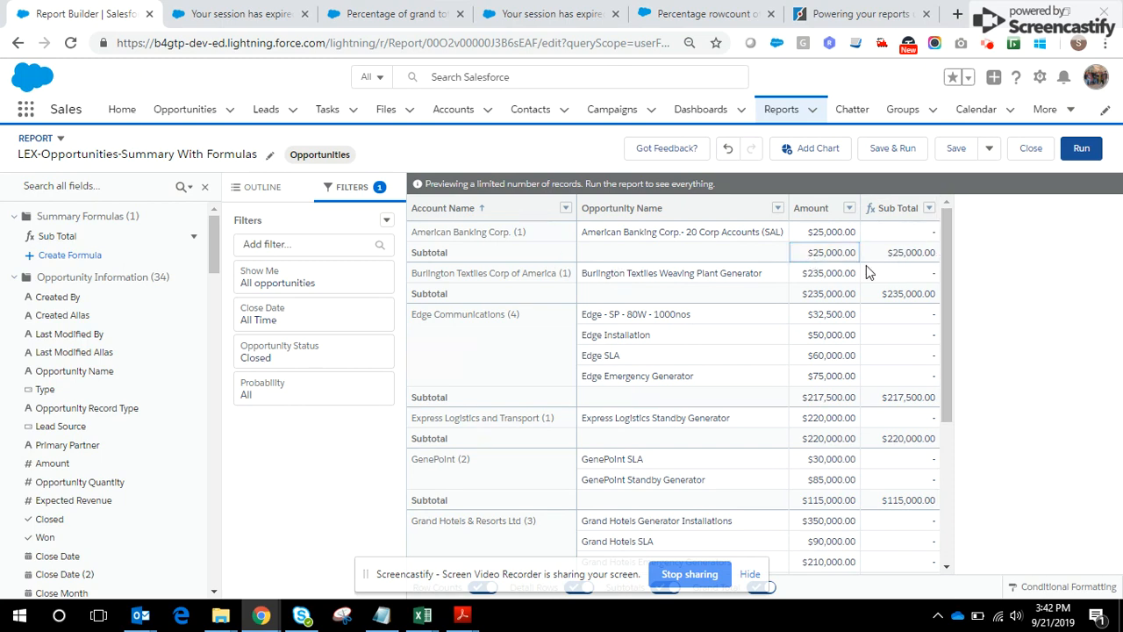
mouse_move(892, 270)
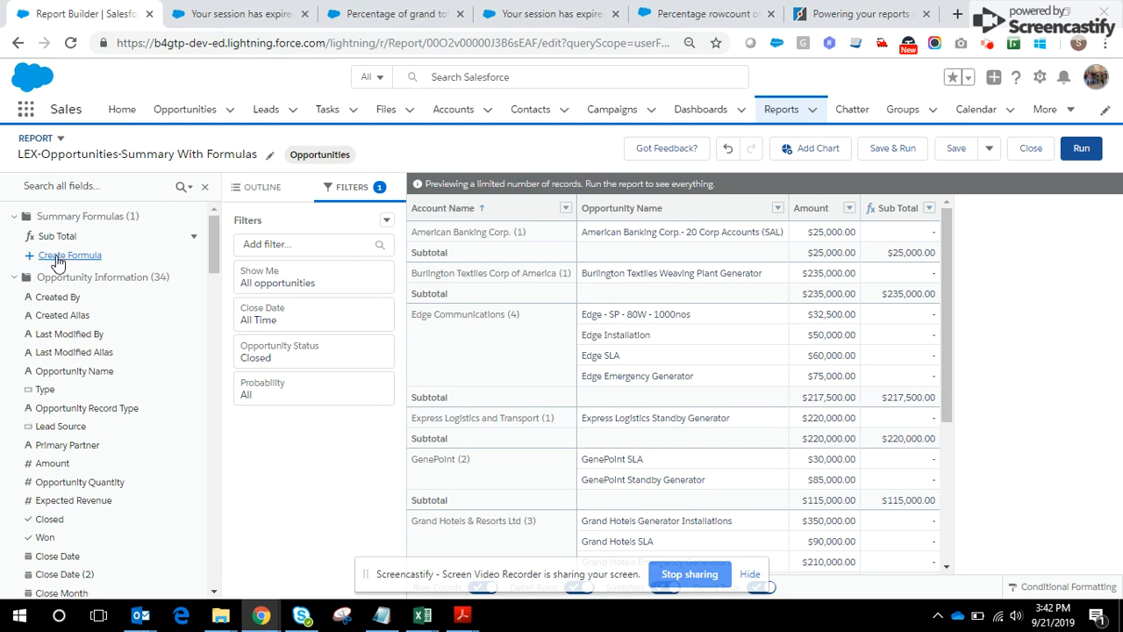
Create a formula named Parent_Group_Val, described as displaying the Grand Total, output as Currency.
click(70, 255)
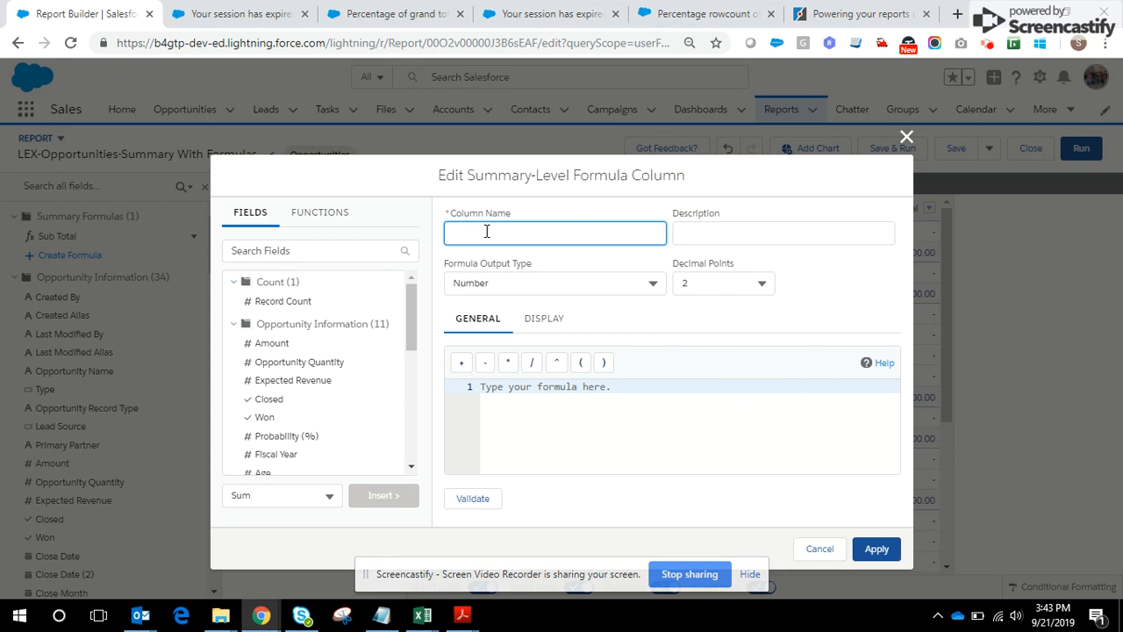
text(Parent)
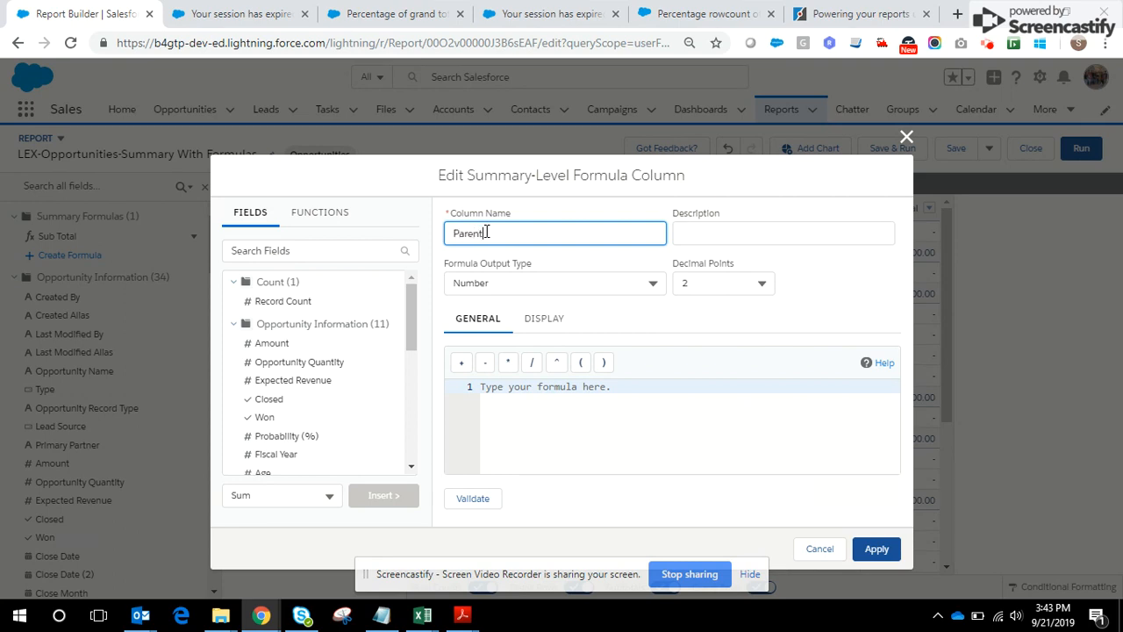
text(Group_)
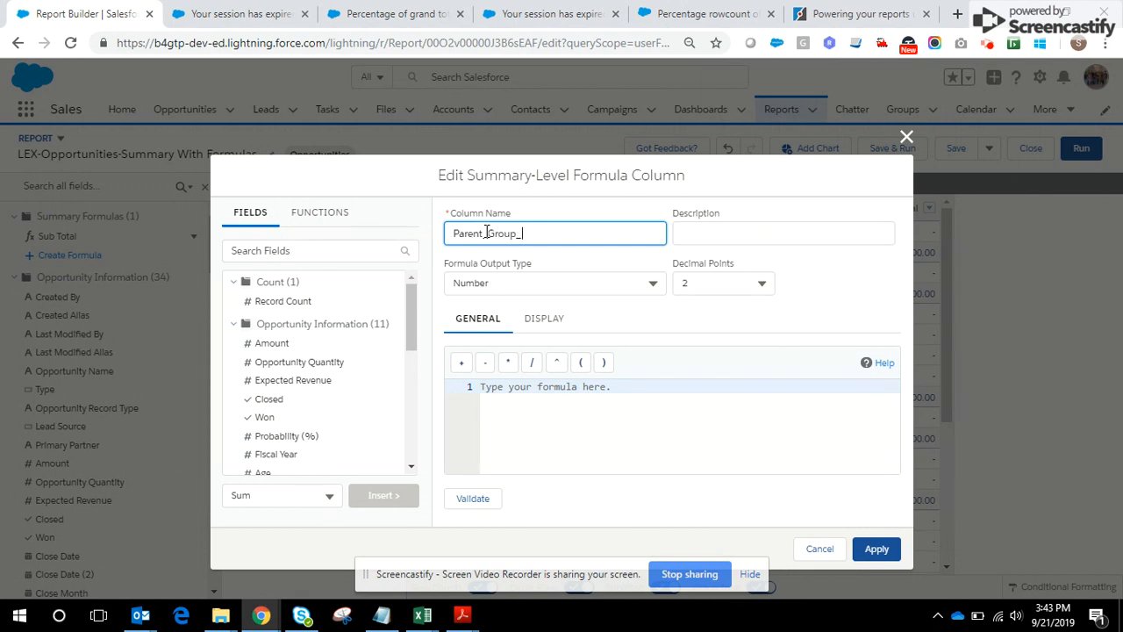
text(Val)
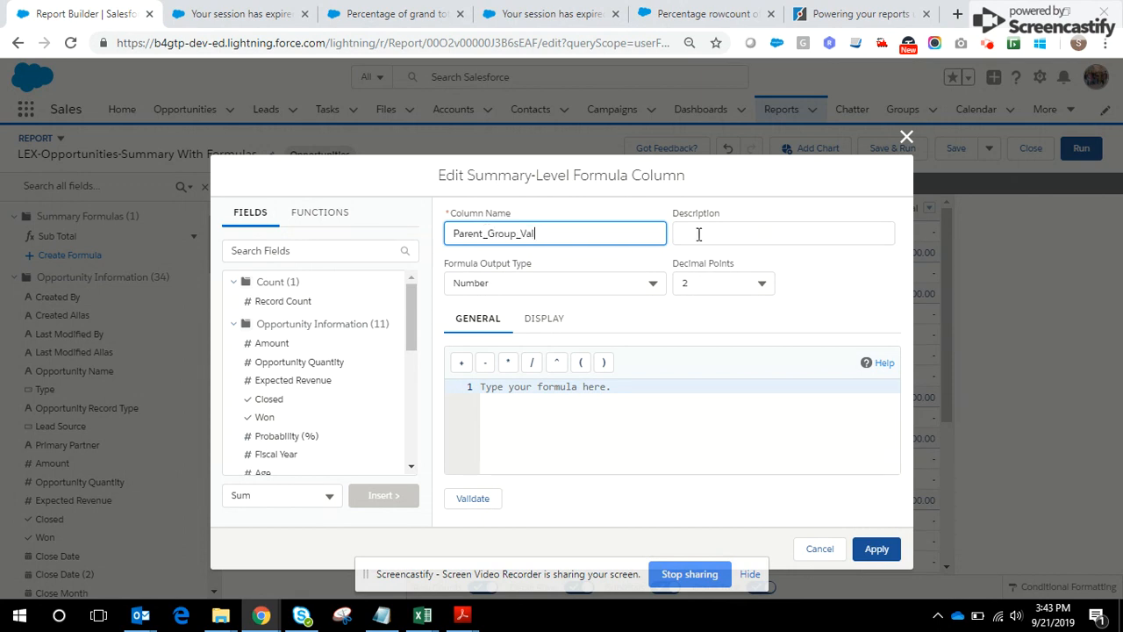
click(783, 232)
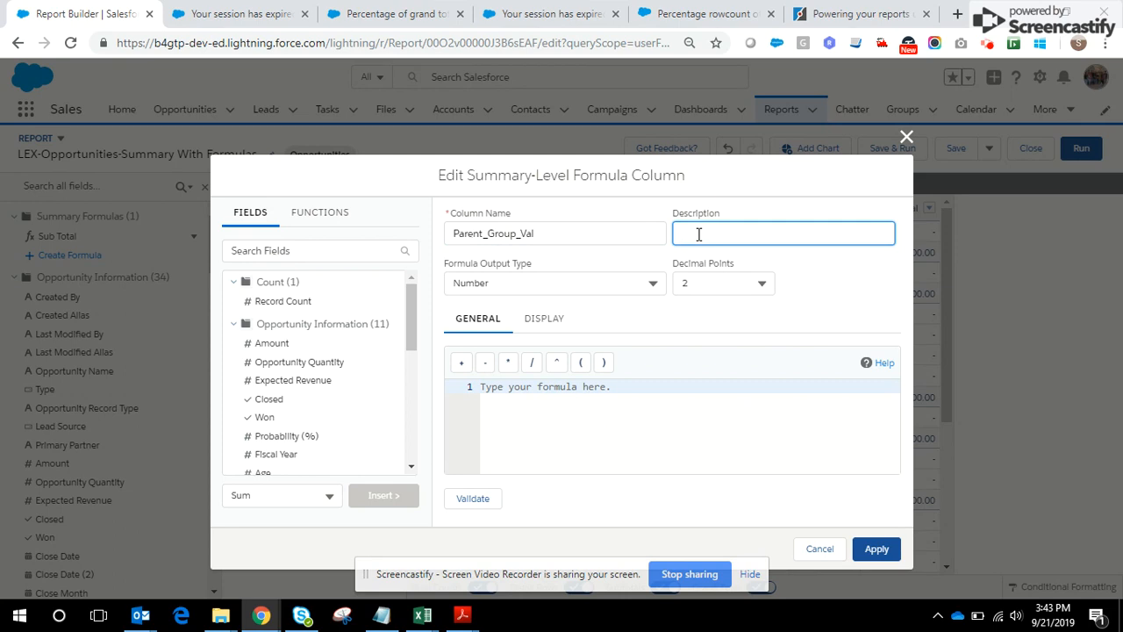
click(782, 232)
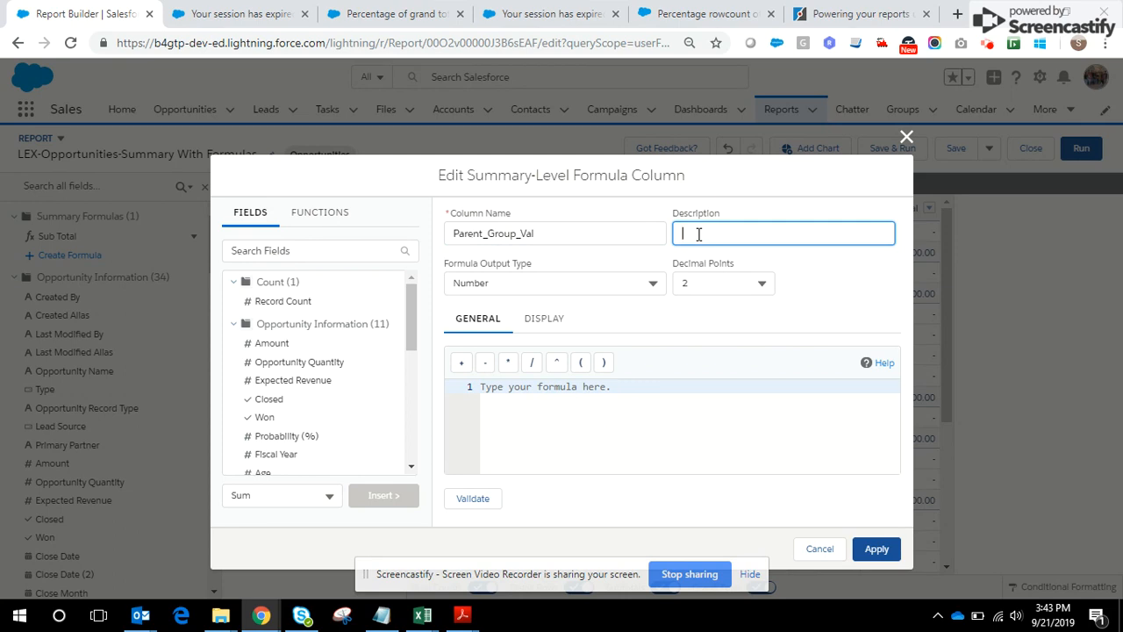
text(Display the Gra)
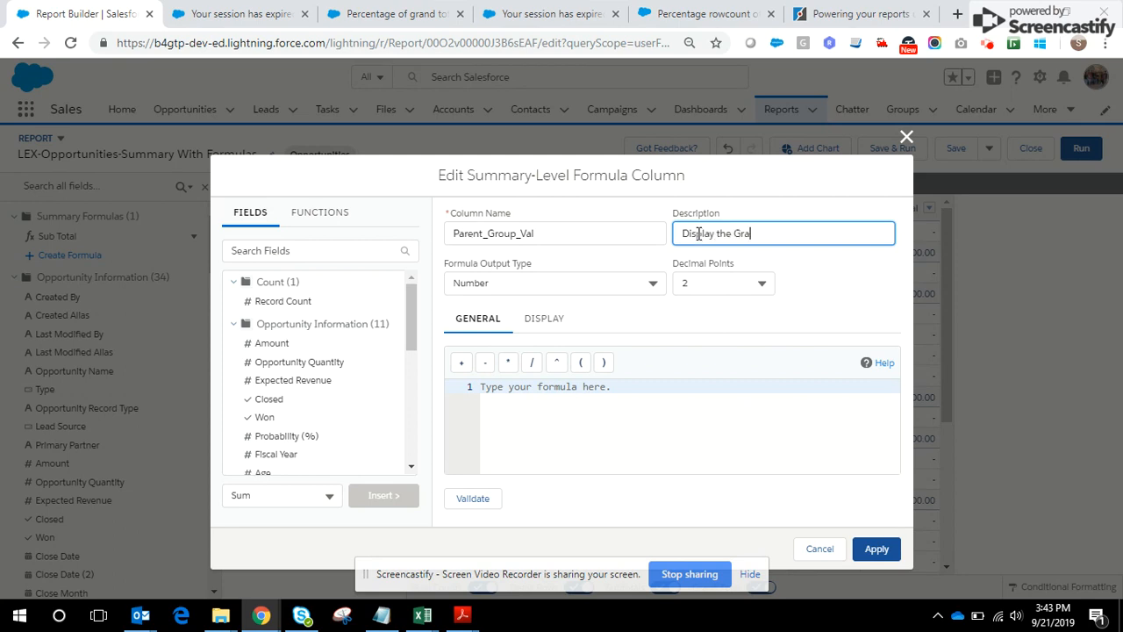
text(nd Total)
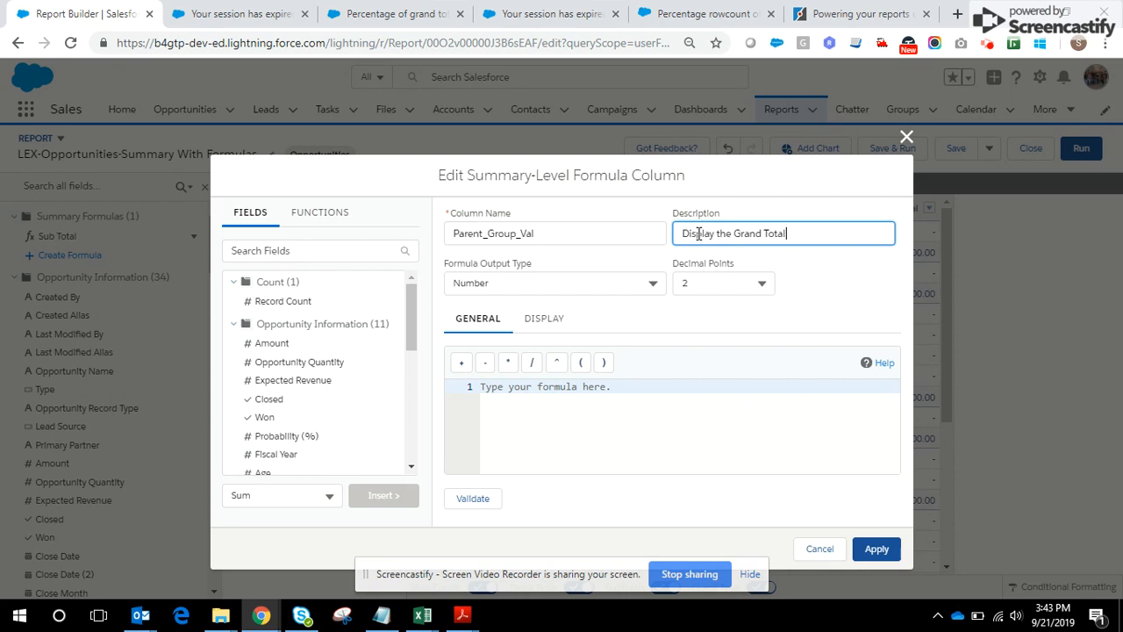
click(555, 282)
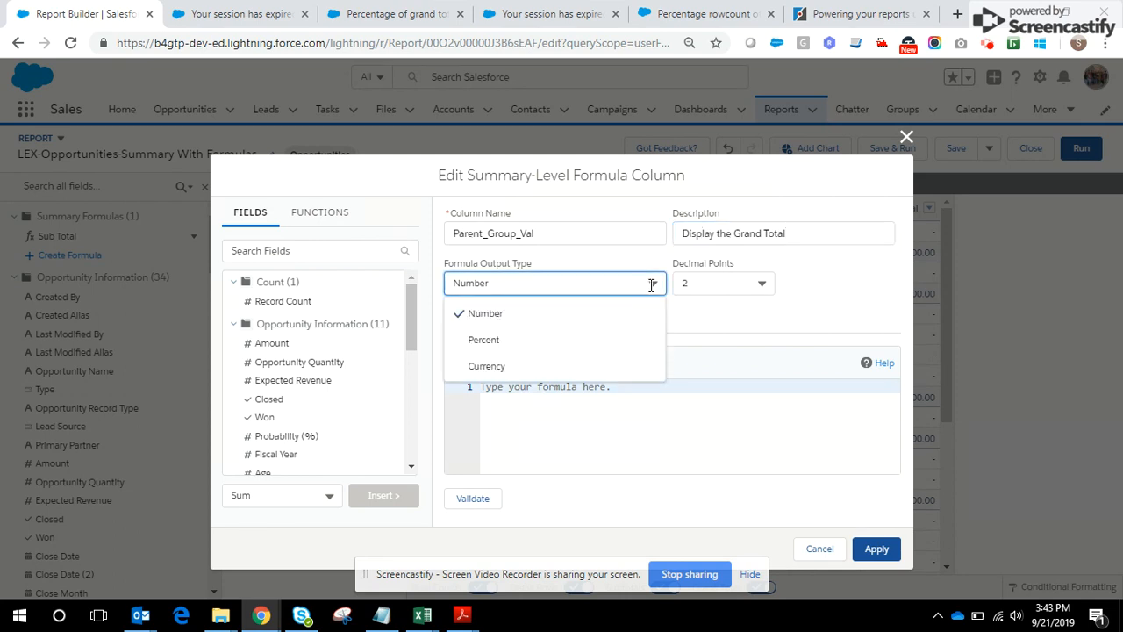
click(486, 367)
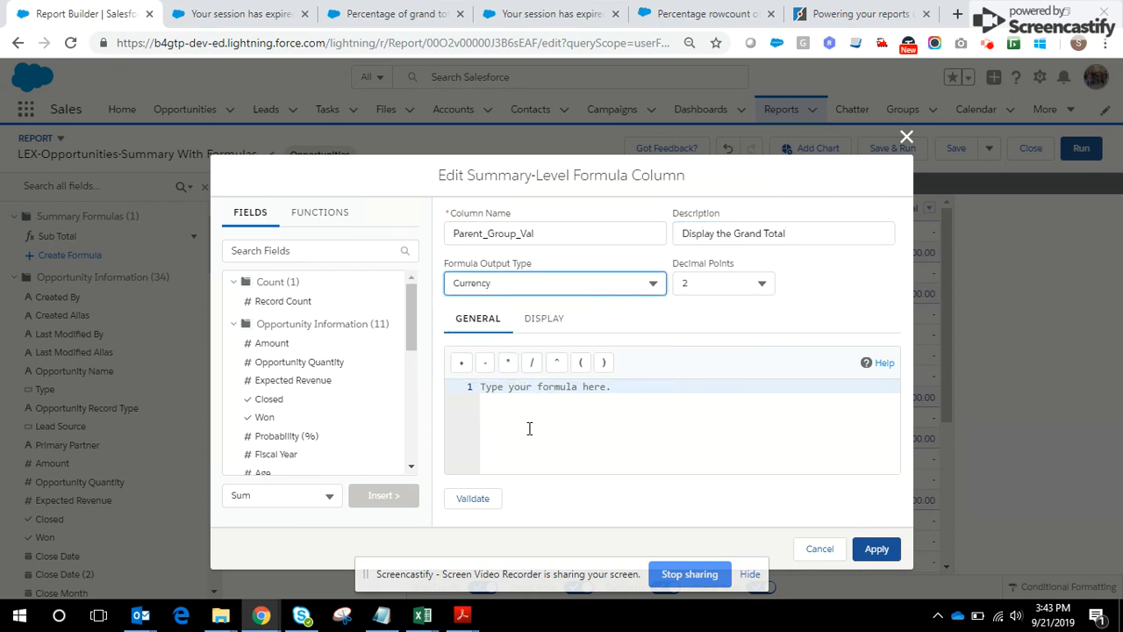
Insert PARENTGROUPVAL with AMOUNT:SUM as its summary field.
click(527, 386)
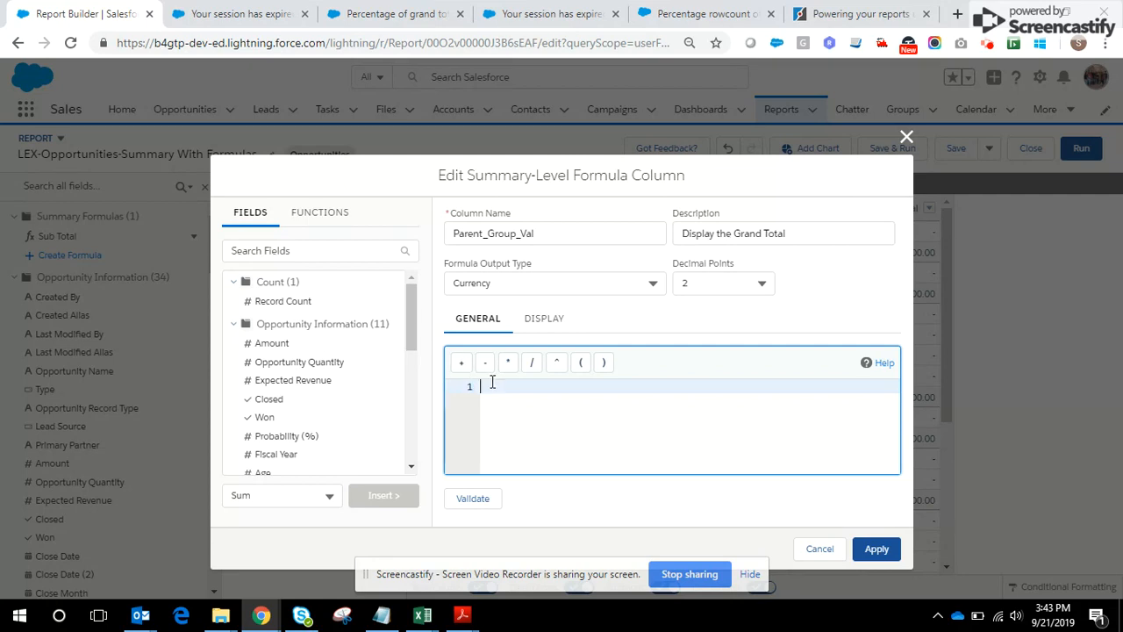
click(320, 210)
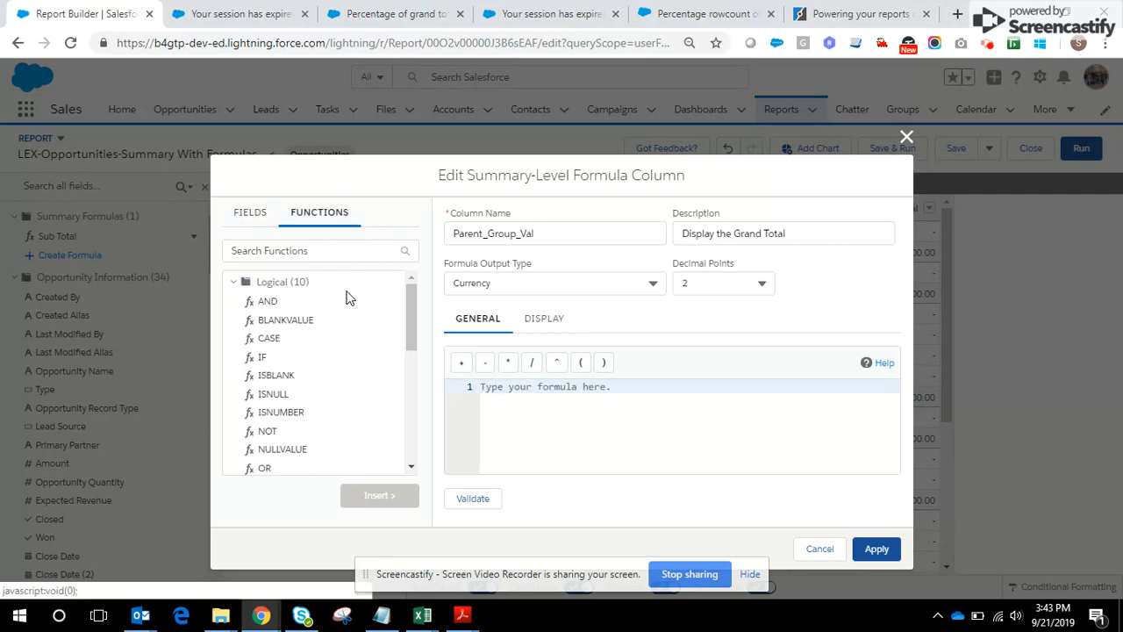
scroll(down, 3)
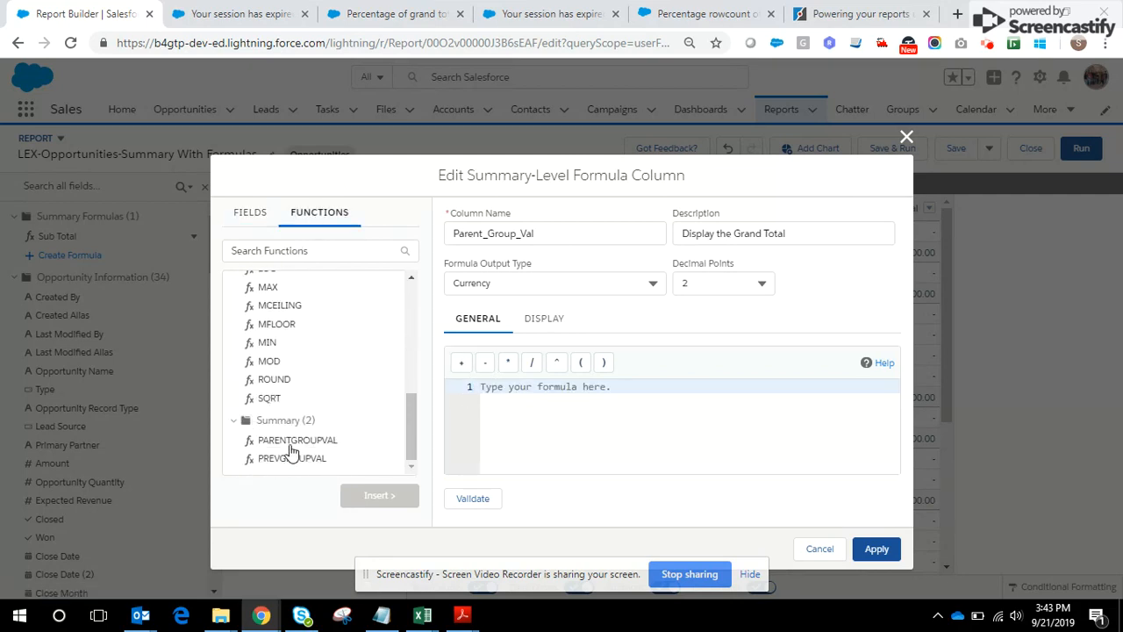
click(298, 439)
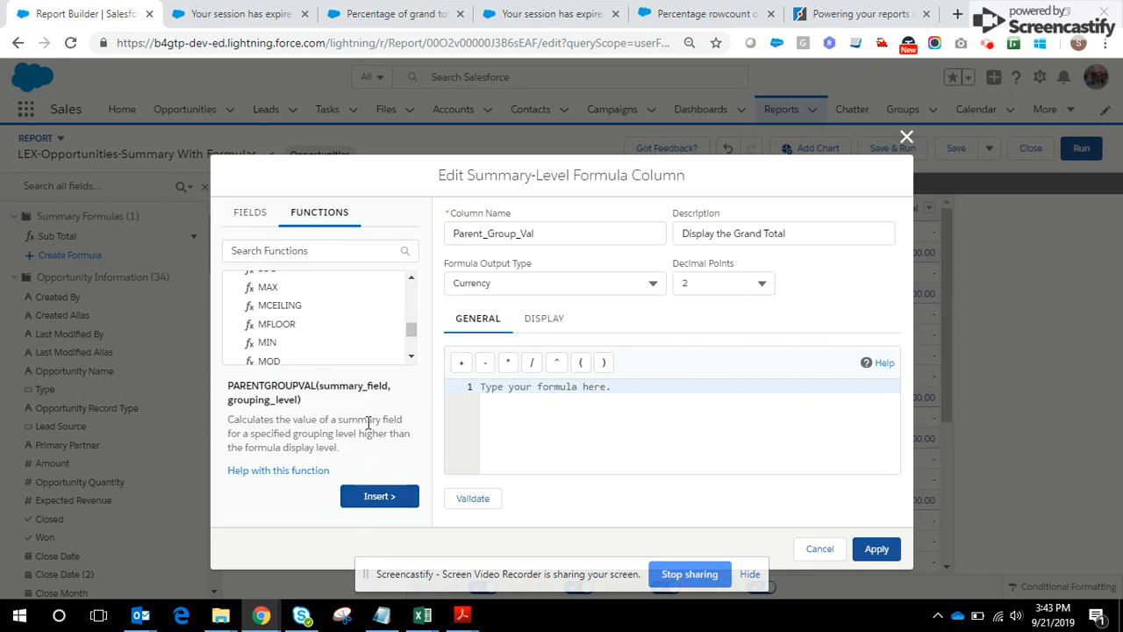
click(379, 495)
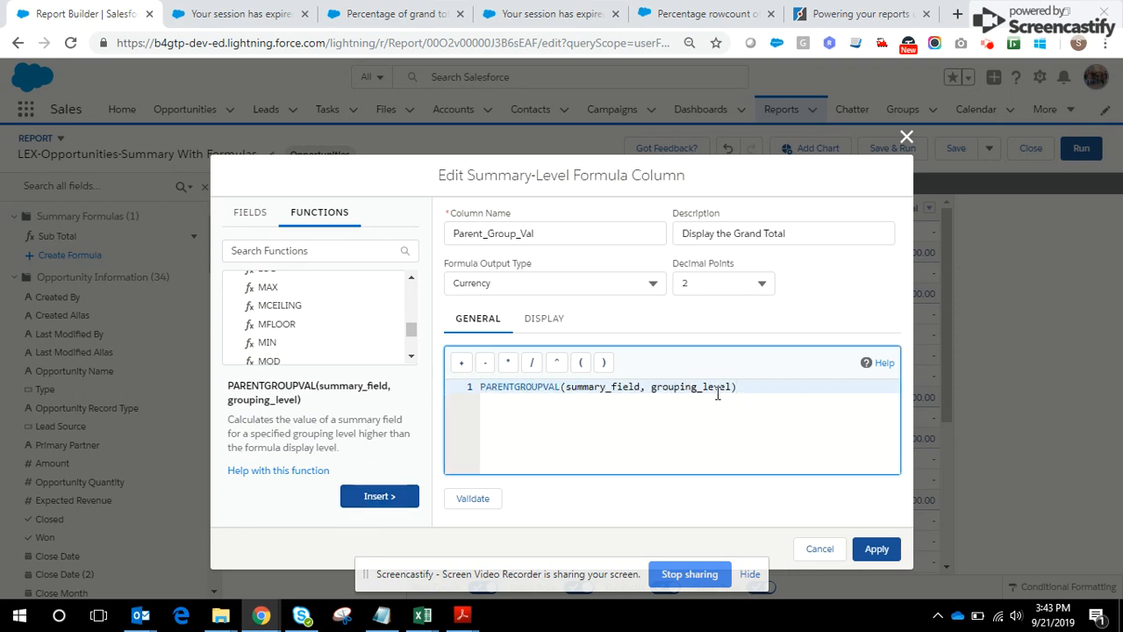
double_click(602, 388)
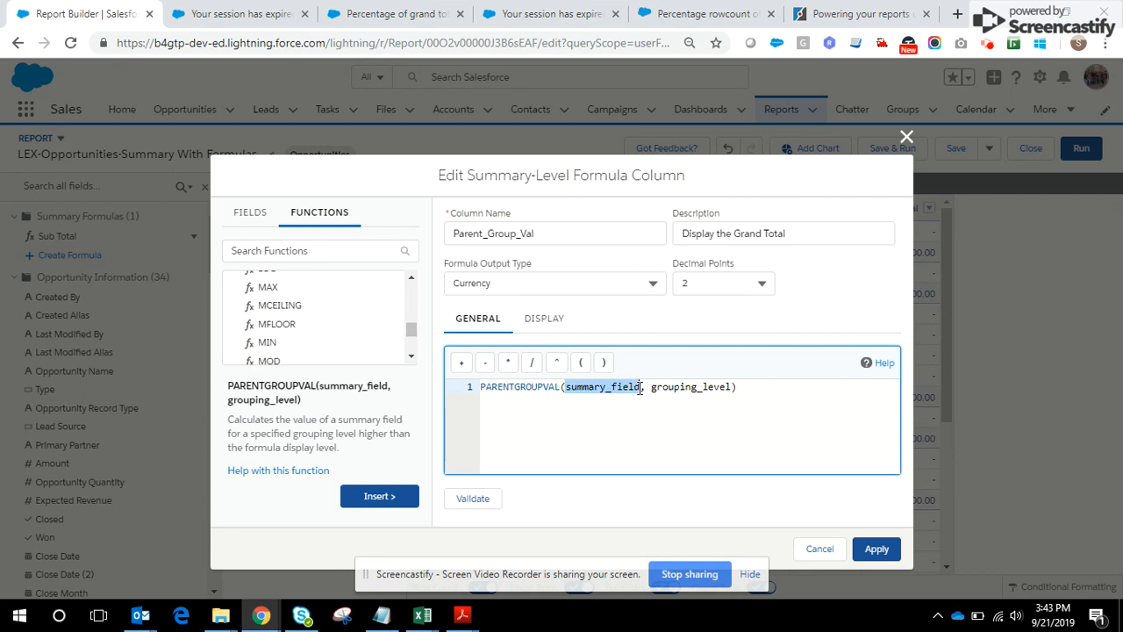
click(249, 211)
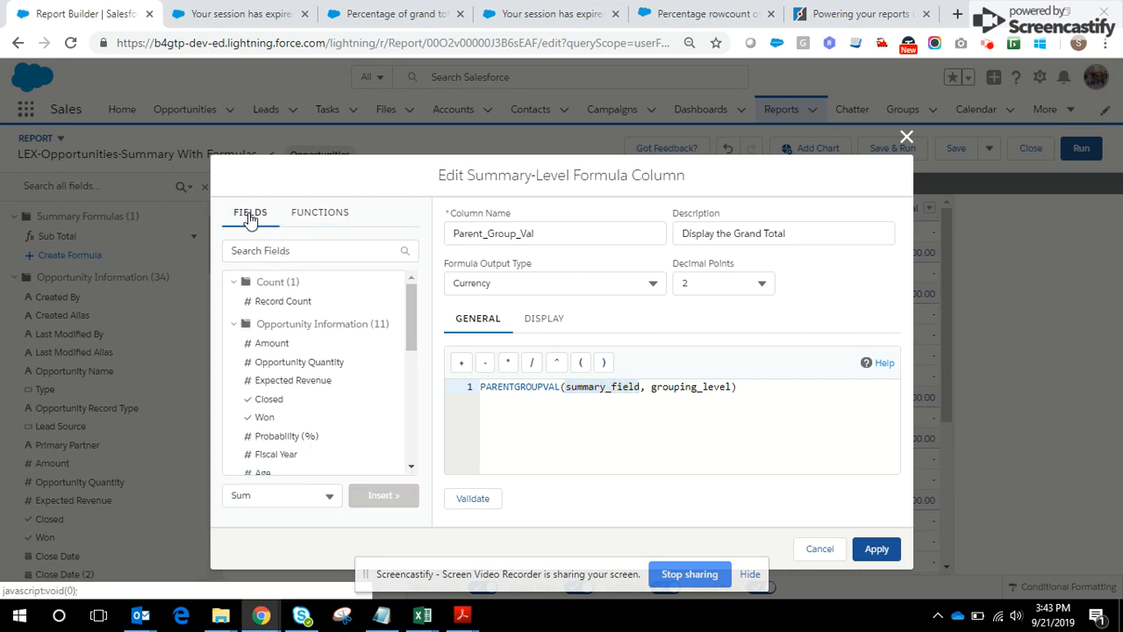
click(320, 249)
text(Amount)
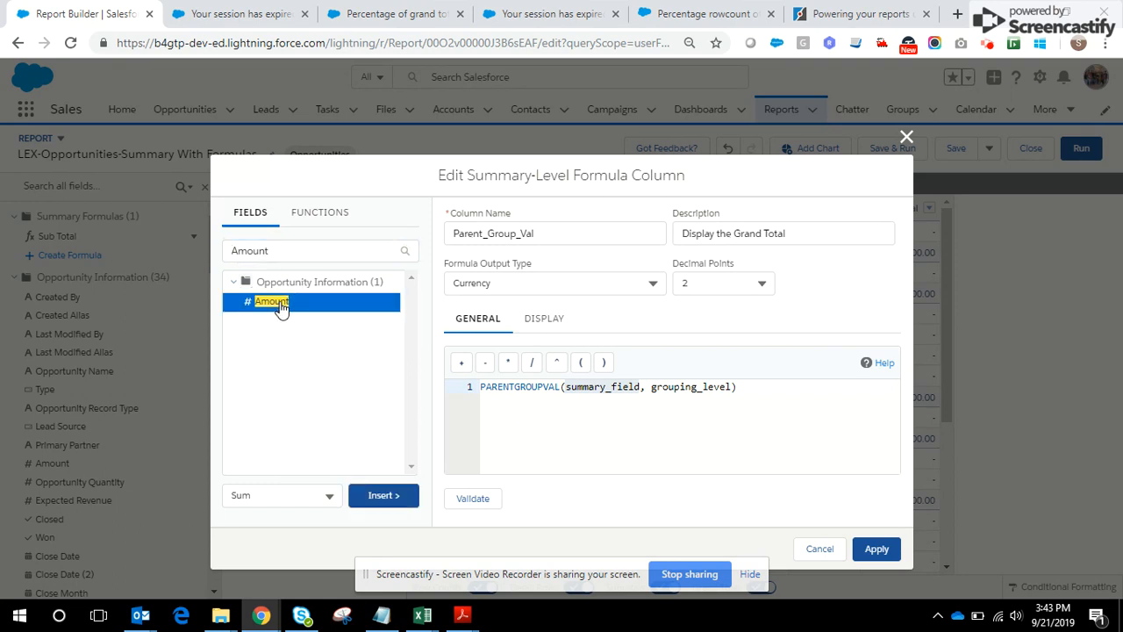
click(382, 495)
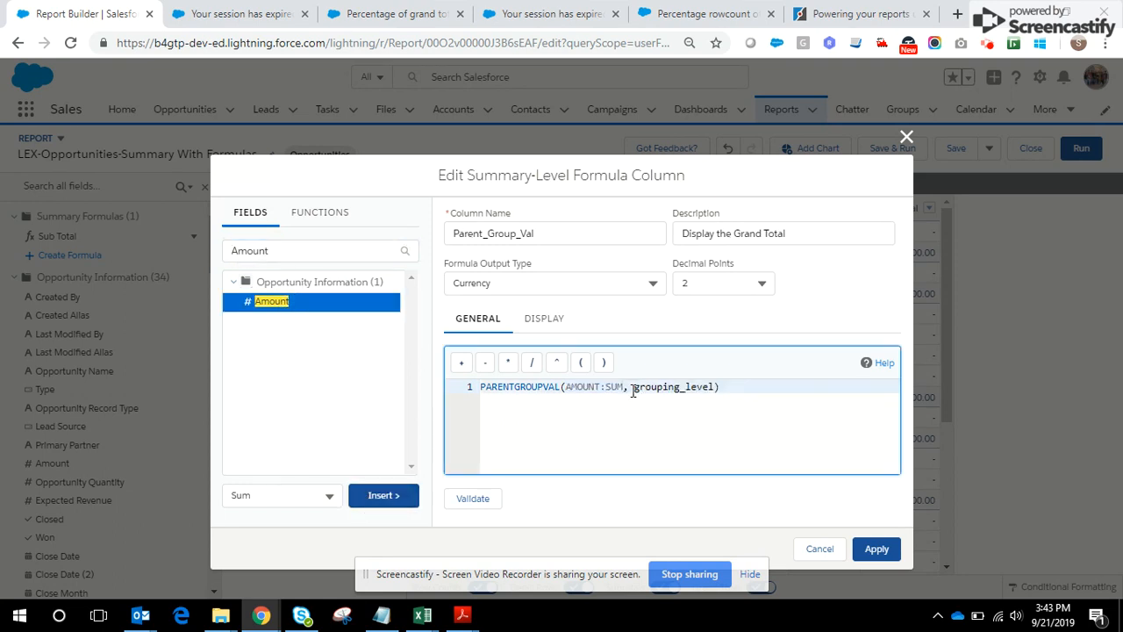
Replace the grouping_level argument with GRAND_SUMMARY.
double_click(674, 386)
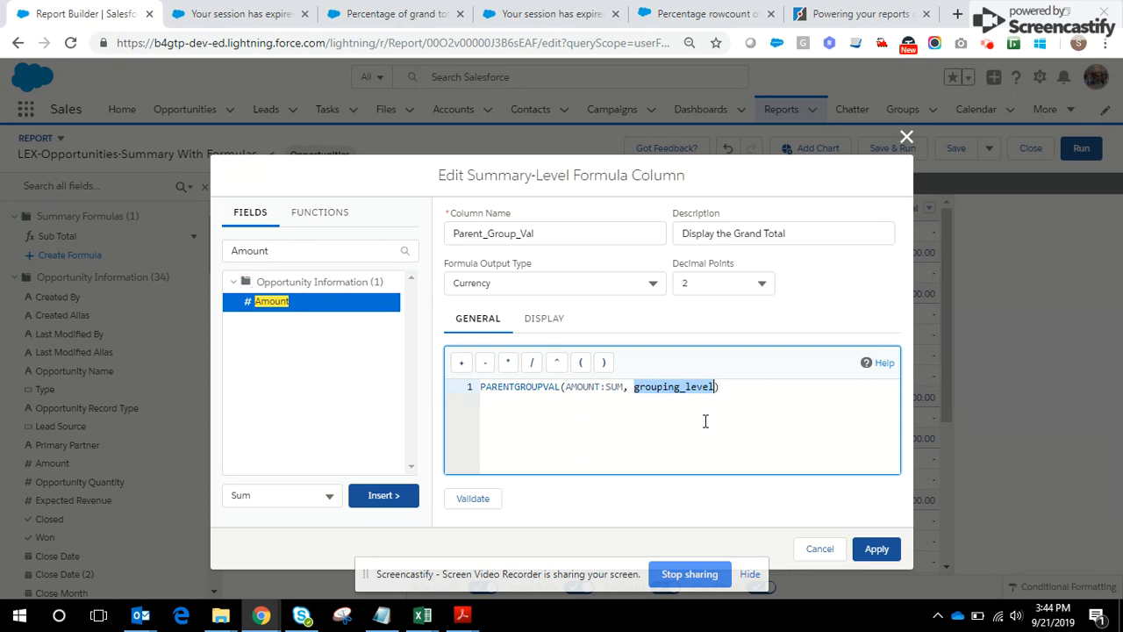
text(GR)
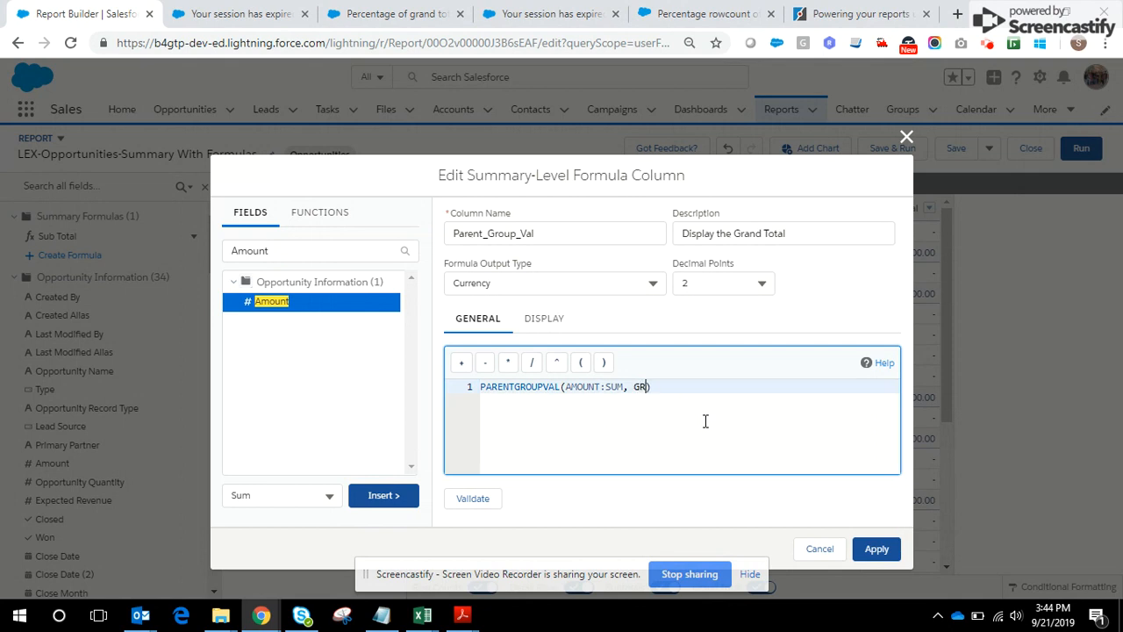
text(AND_SUMMARY)
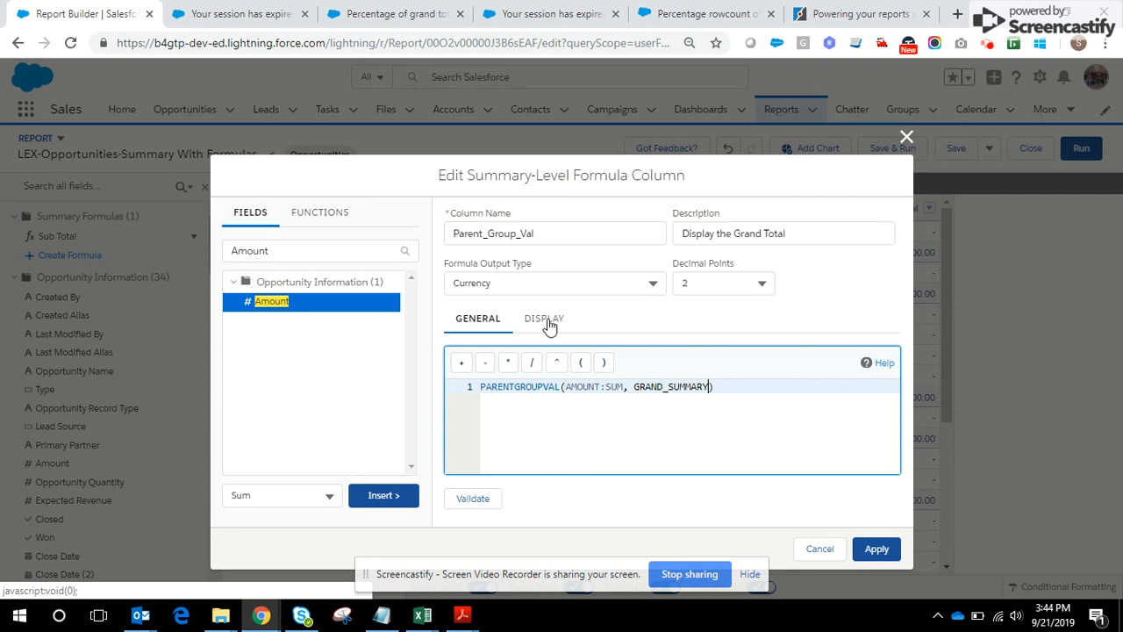
click(544, 318)
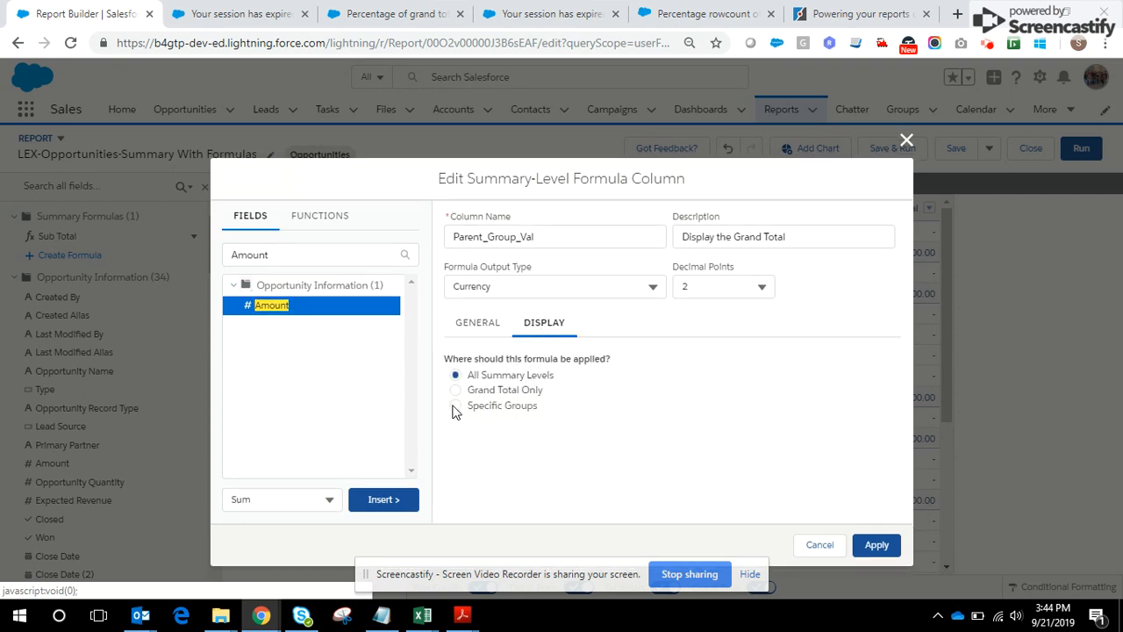
Display Parent_Group_Val only at the Account Name row group and apply it to the report.
click(456, 405)
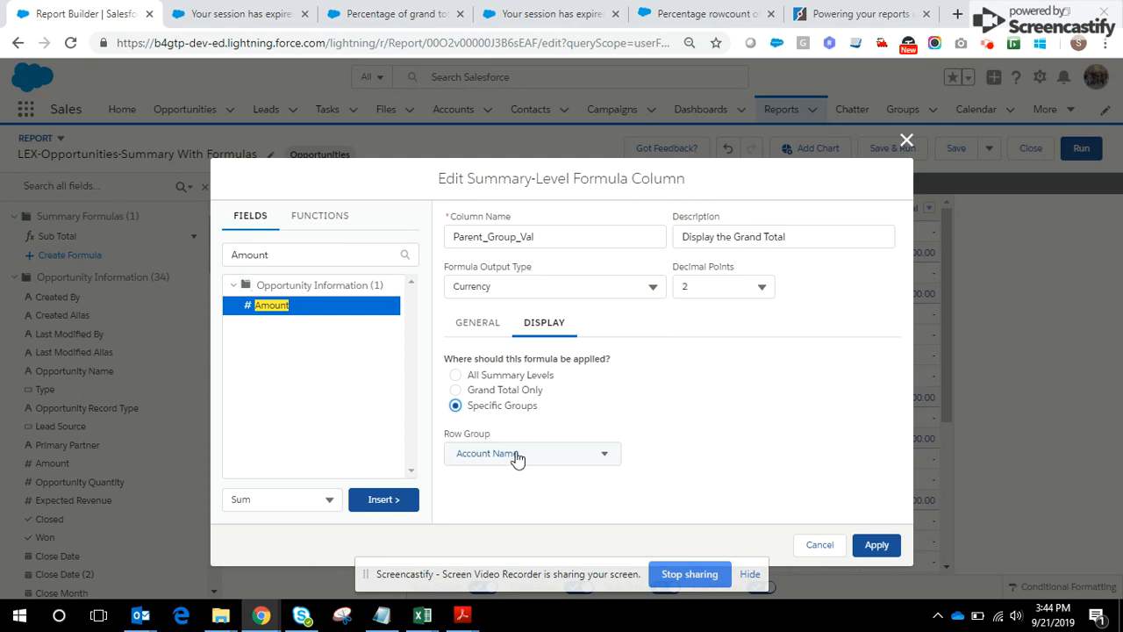
mouse_move(483, 463)
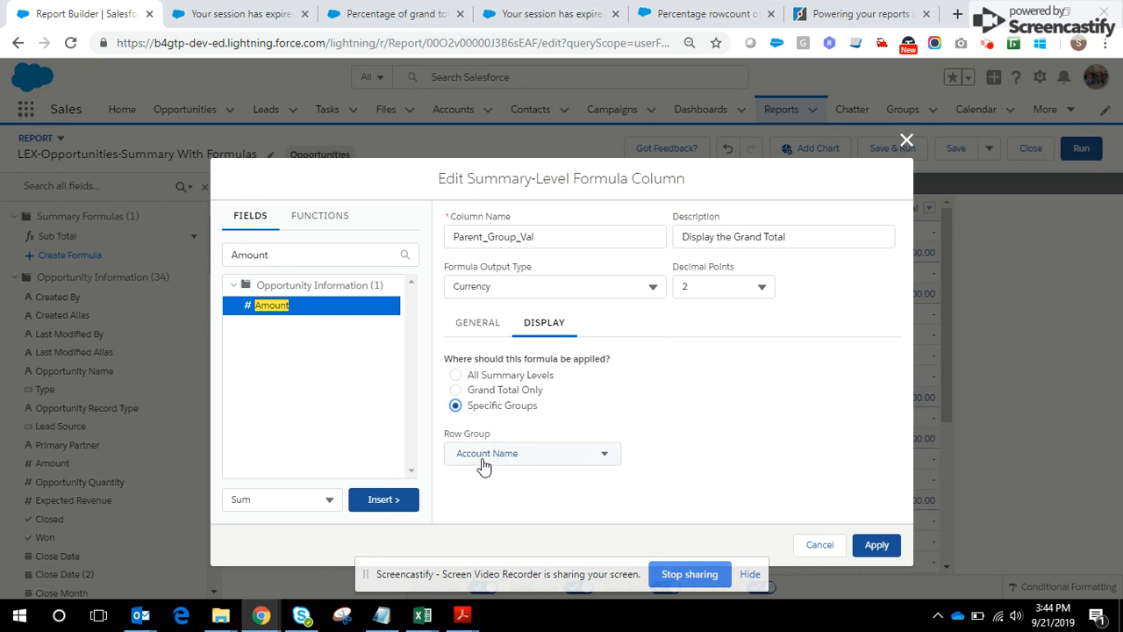
mouse_move(702, 535)
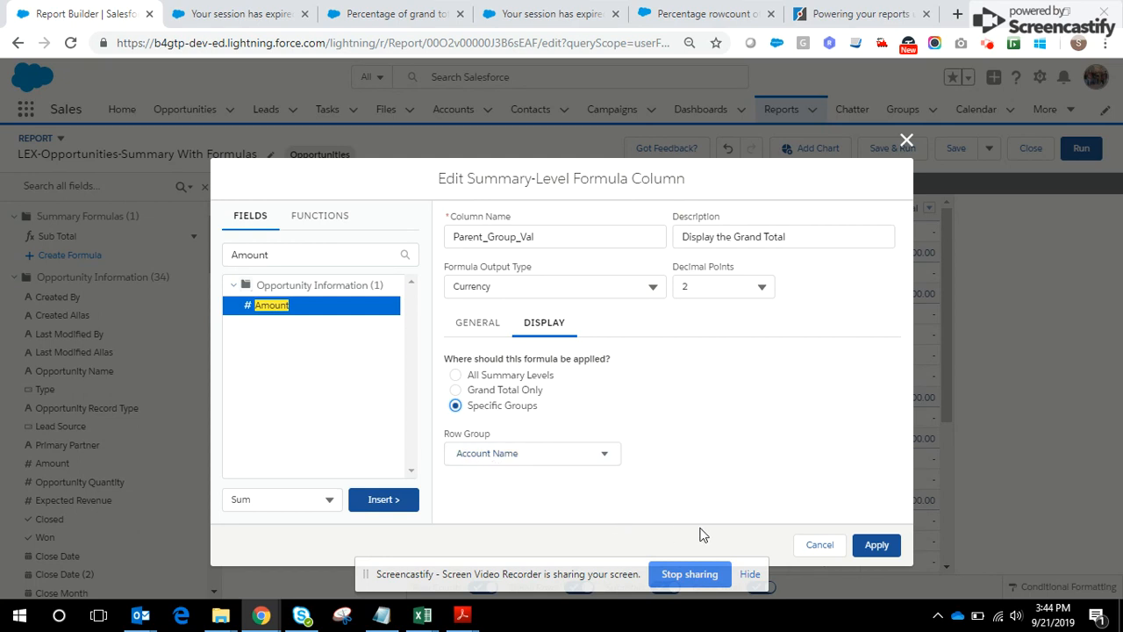
mouse_move(875, 544)
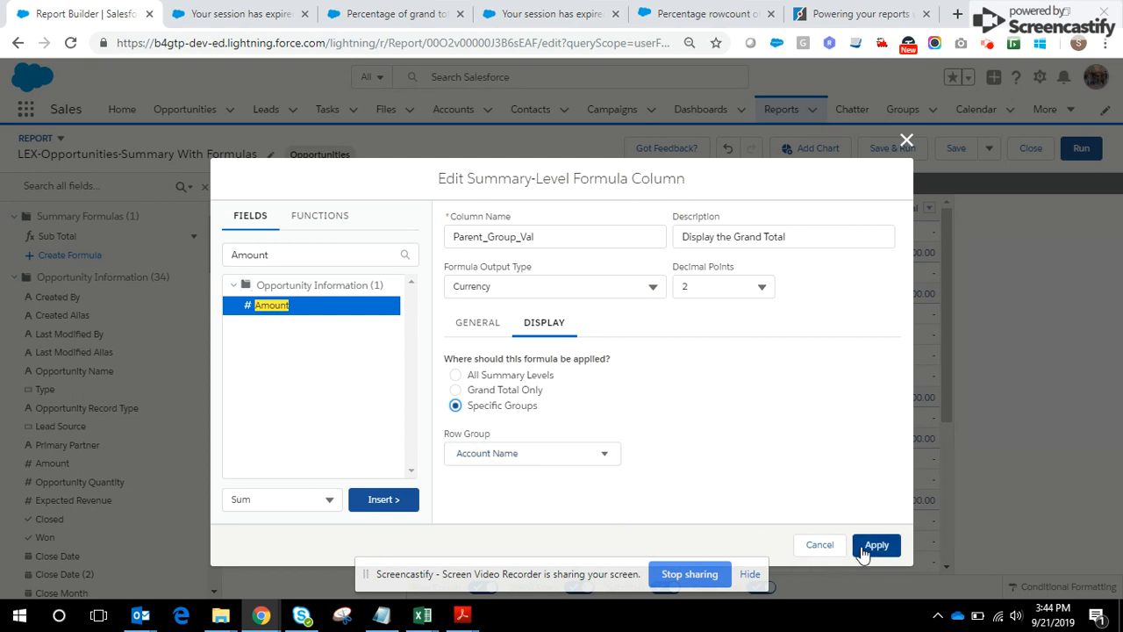
click(875, 544)
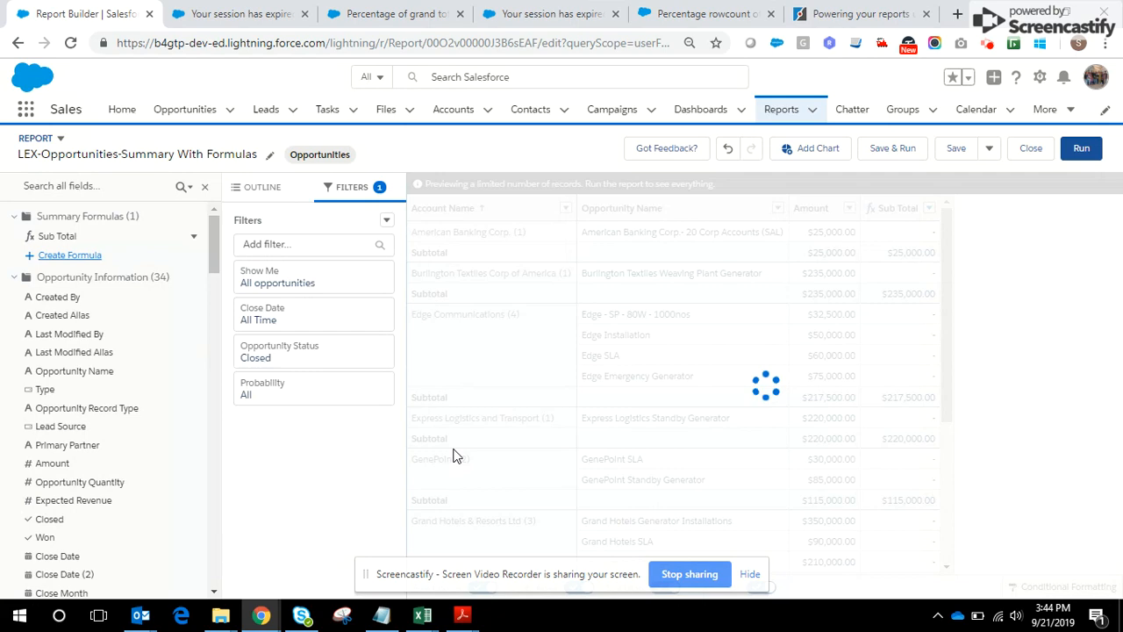
Scroll the preview to check Parent_Group_Val shows $3,702,500.00 on each account subtotal.
click(70, 274)
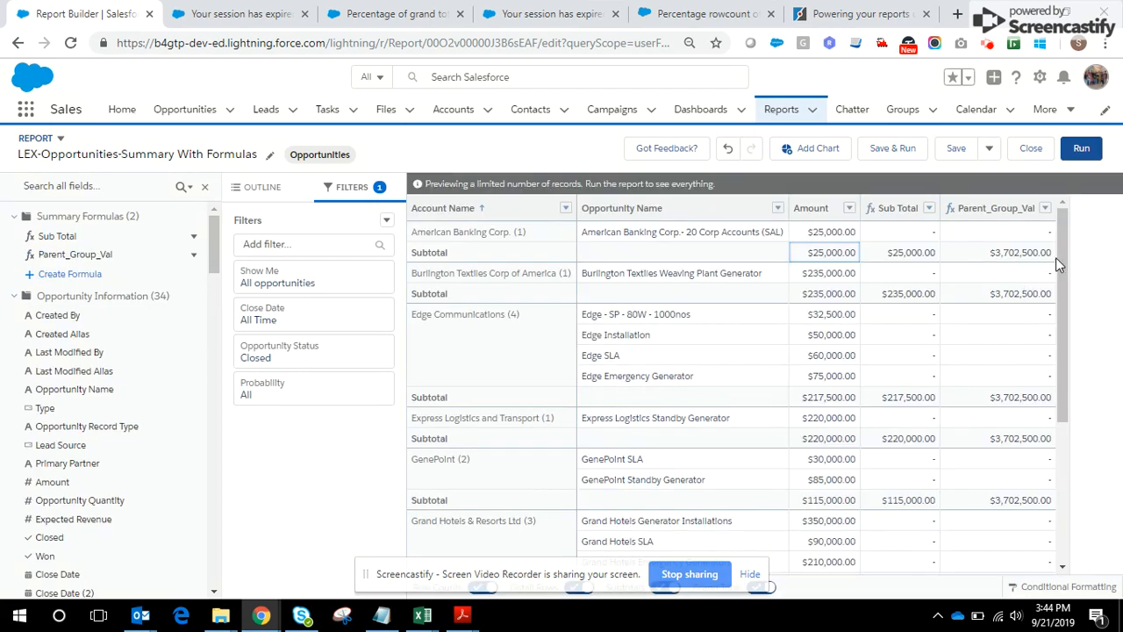
scroll(down, 3)
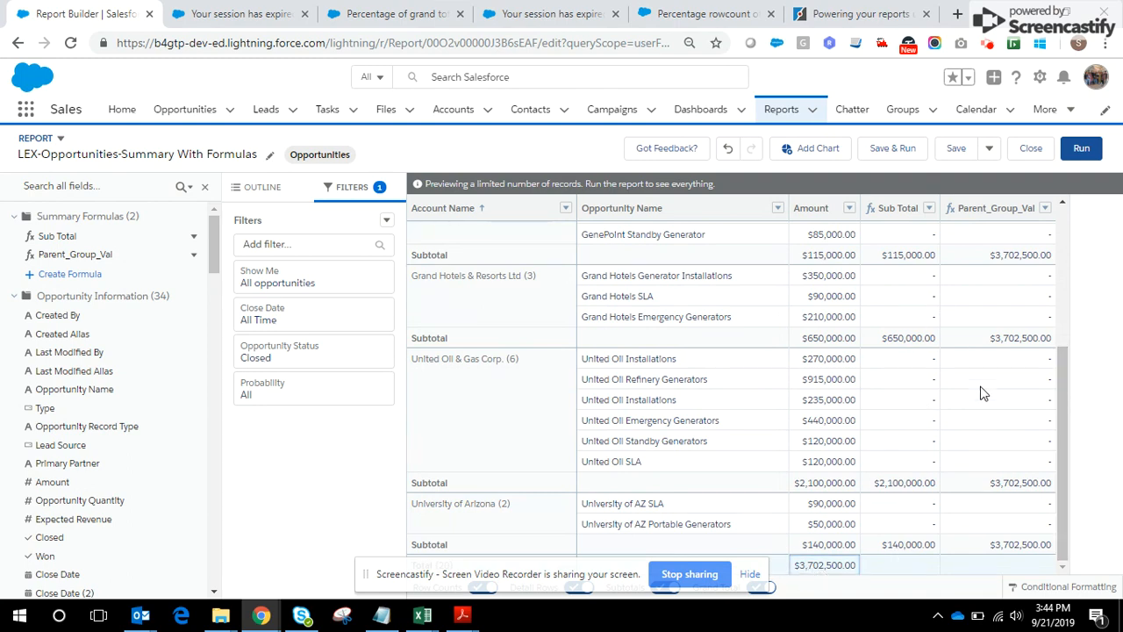
scroll(up, 3)
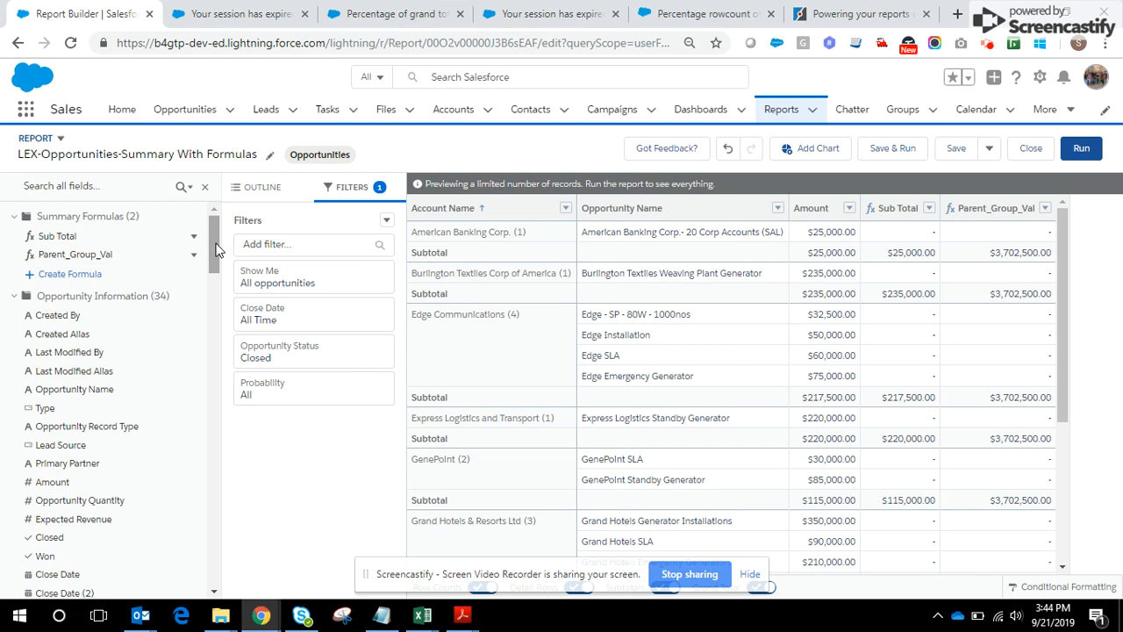
mouse_move(177, 263)
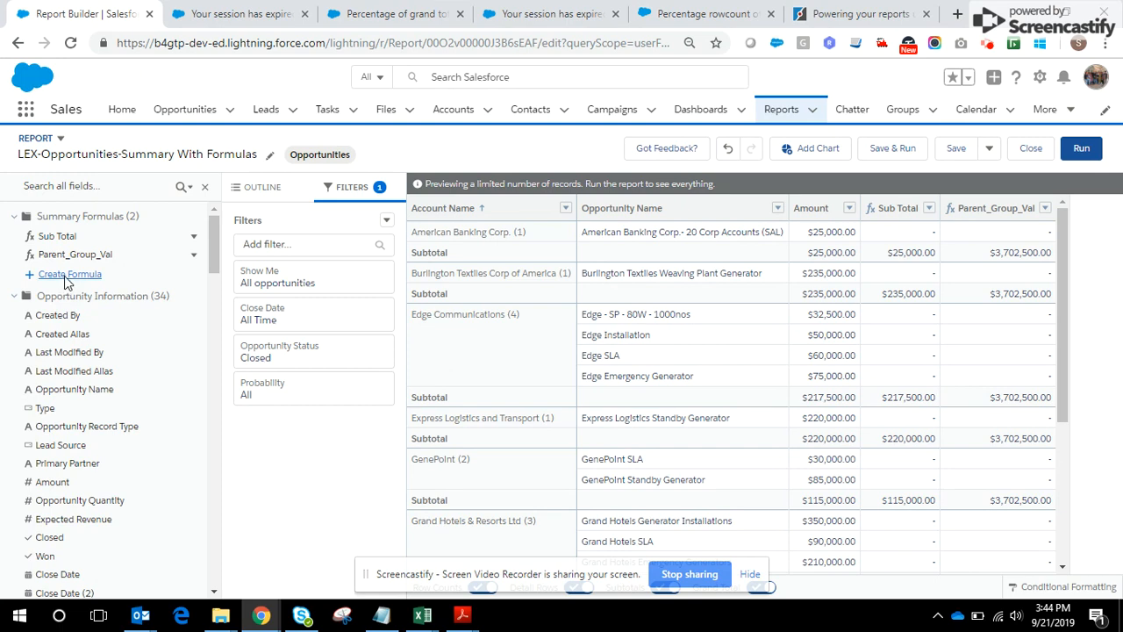
Create a formula named Win %, described as Win Rate per Account, output as Percent.
click(70, 274)
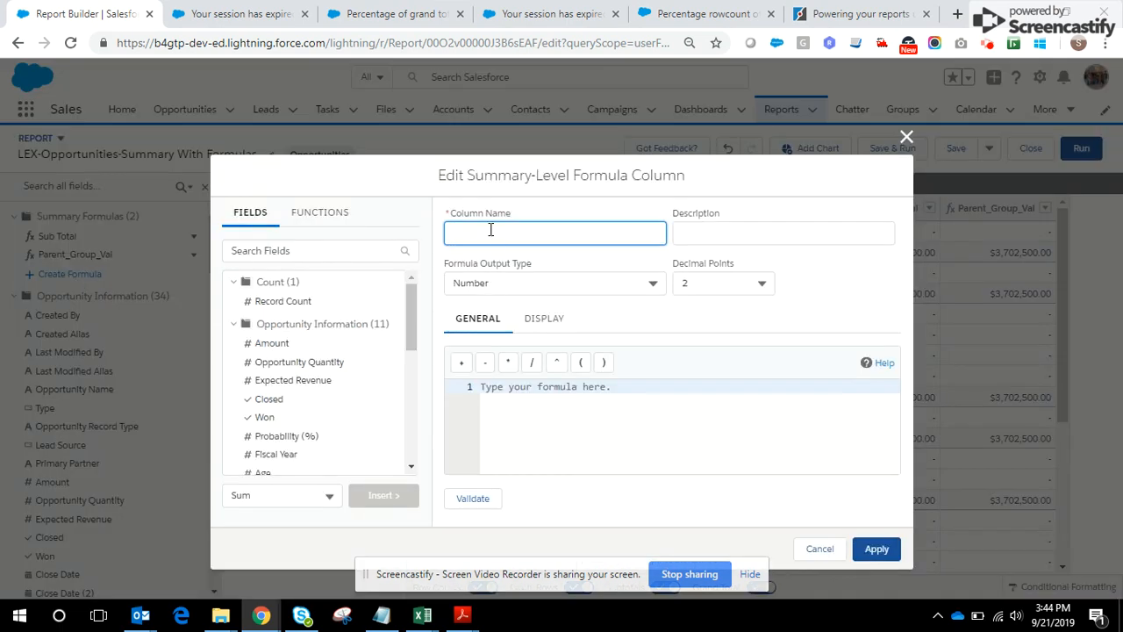
text(Win %)
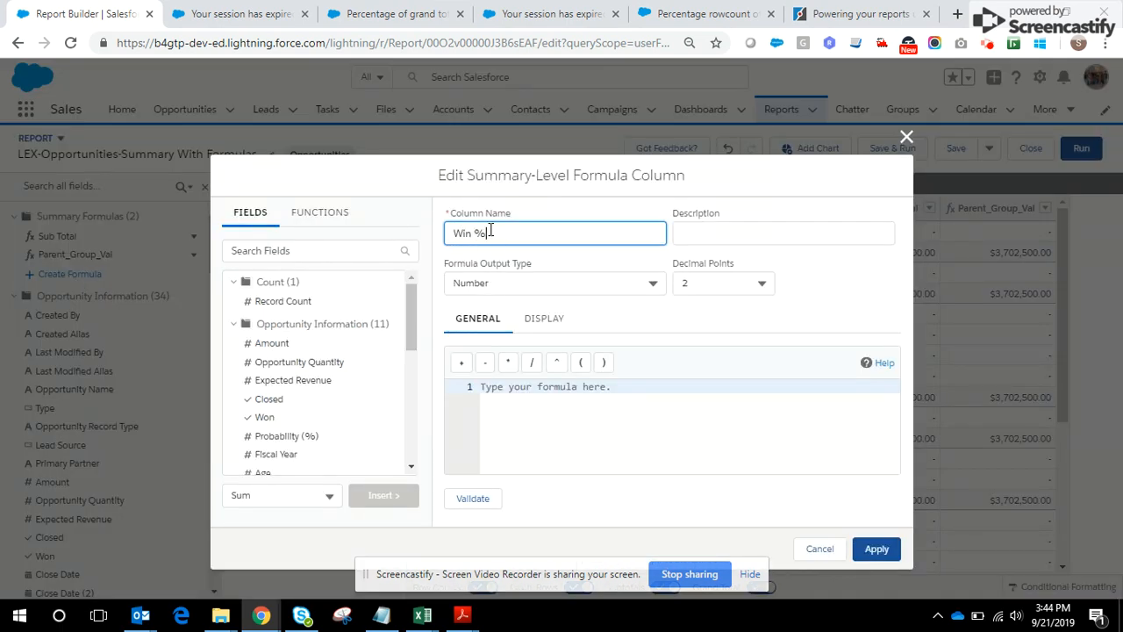
click(782, 232)
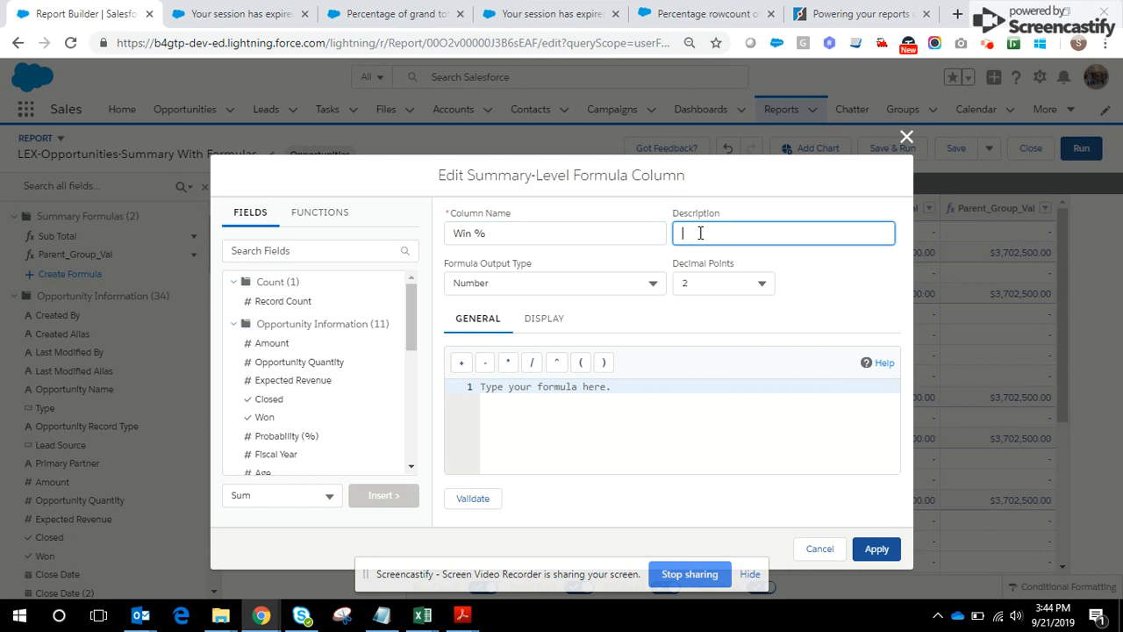
text(Win per)
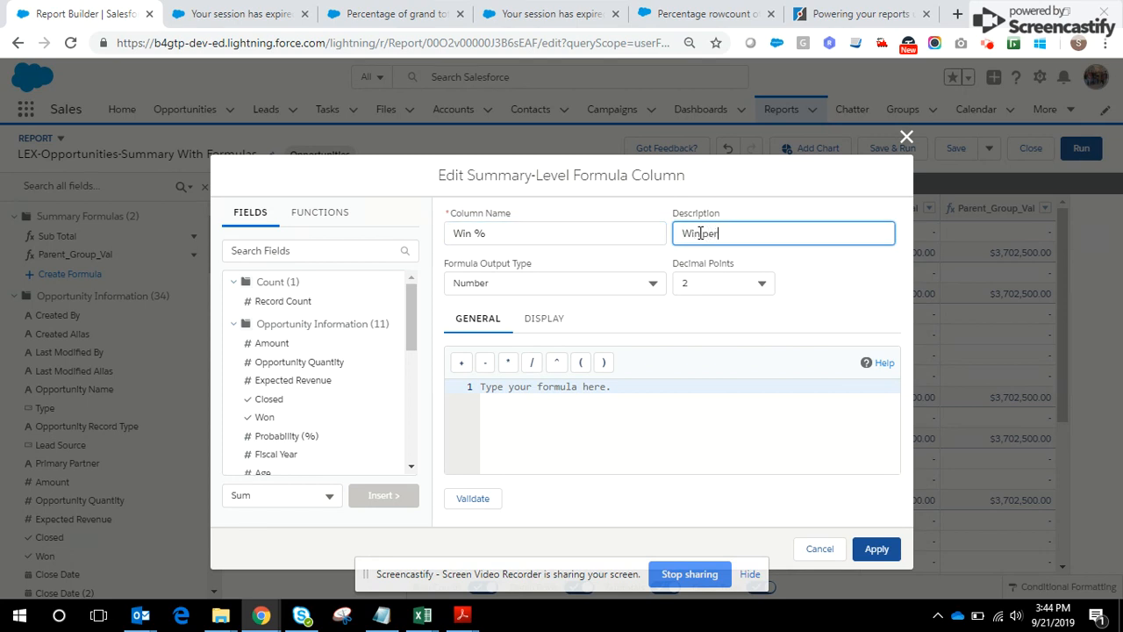
text(Rate)
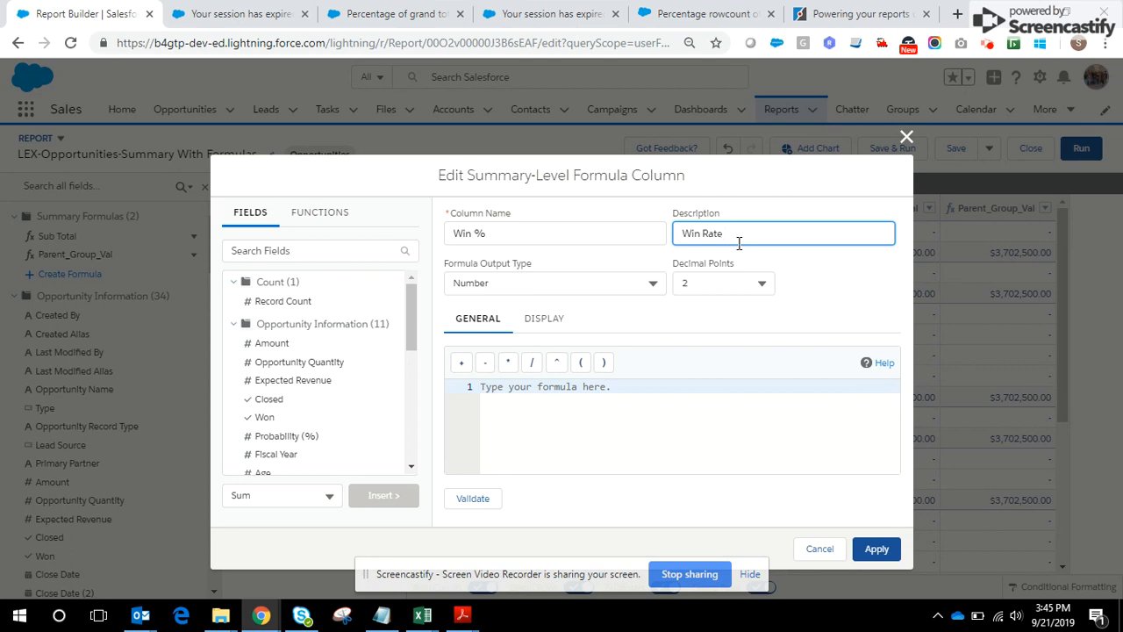
text(per A)
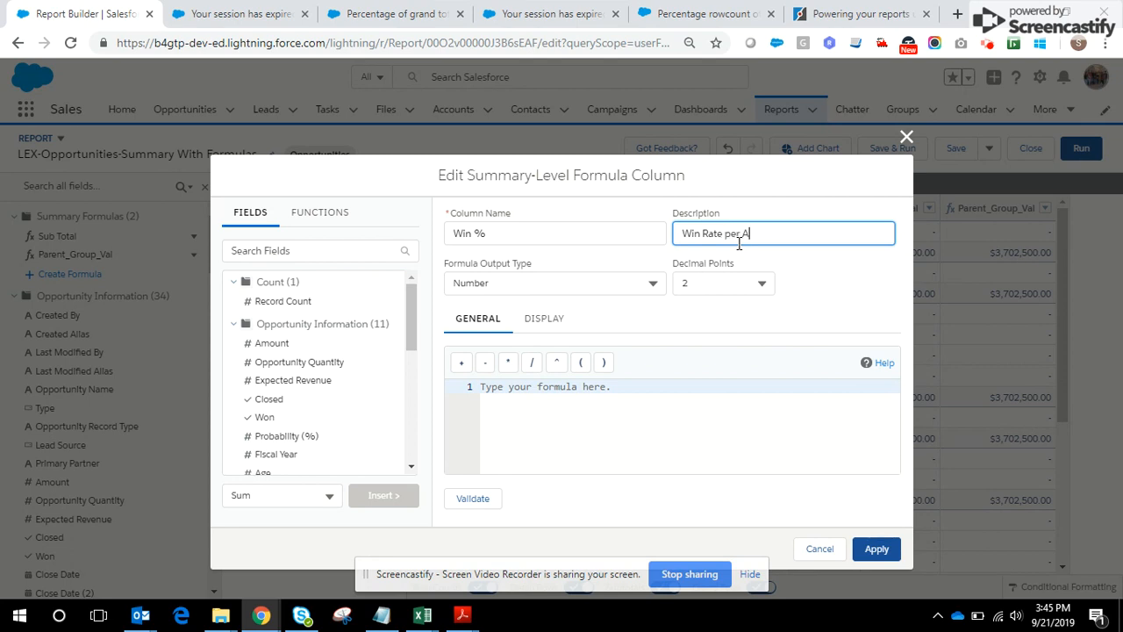
text(ccount)
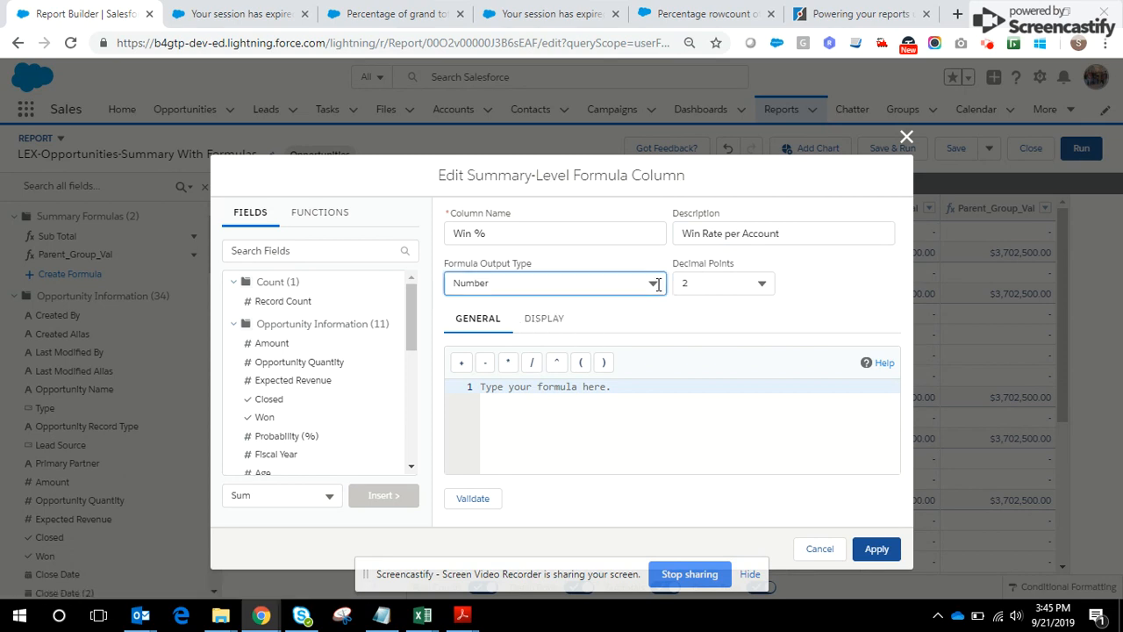
click(555, 282)
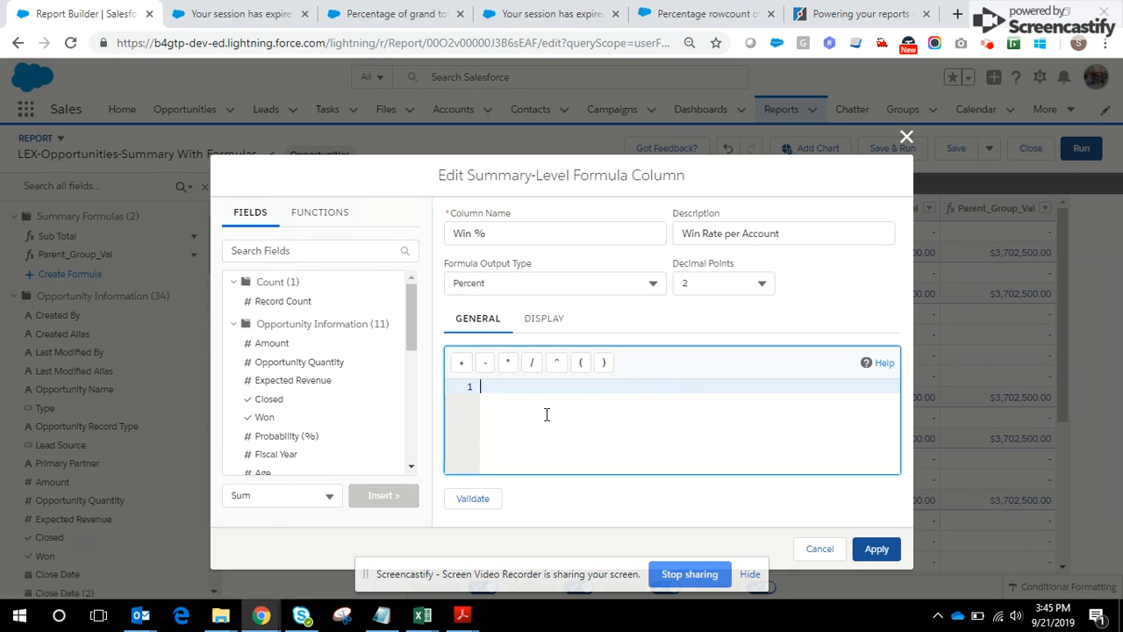
Build the Win % formula as WON:SUM divided by CLOSED:SUM.
click(319, 249)
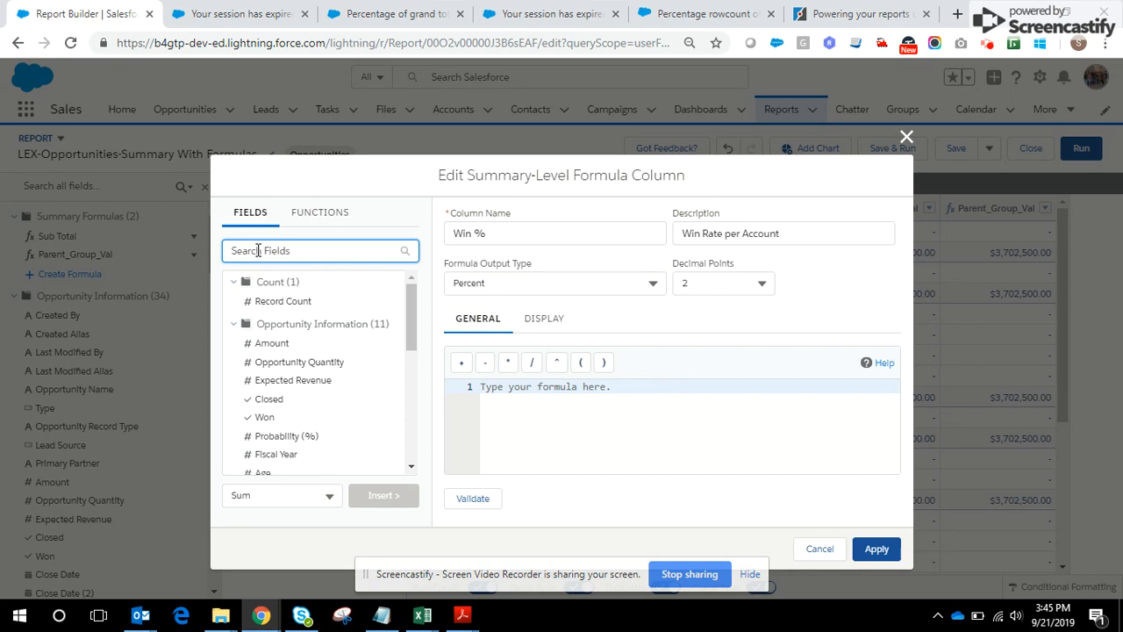
text(won)
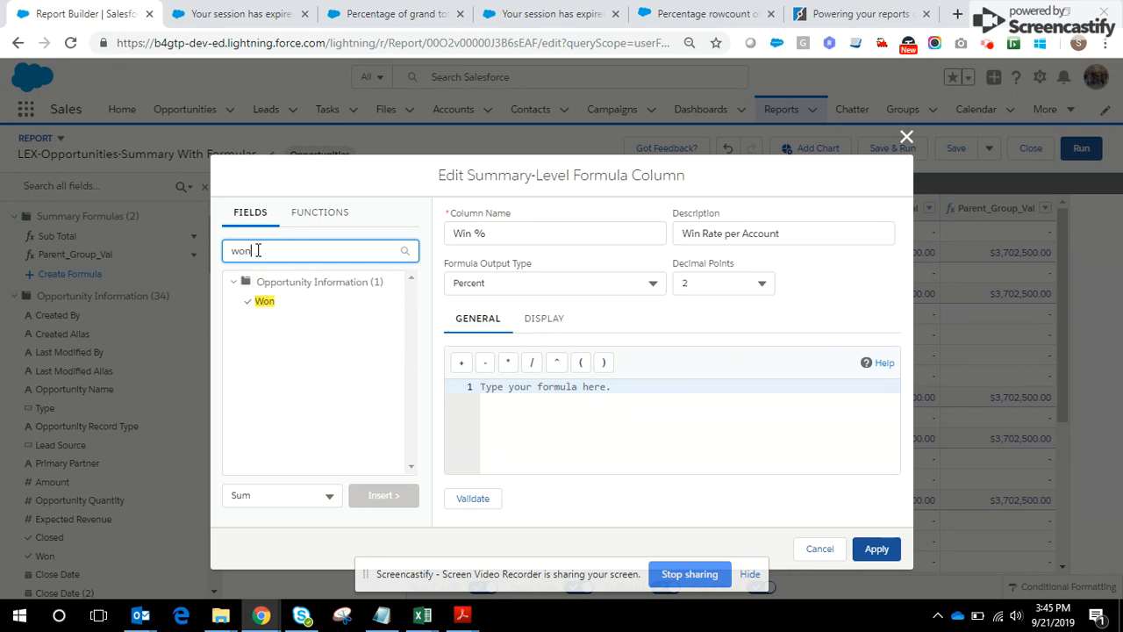
click(263, 302)
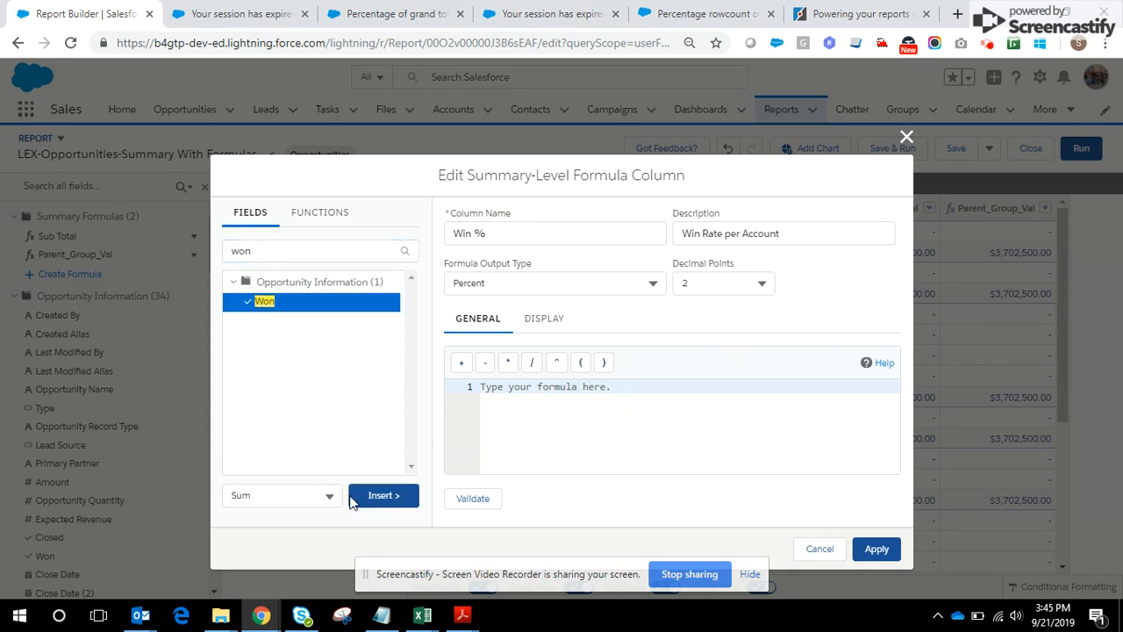
mouse_move(349, 392)
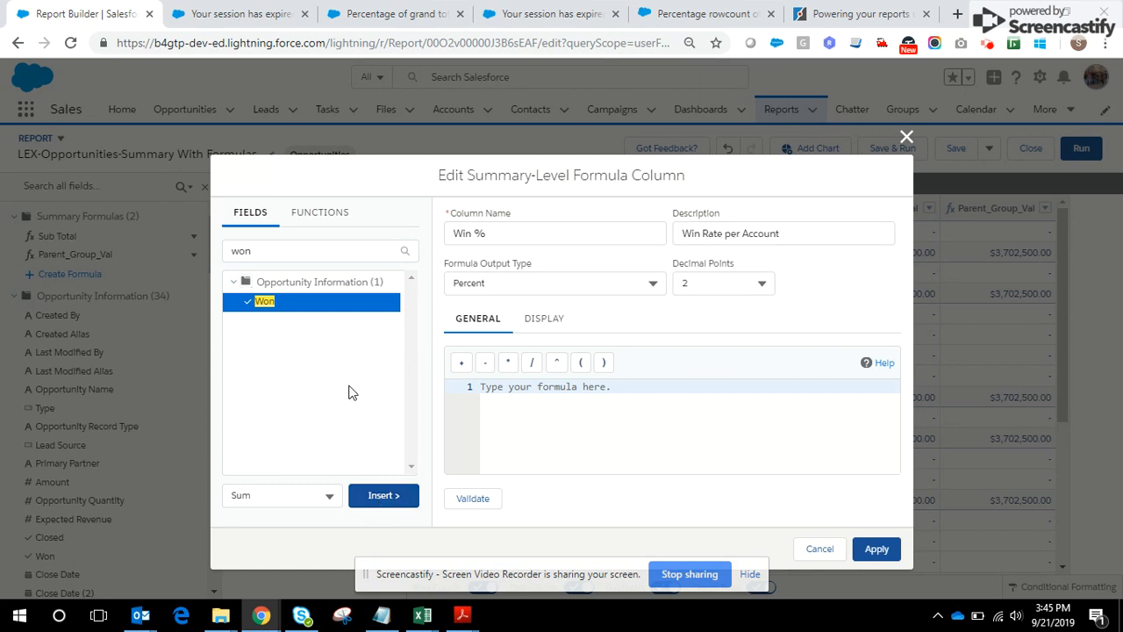
click(382, 495)
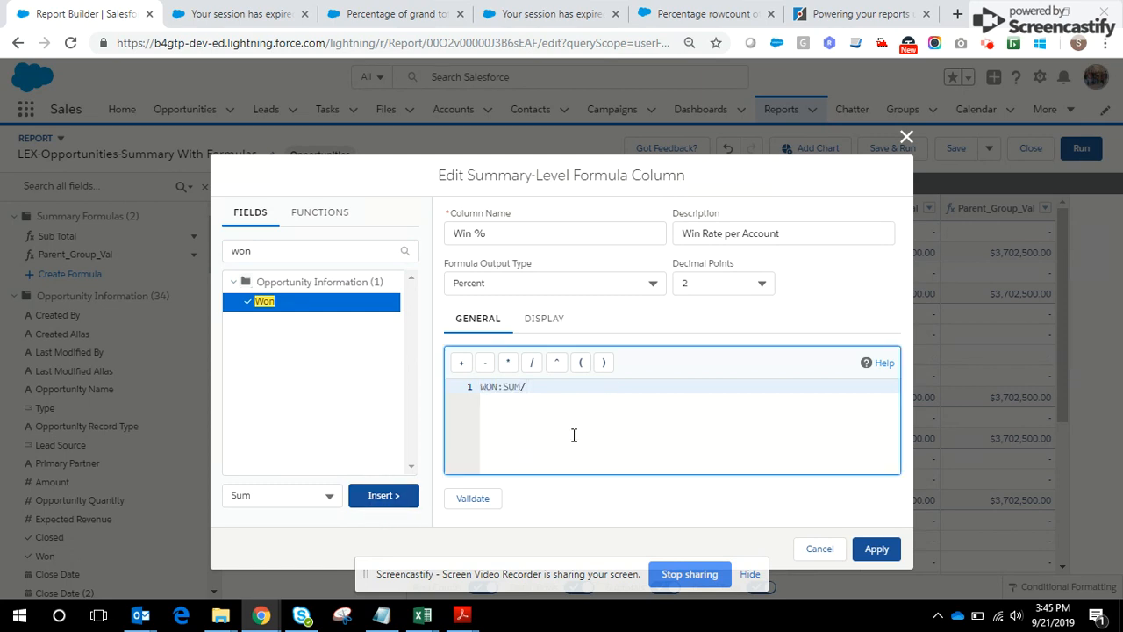
click(316, 249)
text(Clos)
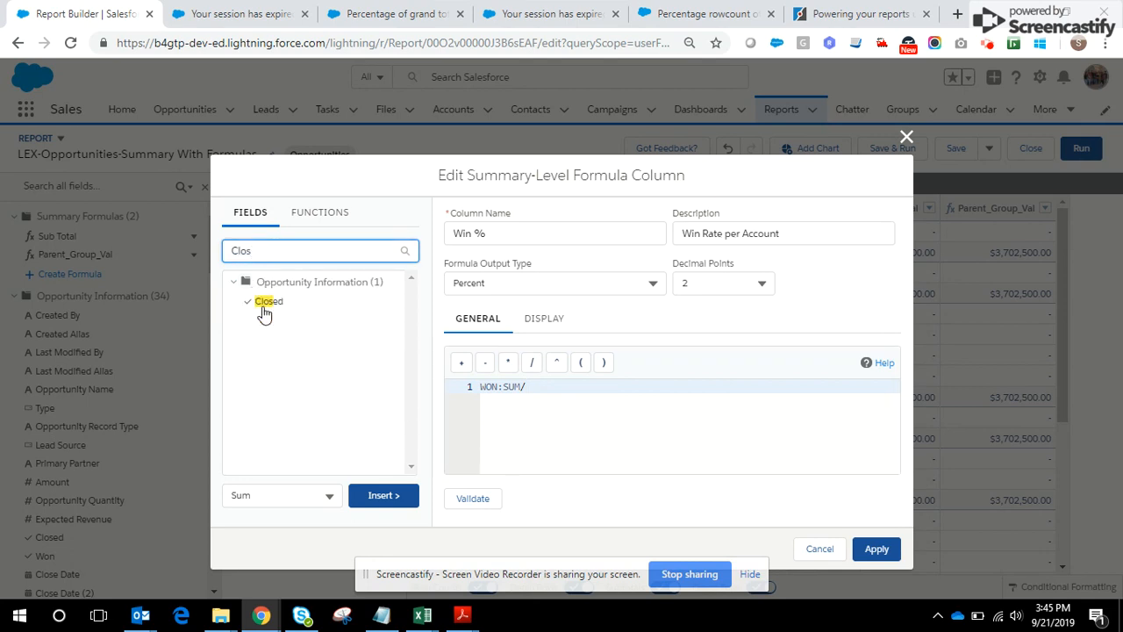
click(267, 301)
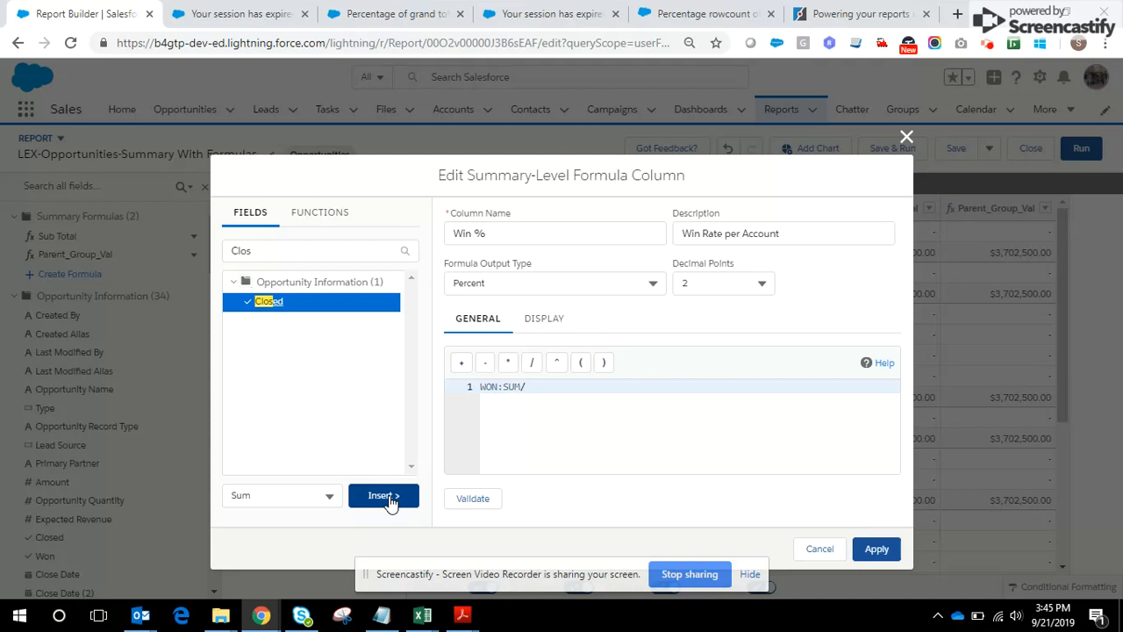
click(383, 495)
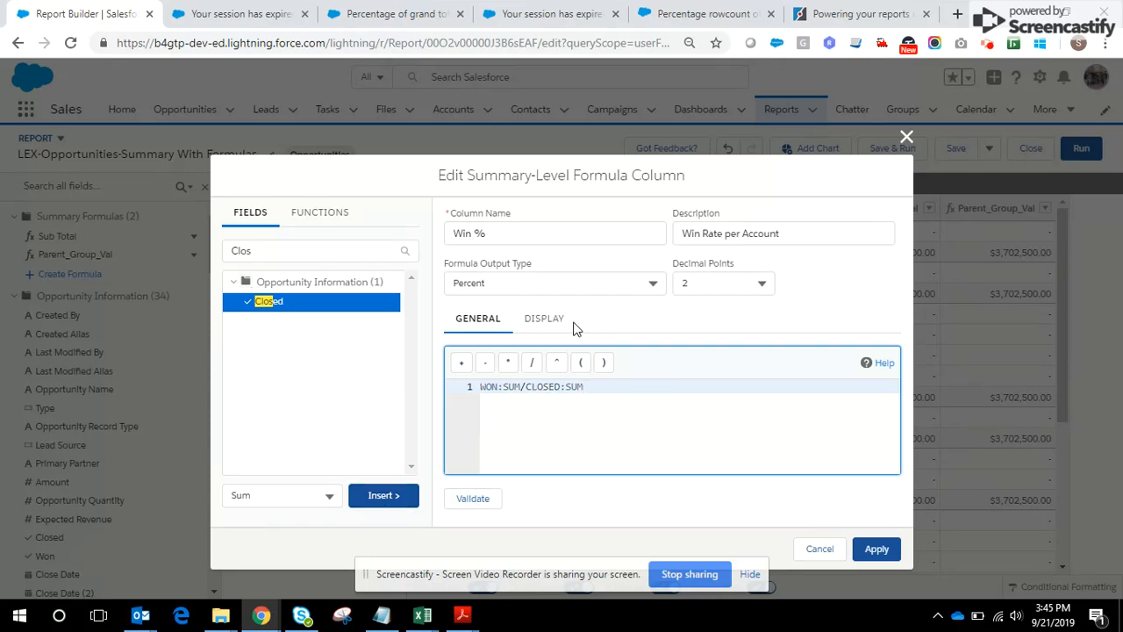
Check the display grouping, validate the Win % formula, and apply it to the report.
click(544, 320)
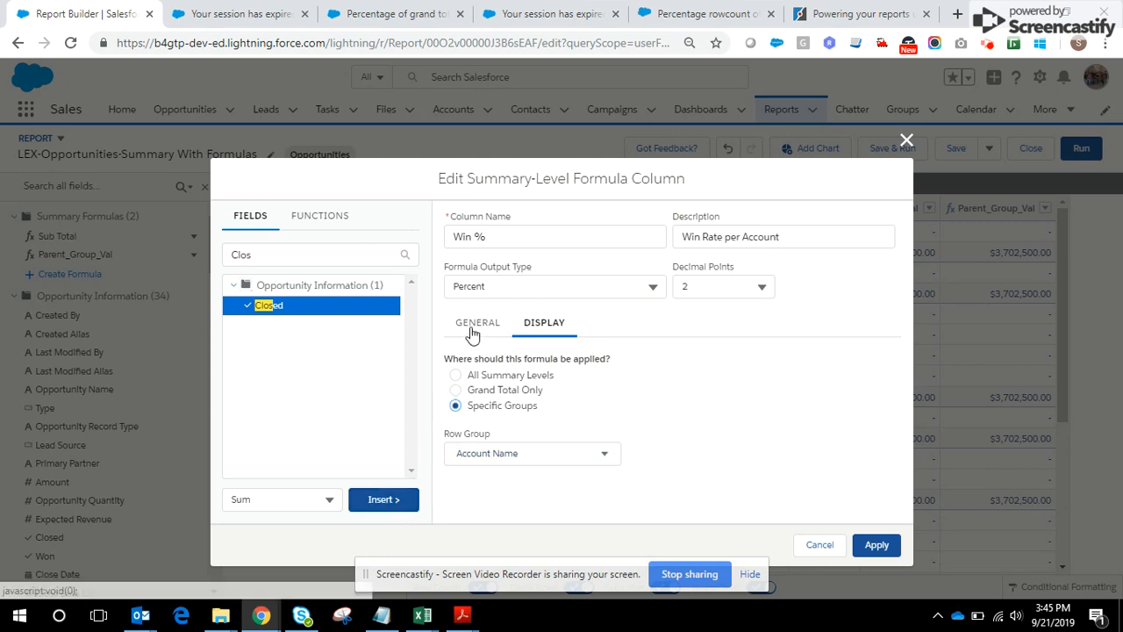
click(477, 323)
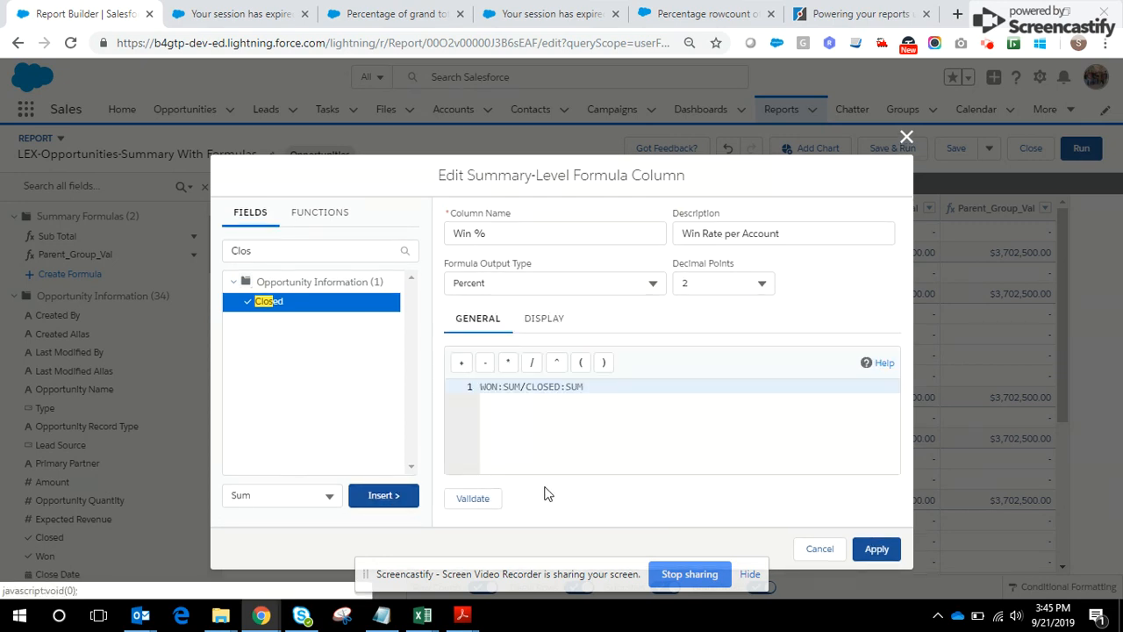
click(474, 498)
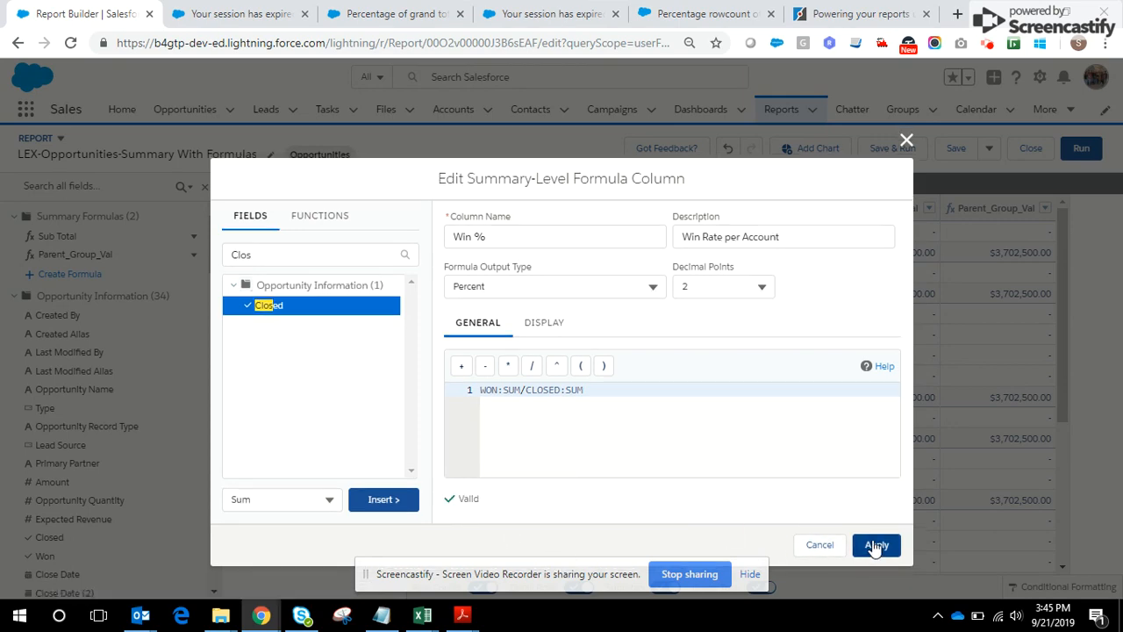
click(874, 544)
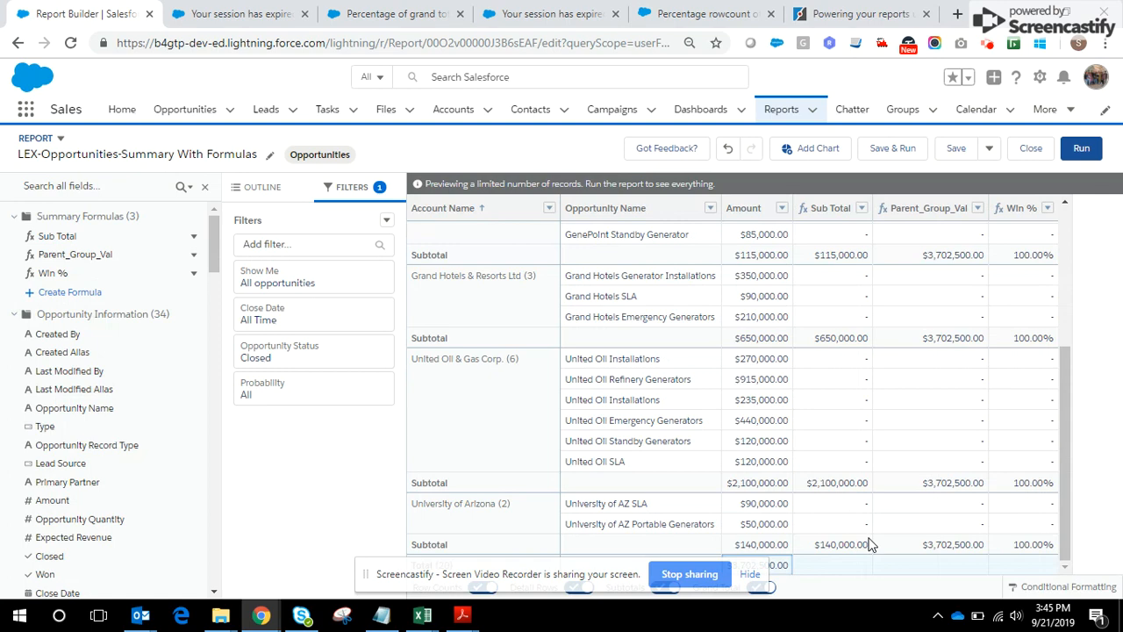
mouse_move(1062, 428)
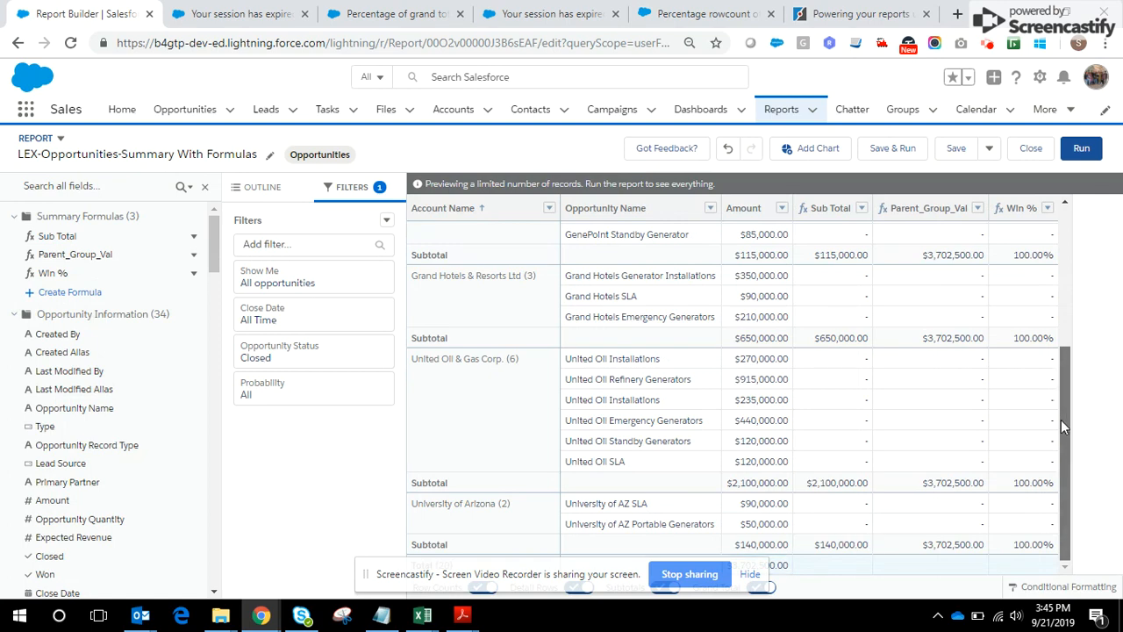
scroll(up, 3)
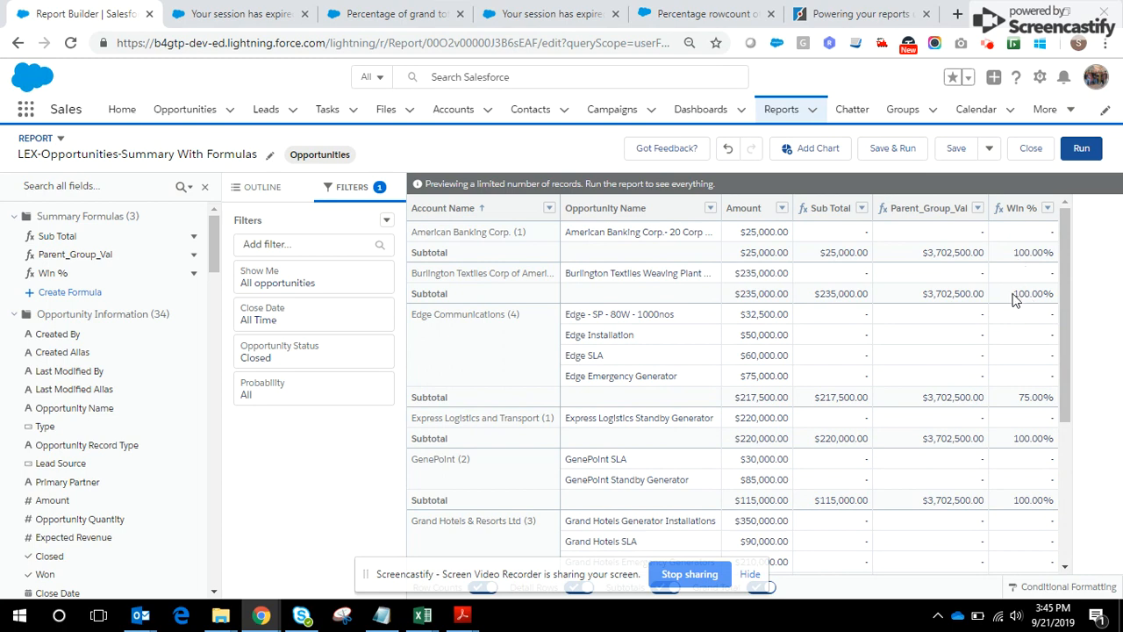
mouse_move(1007, 410)
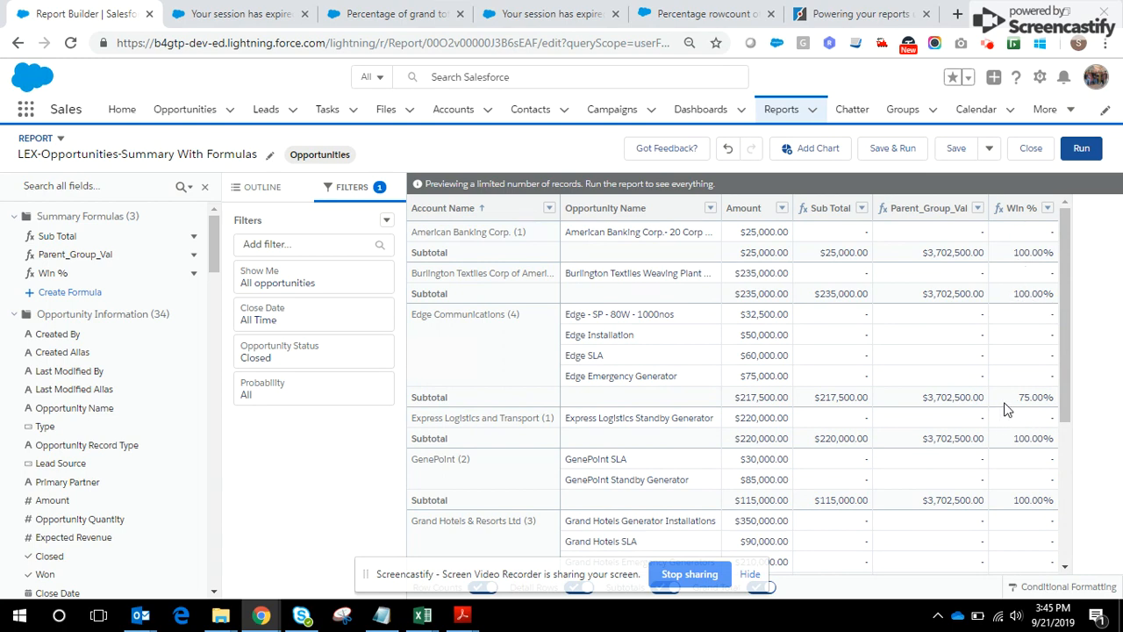
mouse_move(956, 358)
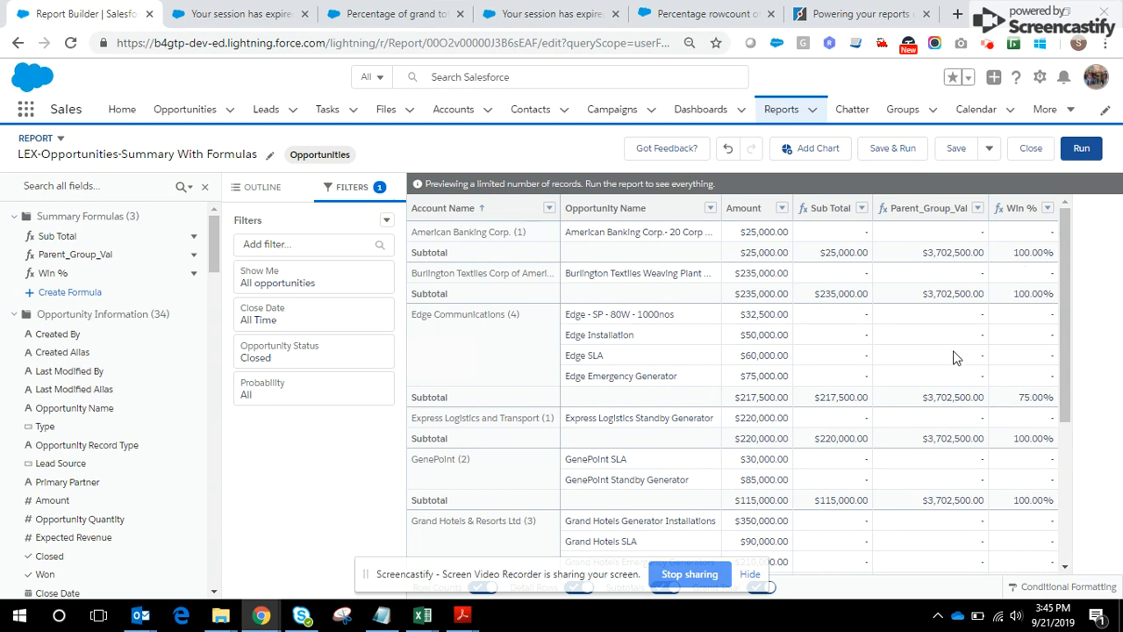
mouse_move(587, 377)
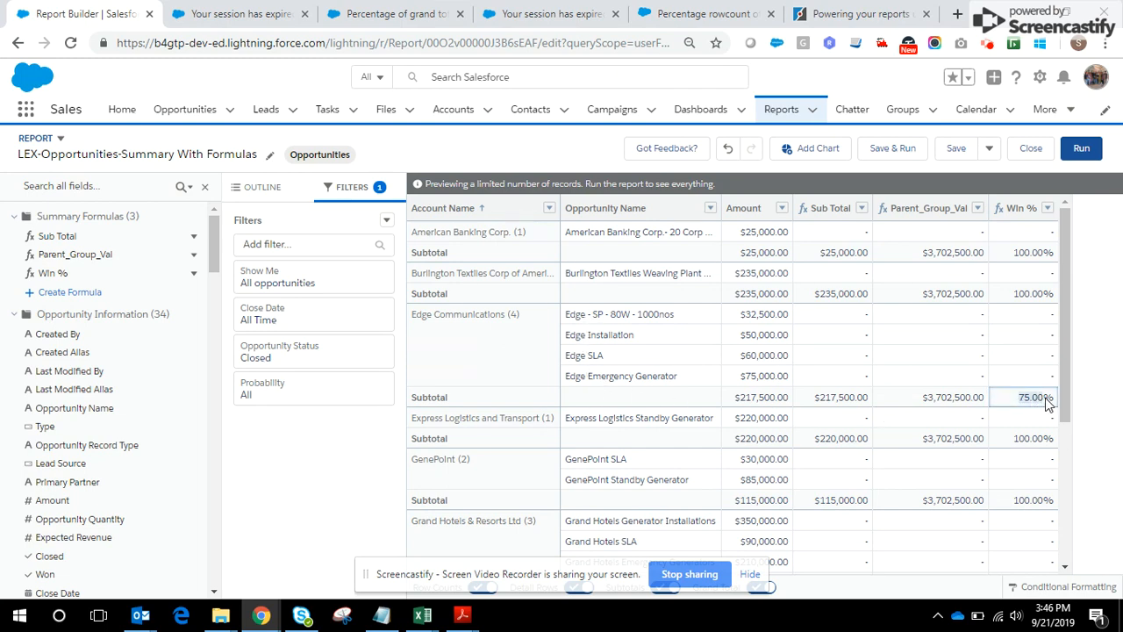
mouse_move(588, 366)
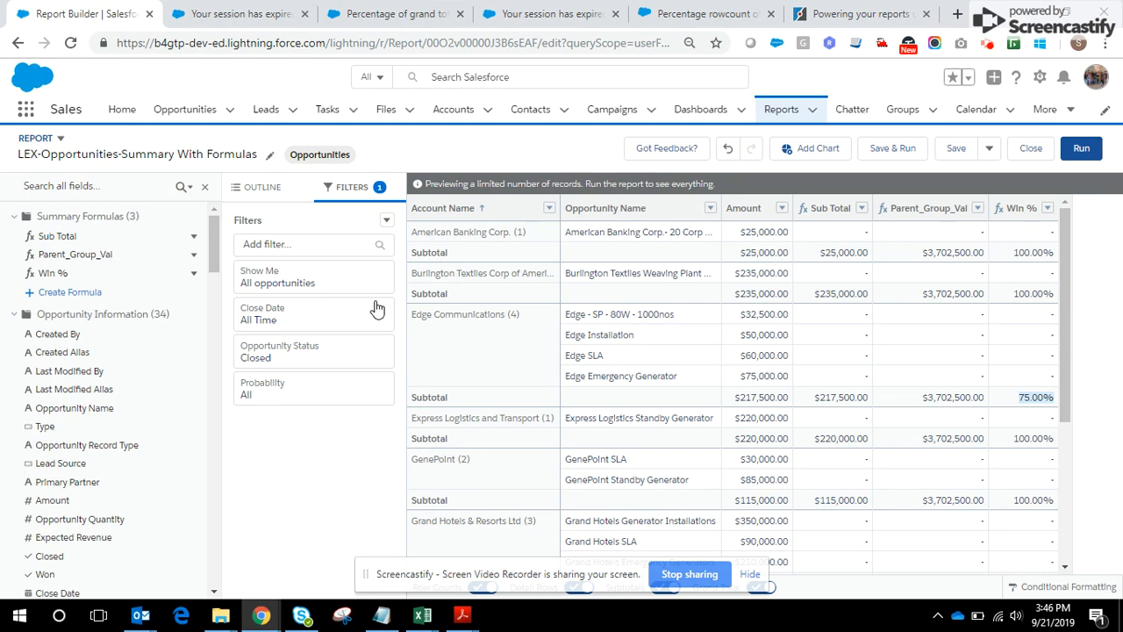
mouse_move(84, 281)
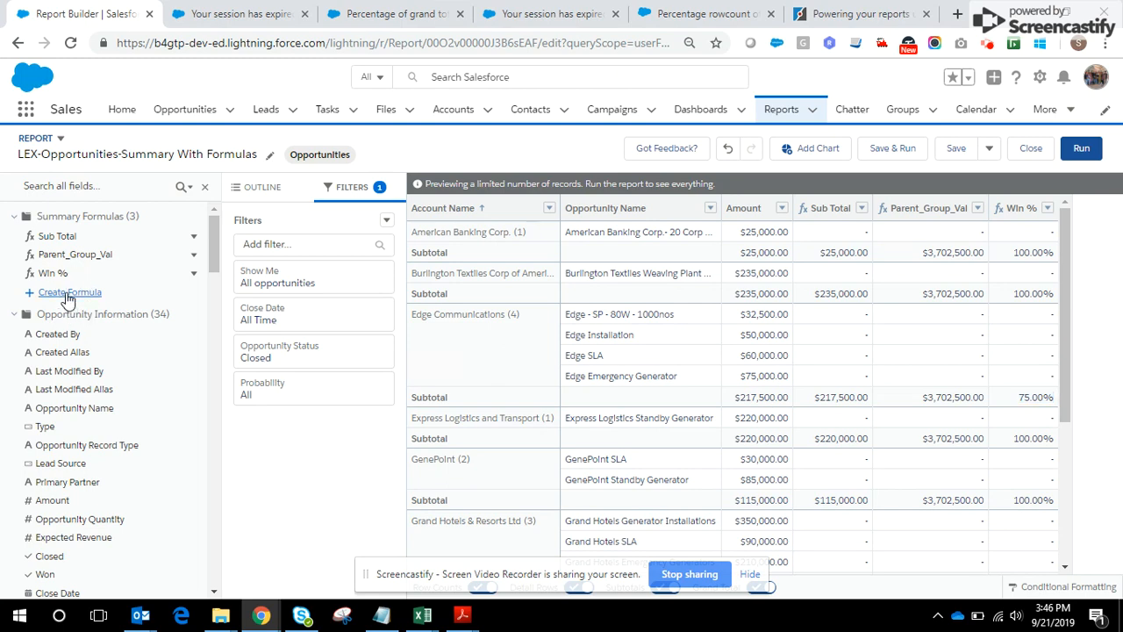
Start a new summary formula with Column Name 'Revenue Contribution'.
click(71, 291)
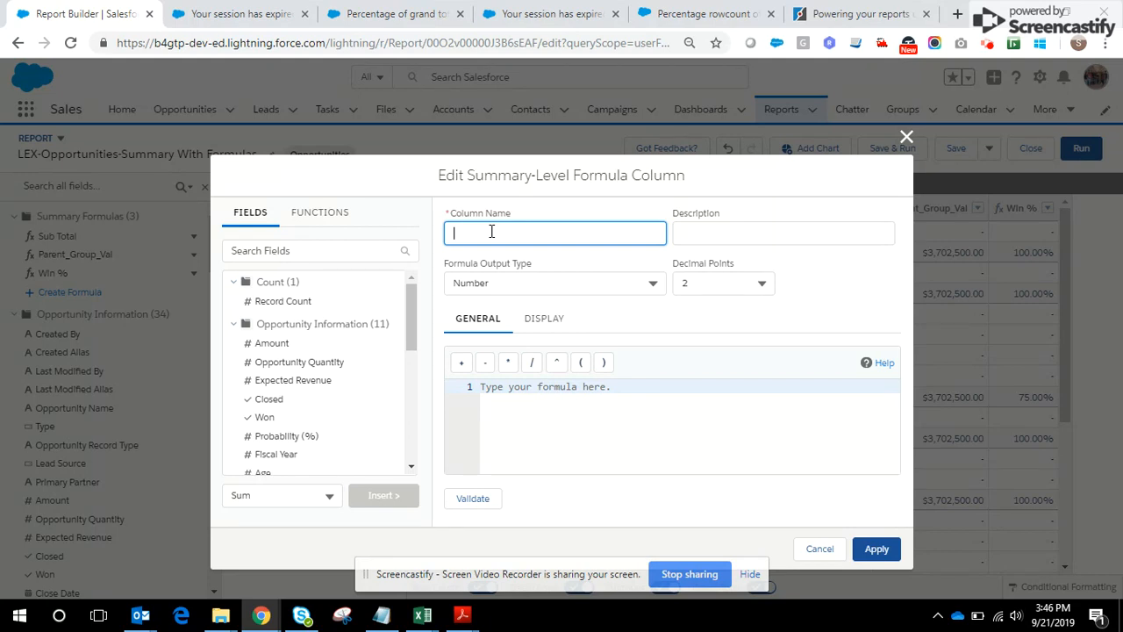
text(Revenue Contri)
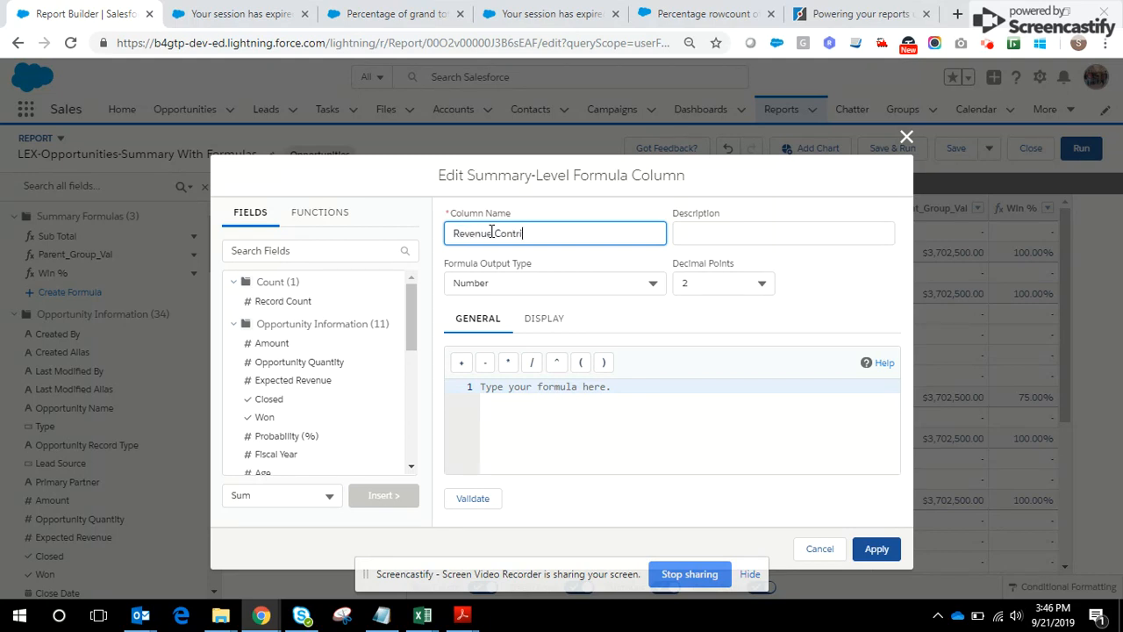
text(bution)
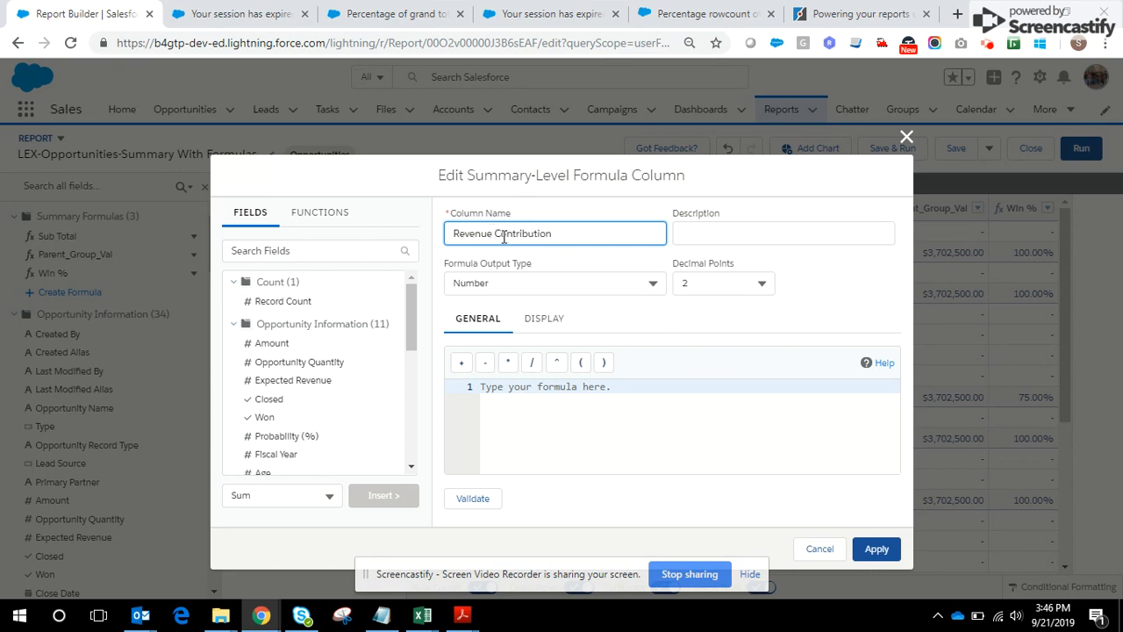
Enter the description about revenue contributed by each account to the total.
click(783, 232)
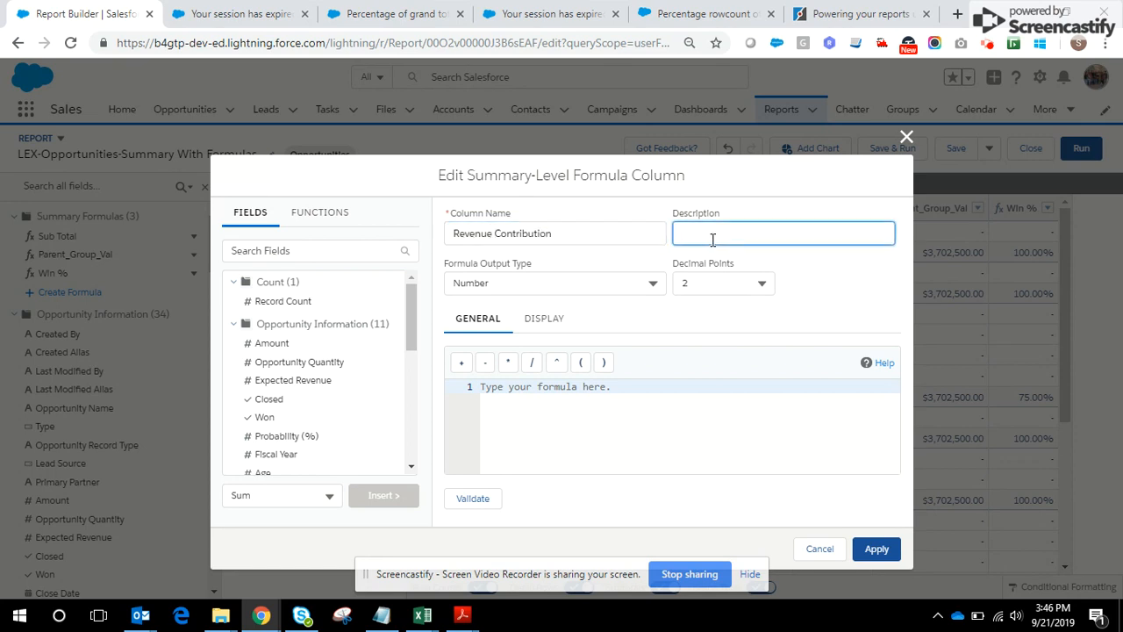
text(Revenue Contribut)
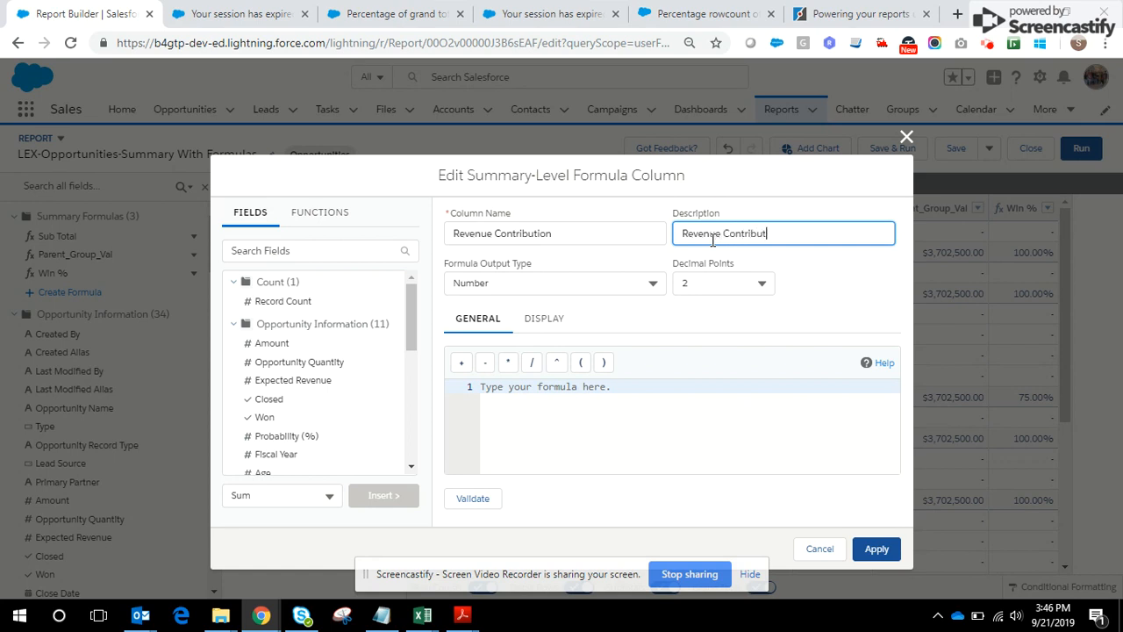
text(ed by A)
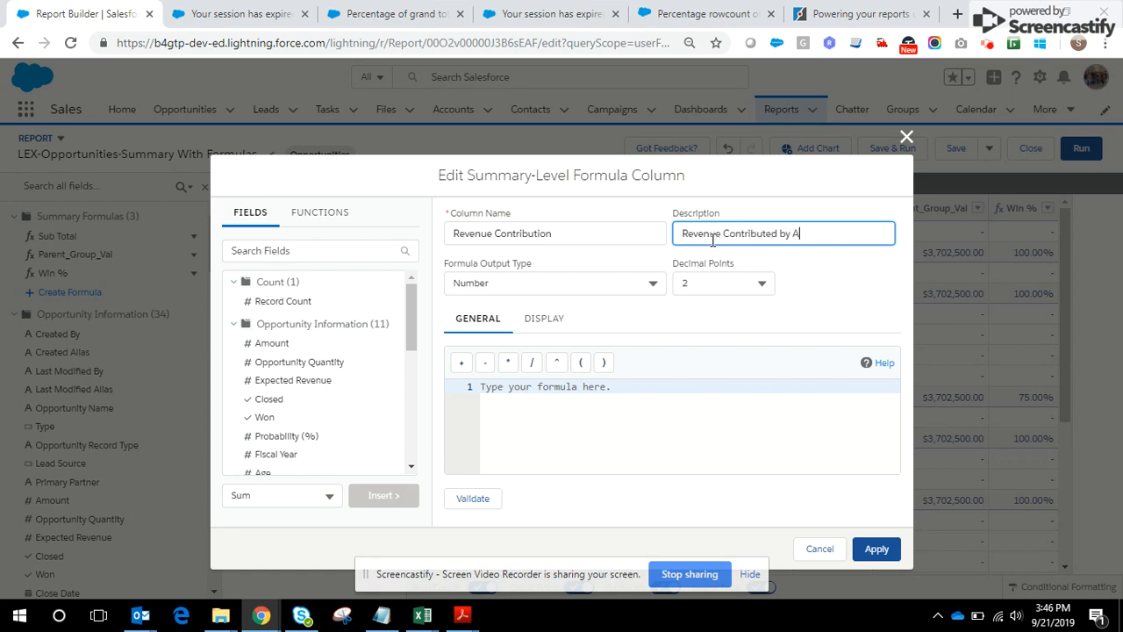
text(ccount to the Over)
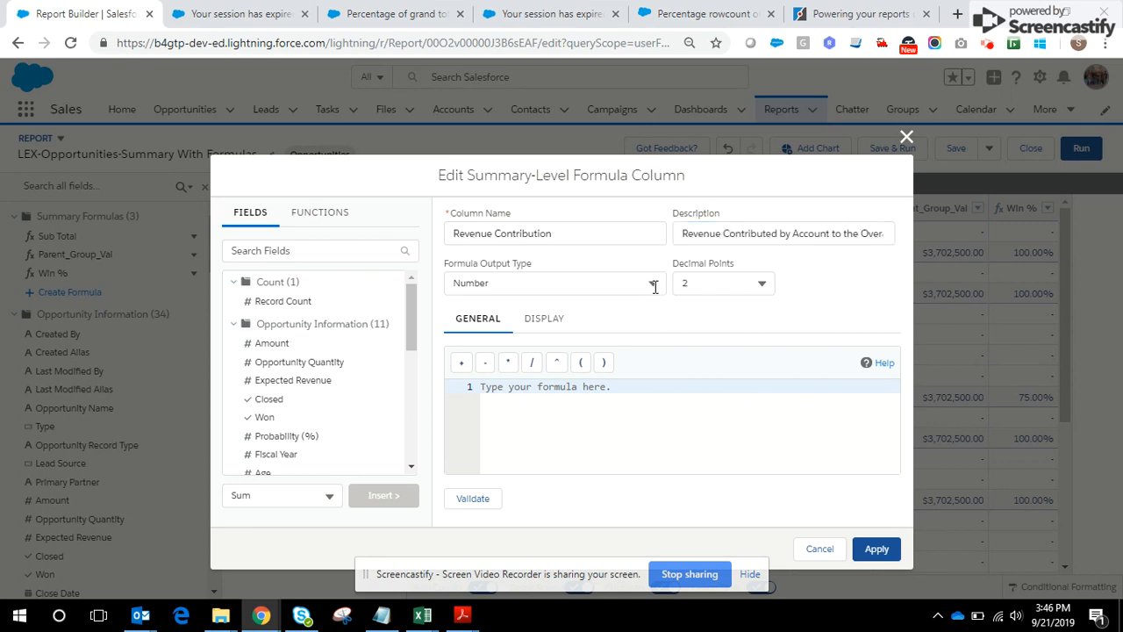
Set the output type to Percent and insert AMOUNT:SUM as the numerator.
click(555, 283)
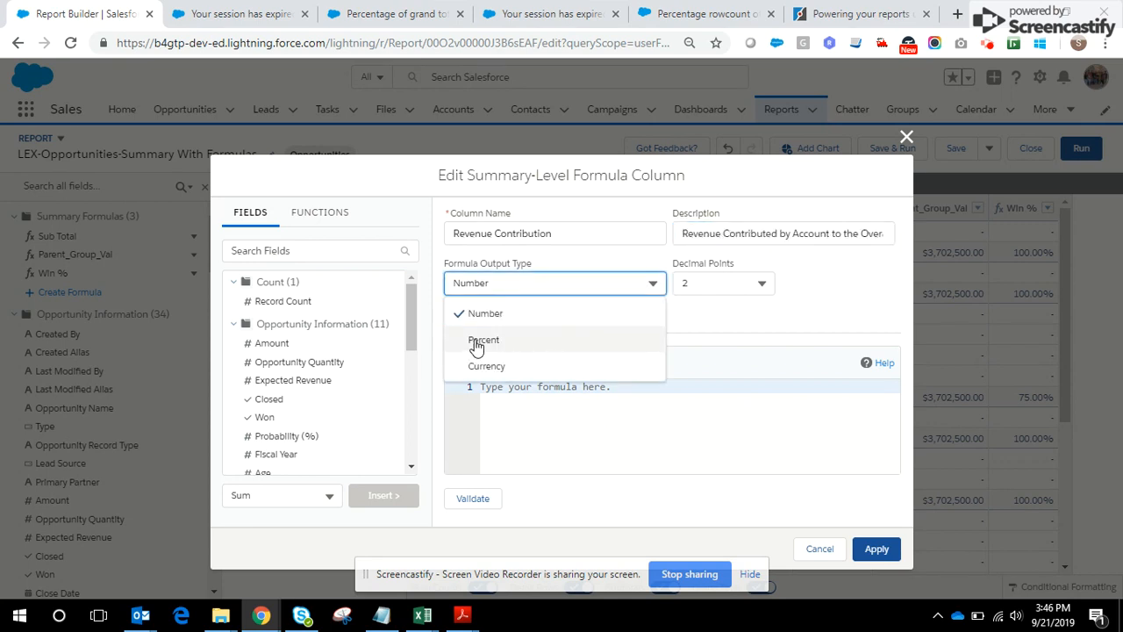
click(485, 341)
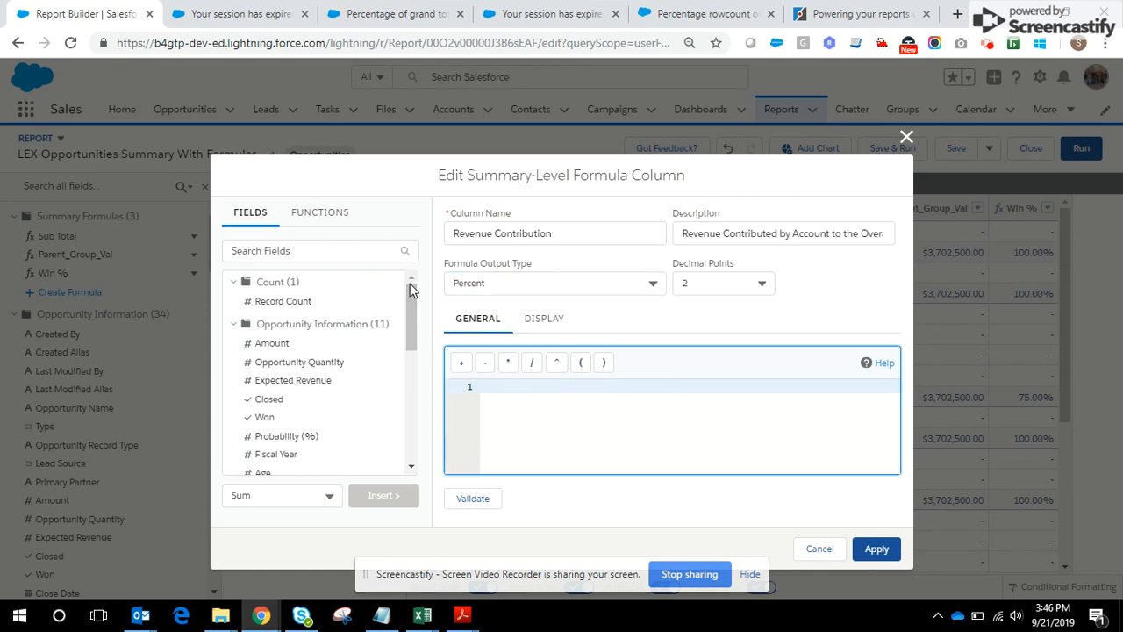
click(320, 249)
text(Amount)
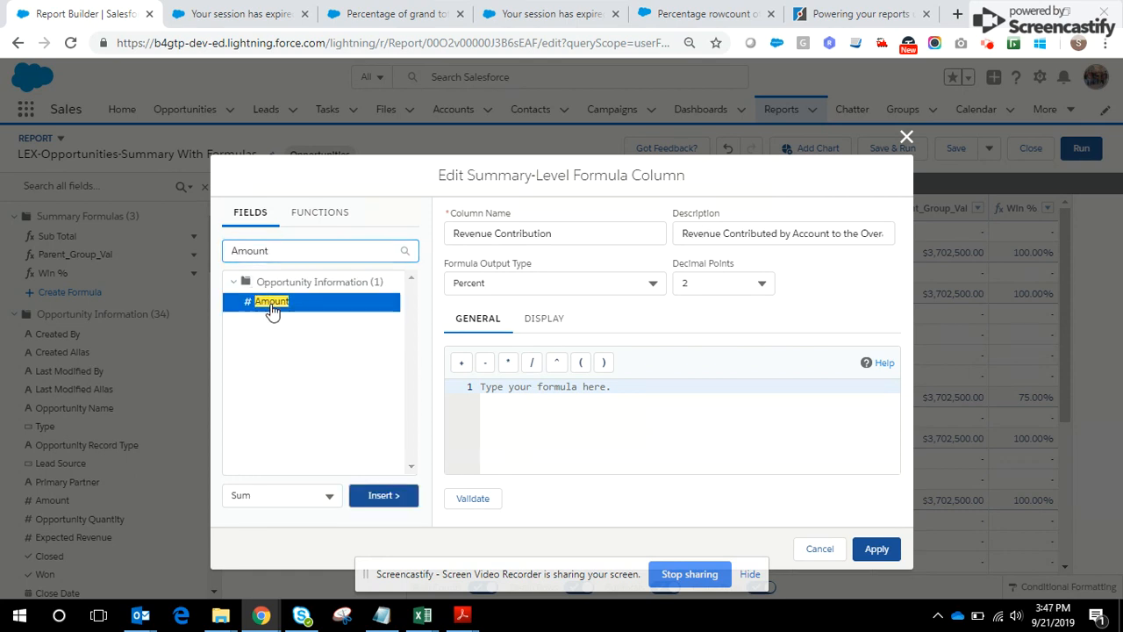
click(383, 495)
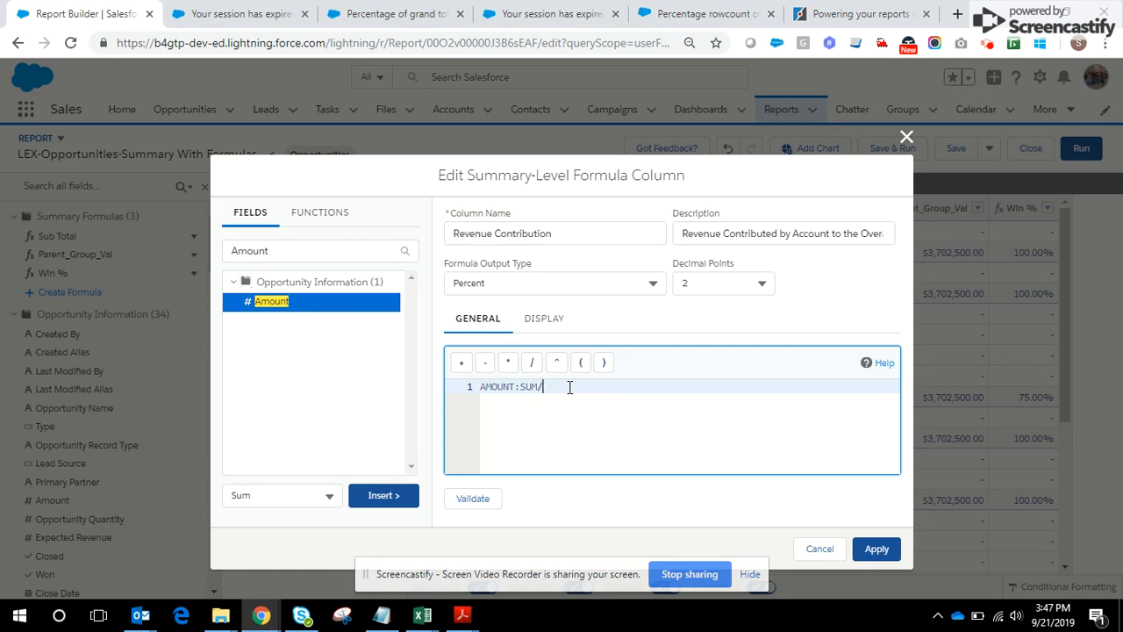
Divide by PARENTGROUPVAL(AMOUNT:SUM, GRAND_SUMMARY), replacing both placeholders.
click(319, 210)
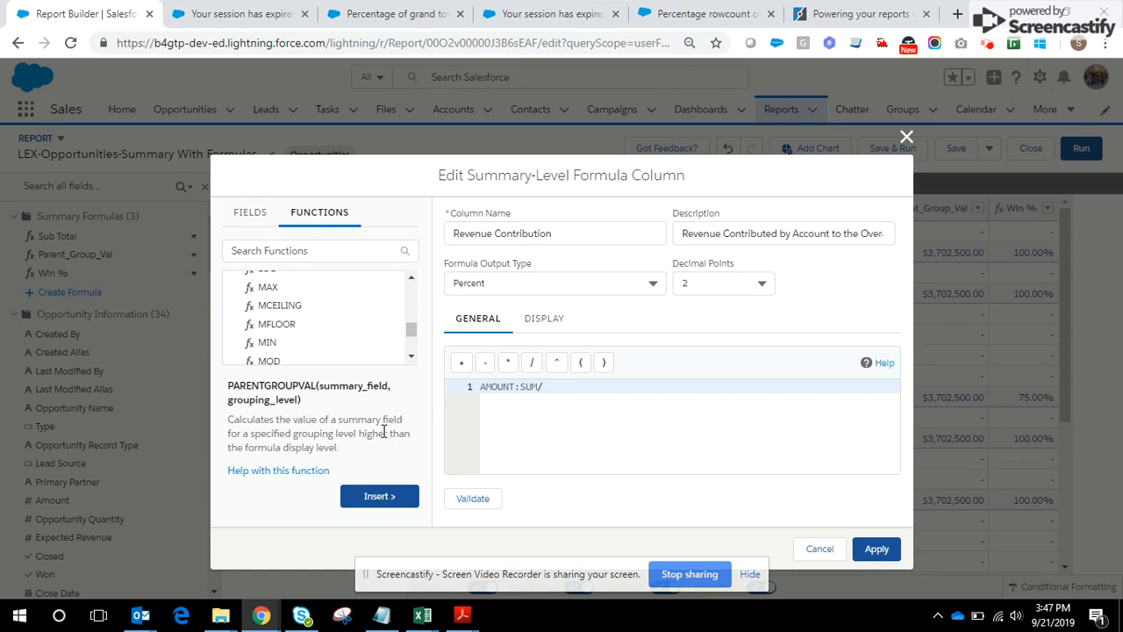
click(379, 495)
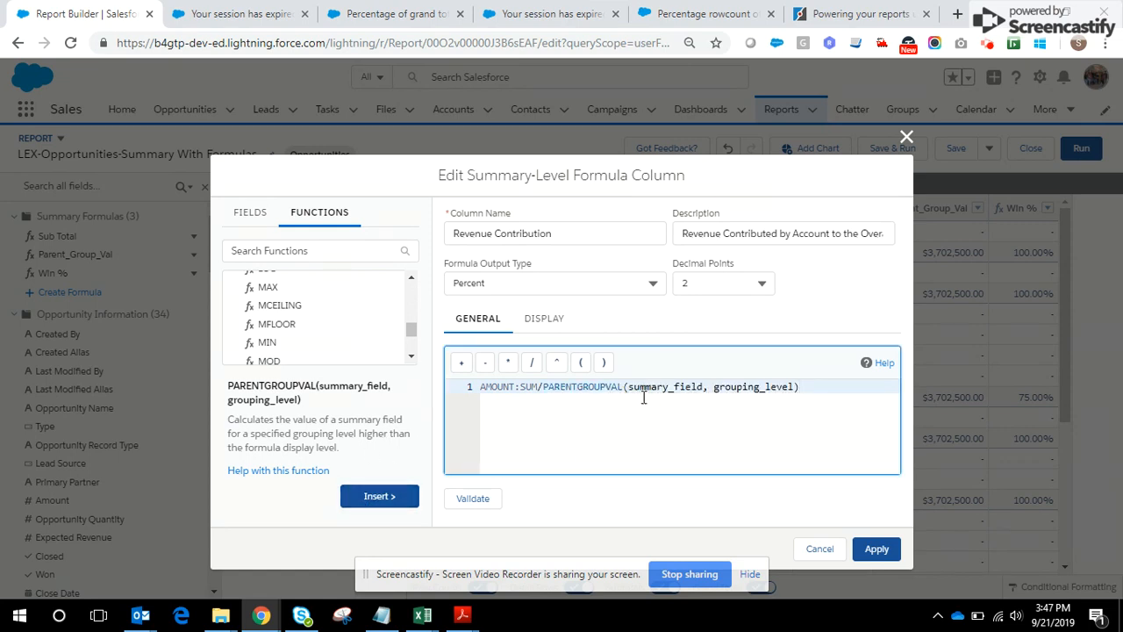
double_click(663, 387)
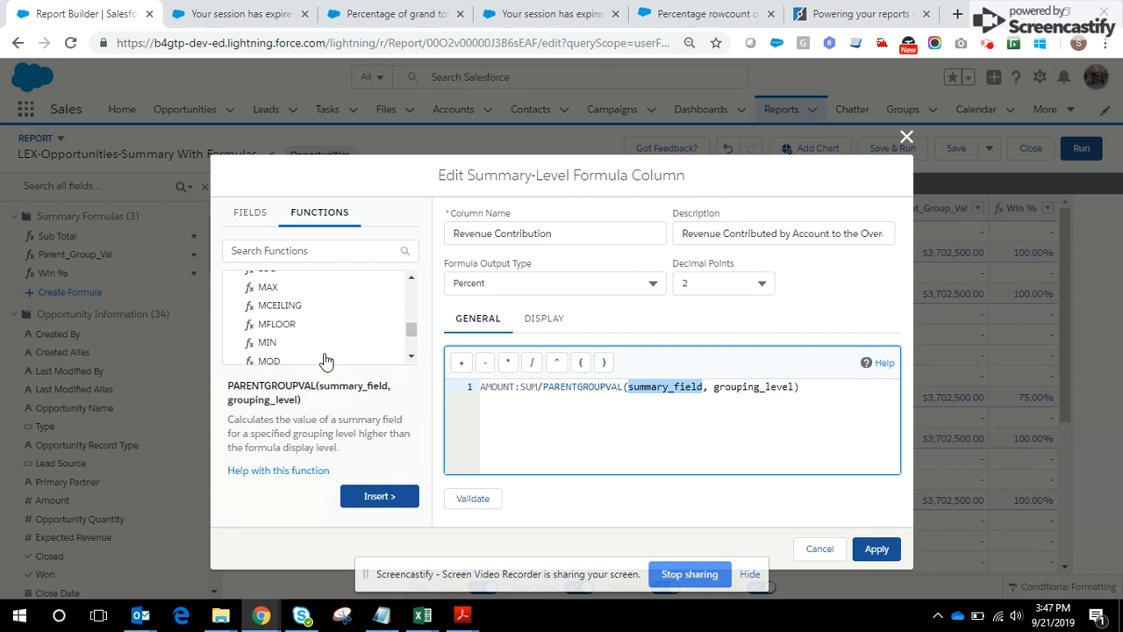
click(249, 211)
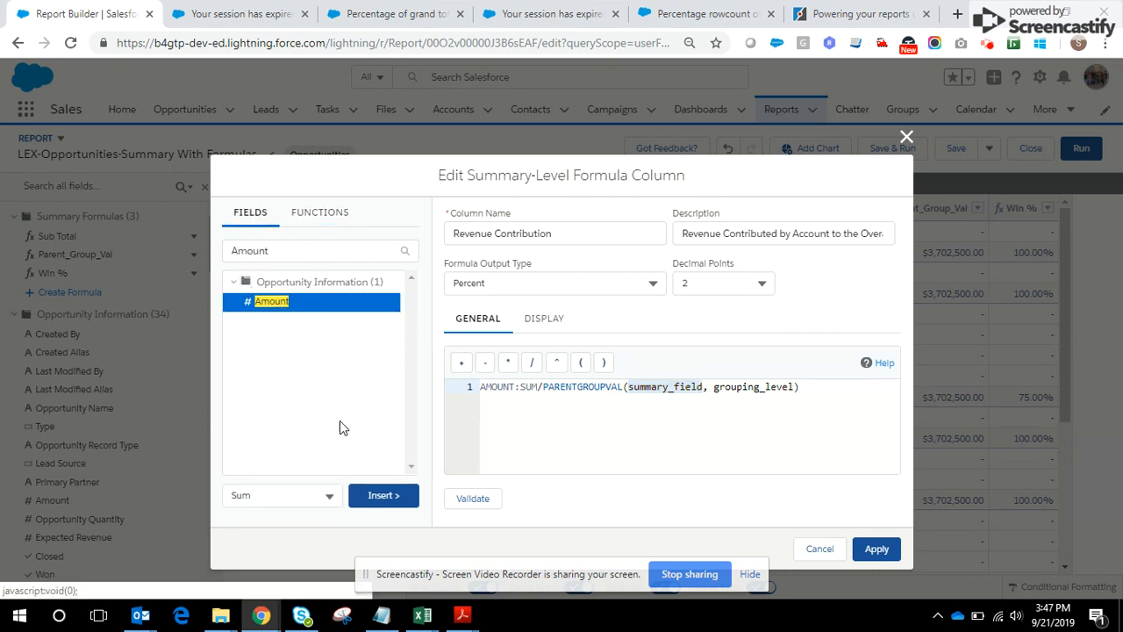
click(383, 495)
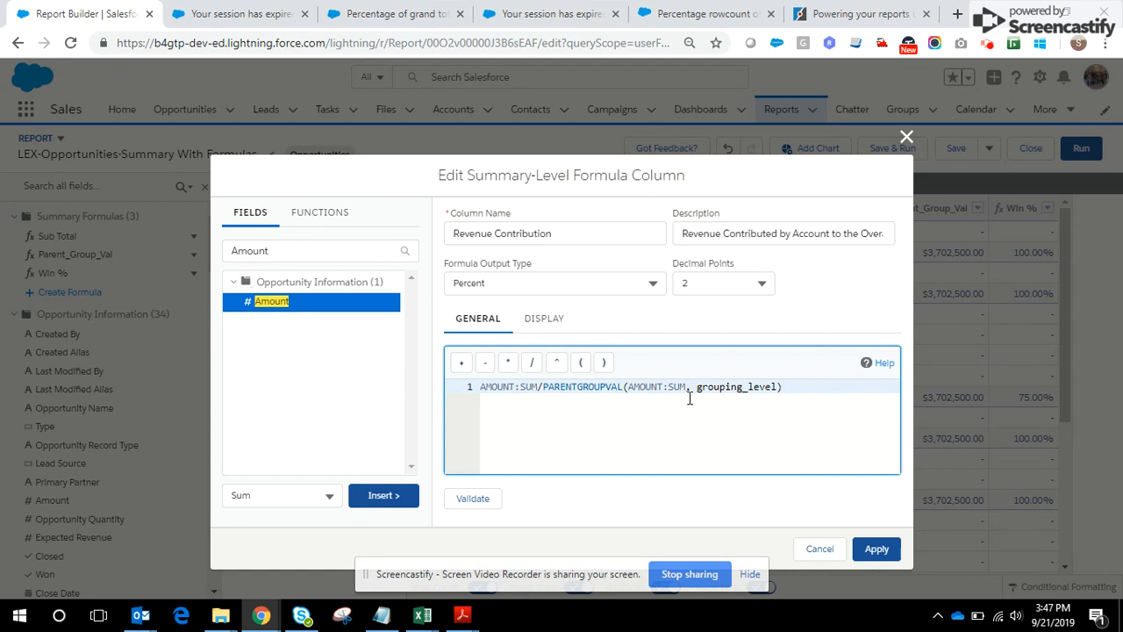
double_click(735, 386)
text(GRAND)
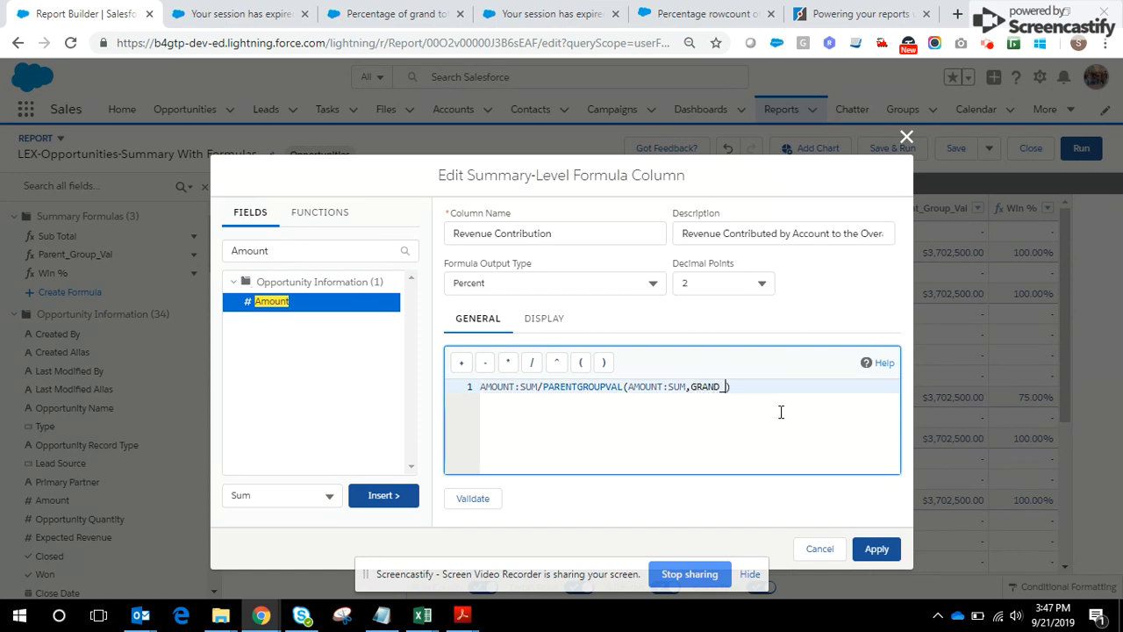
text(SUMMARY))
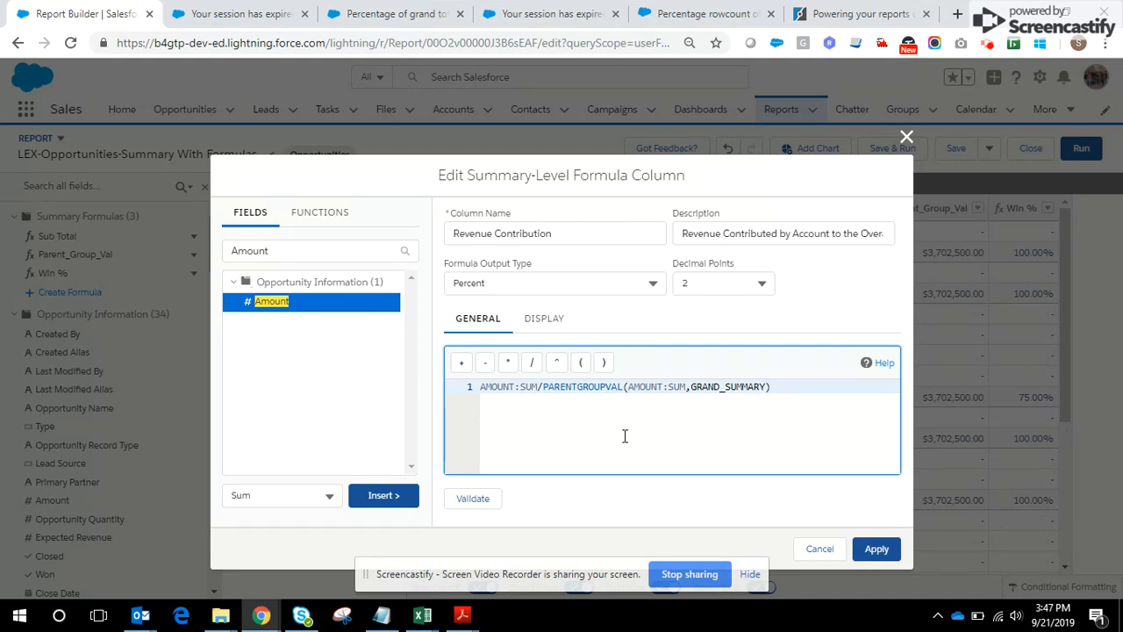
Apply the formula to Specific Groups (Account Name), validate it, and add the column.
click(544, 317)
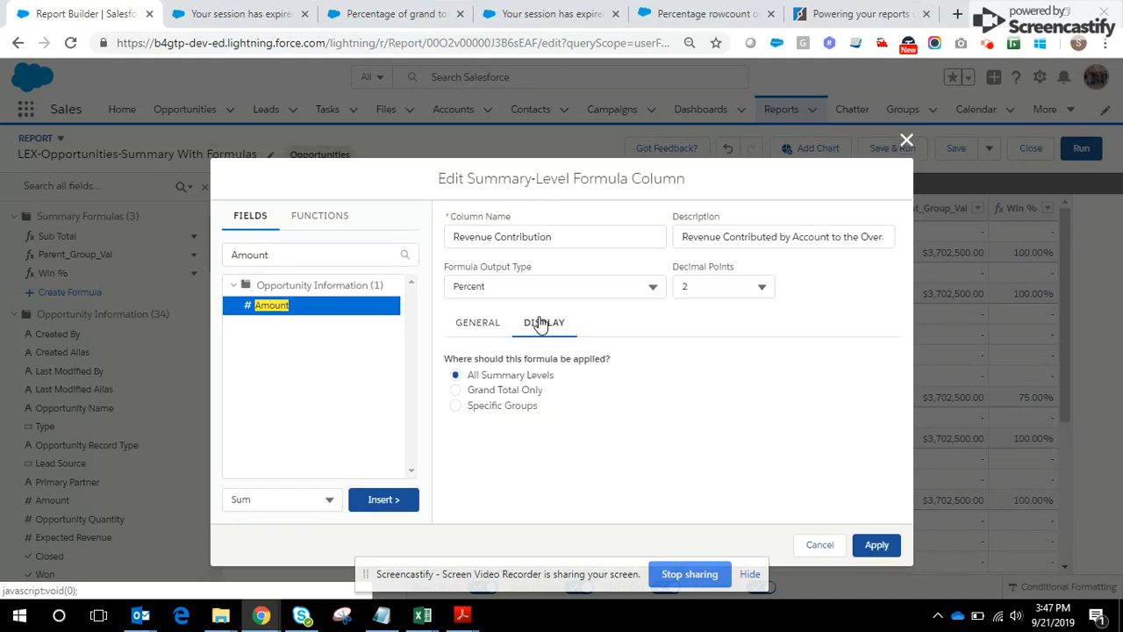
click(456, 403)
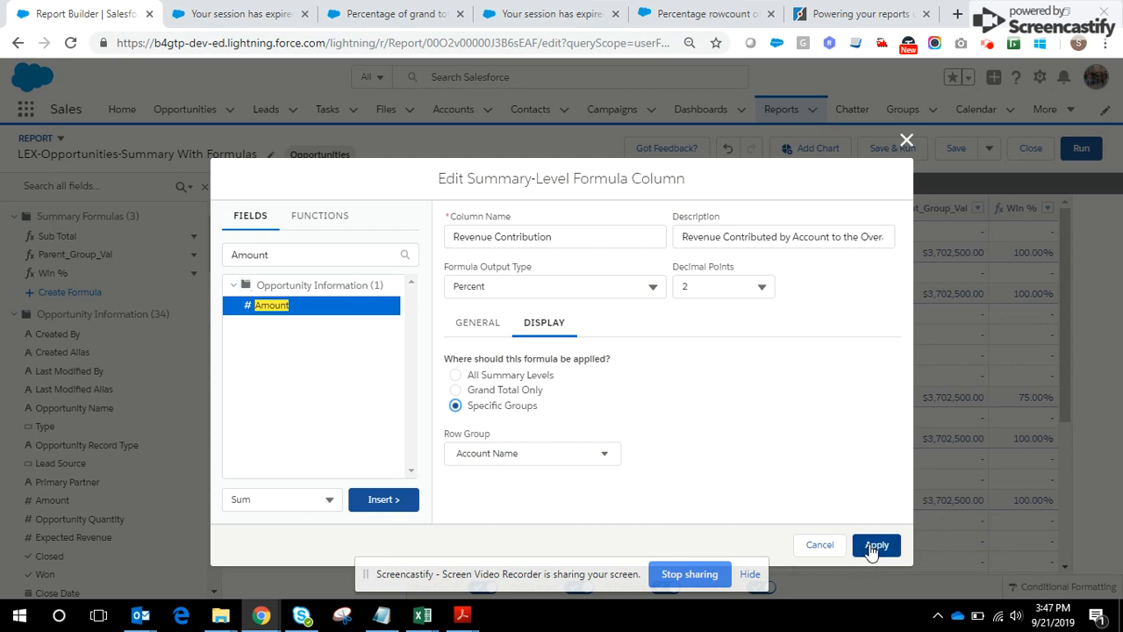
click(477, 323)
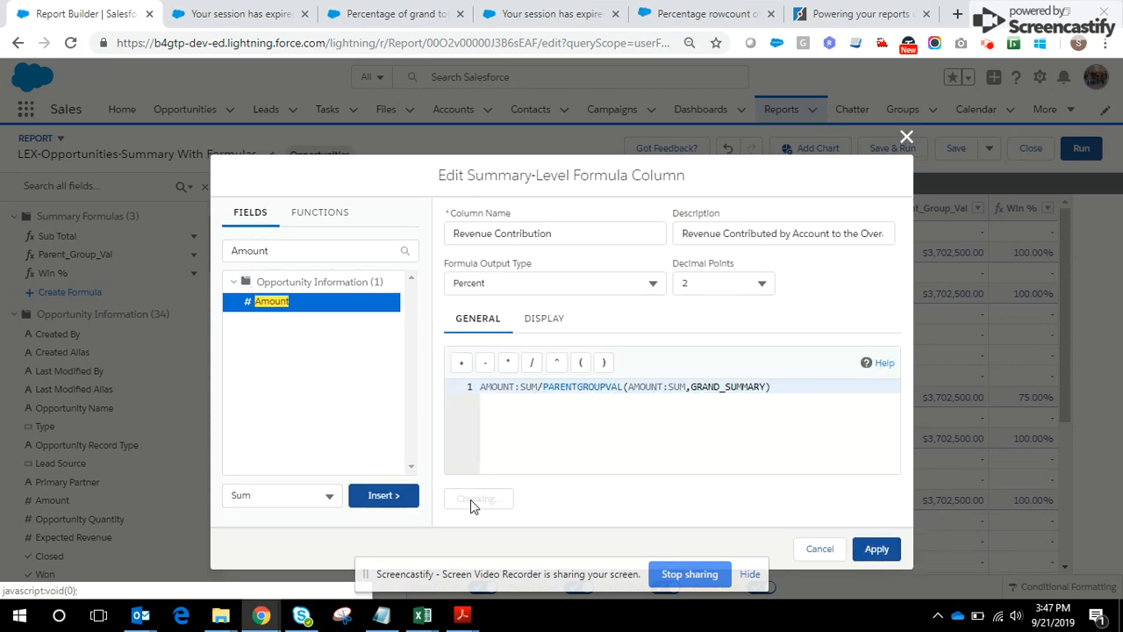
click(477, 499)
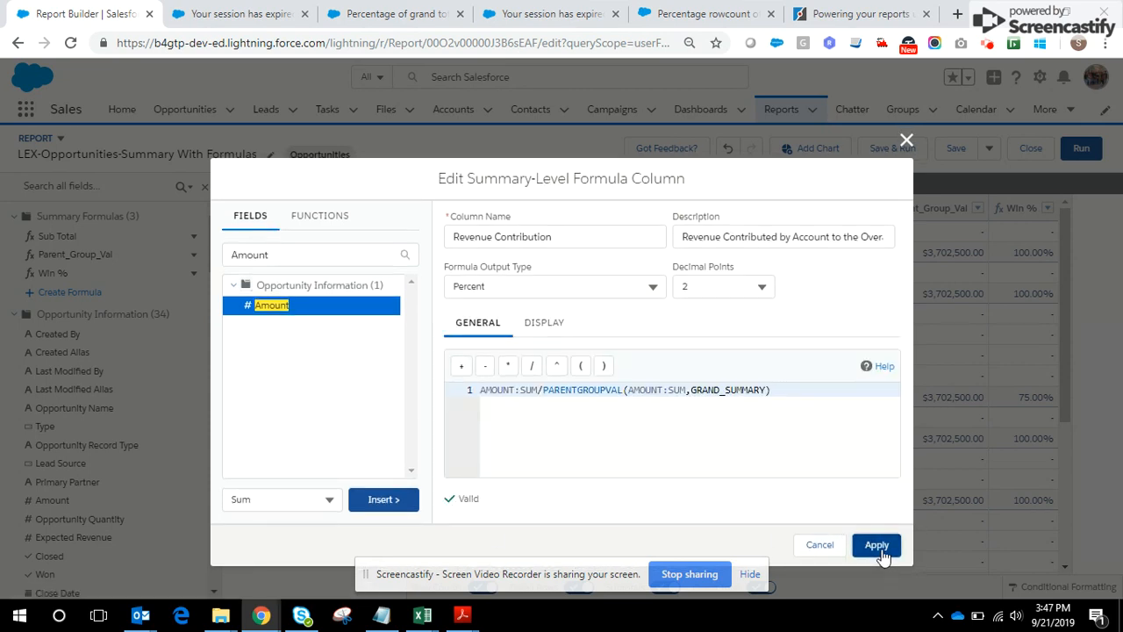
click(876, 544)
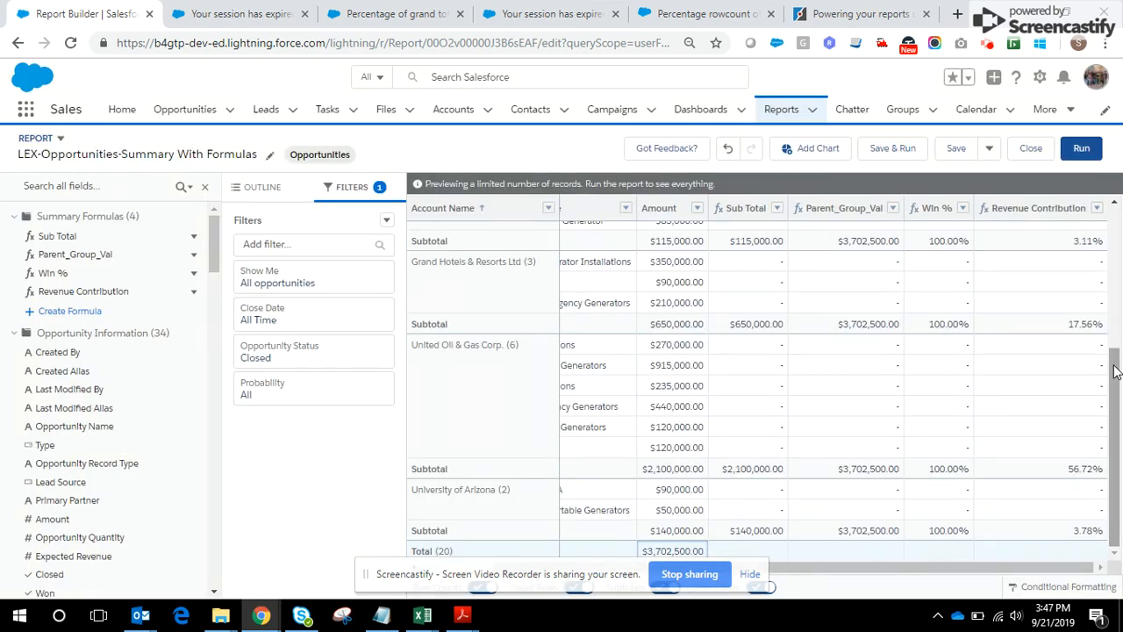
scroll(up, 3)
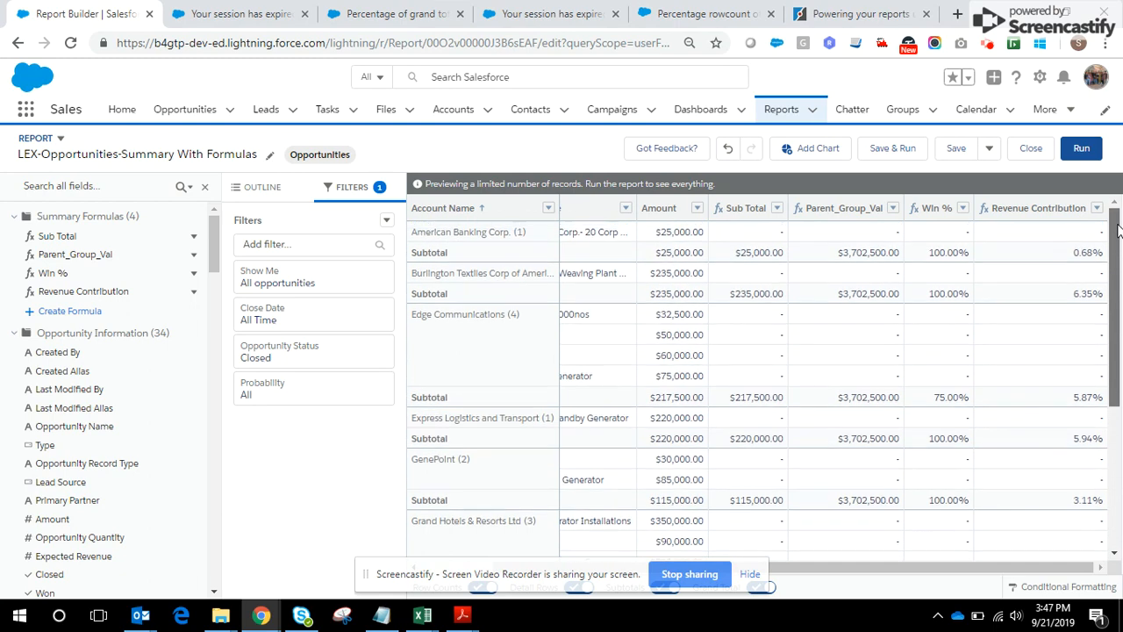
scroll(down, 3)
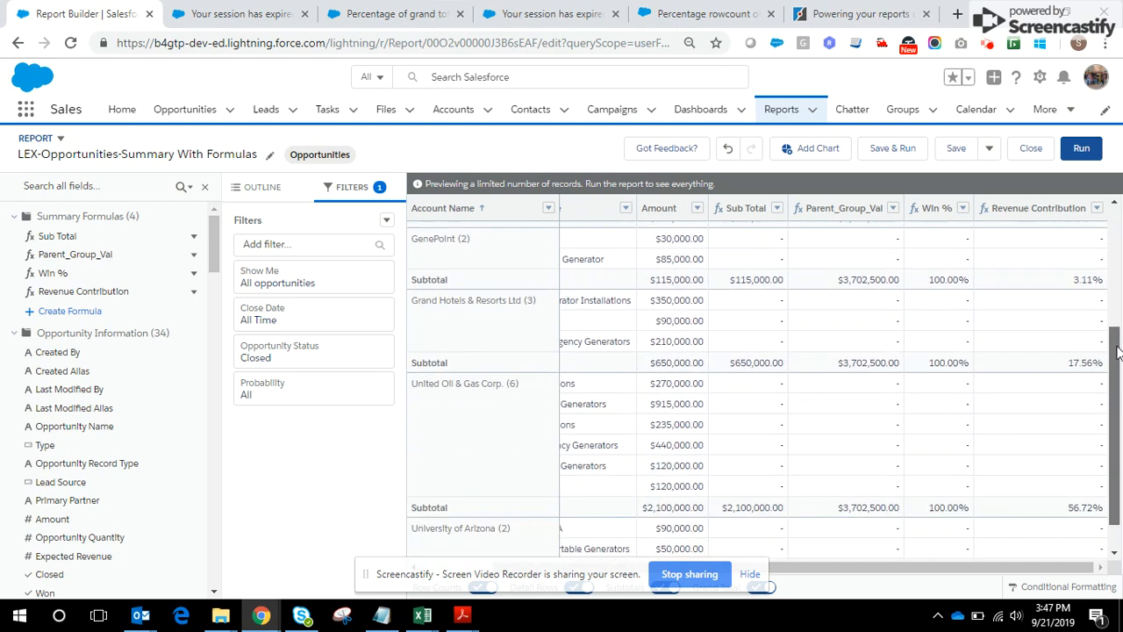
scroll(down, 3)
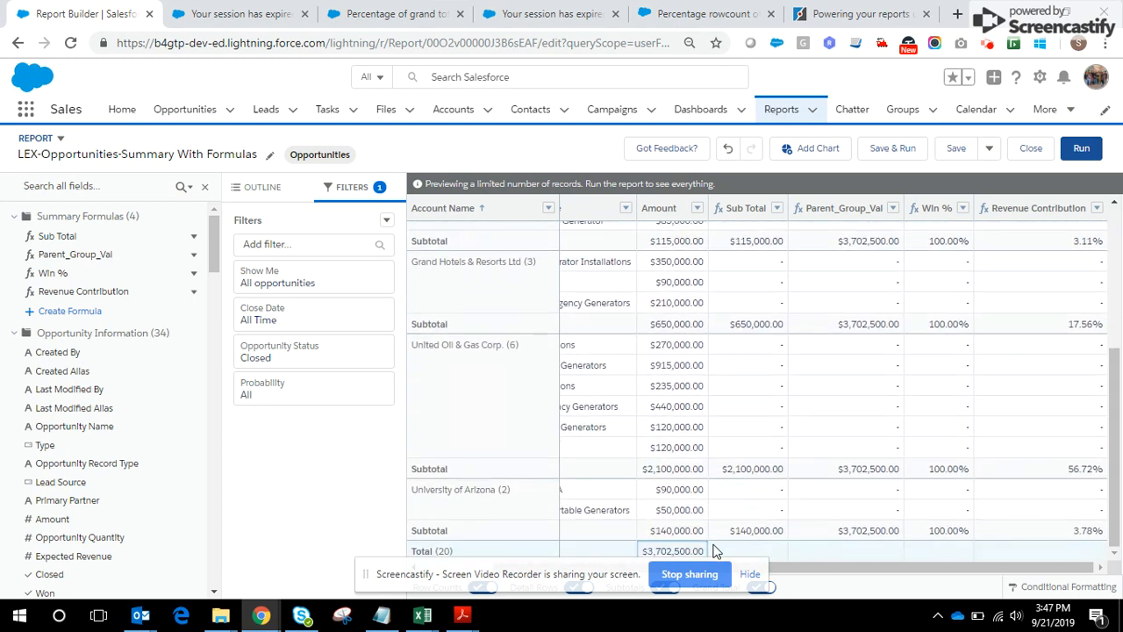
mouse_move(839, 337)
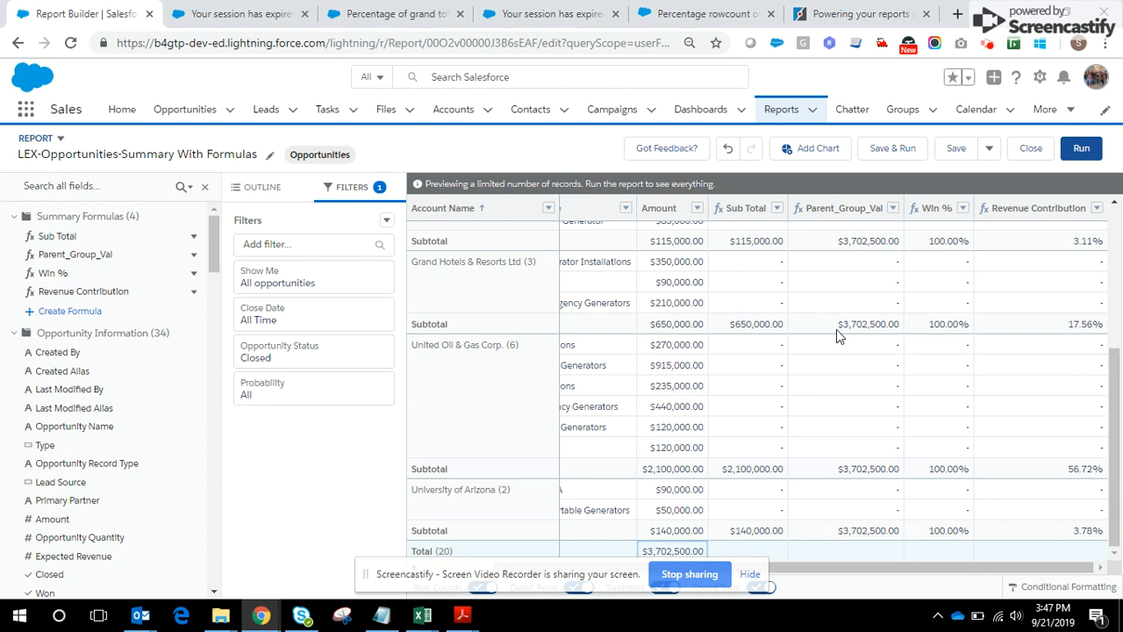
mouse_move(737, 335)
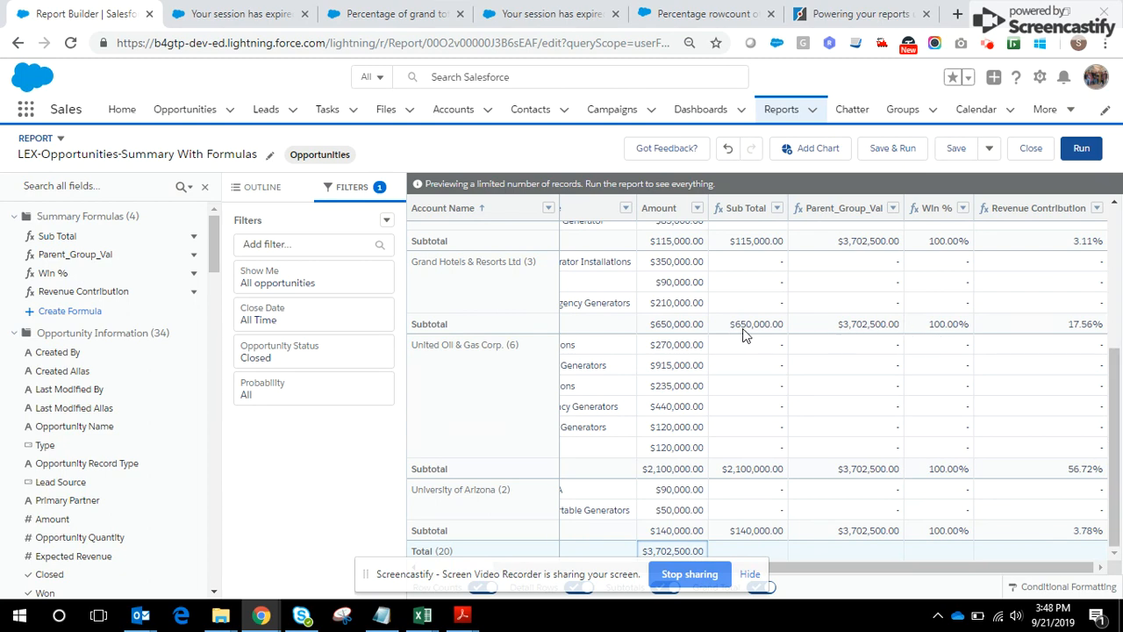
mouse_move(774, 337)
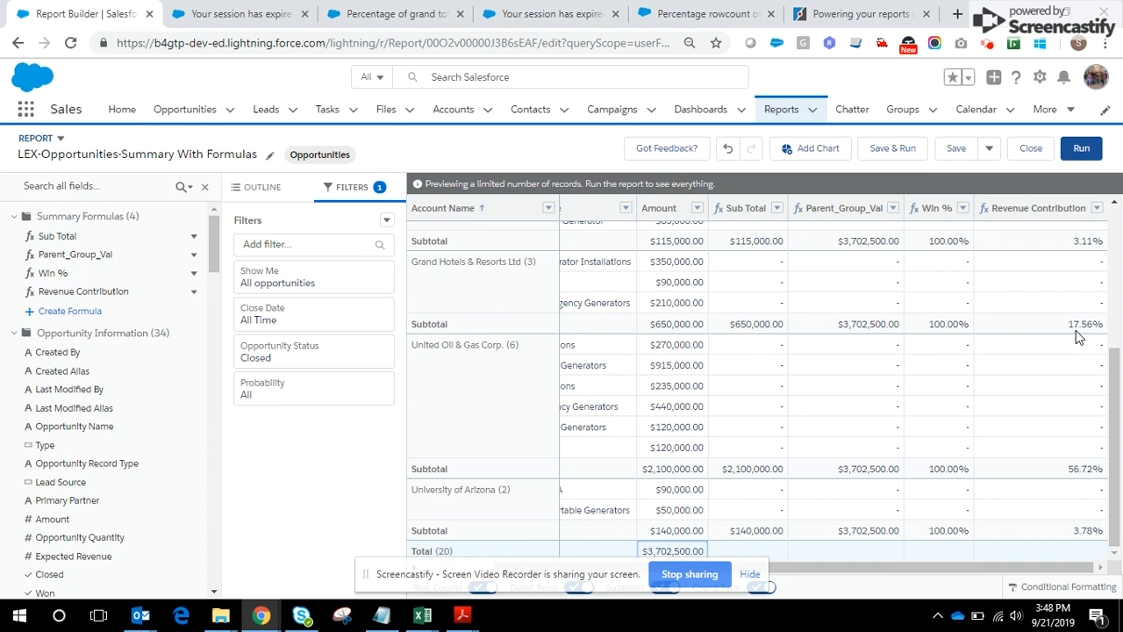
mouse_move(740, 481)
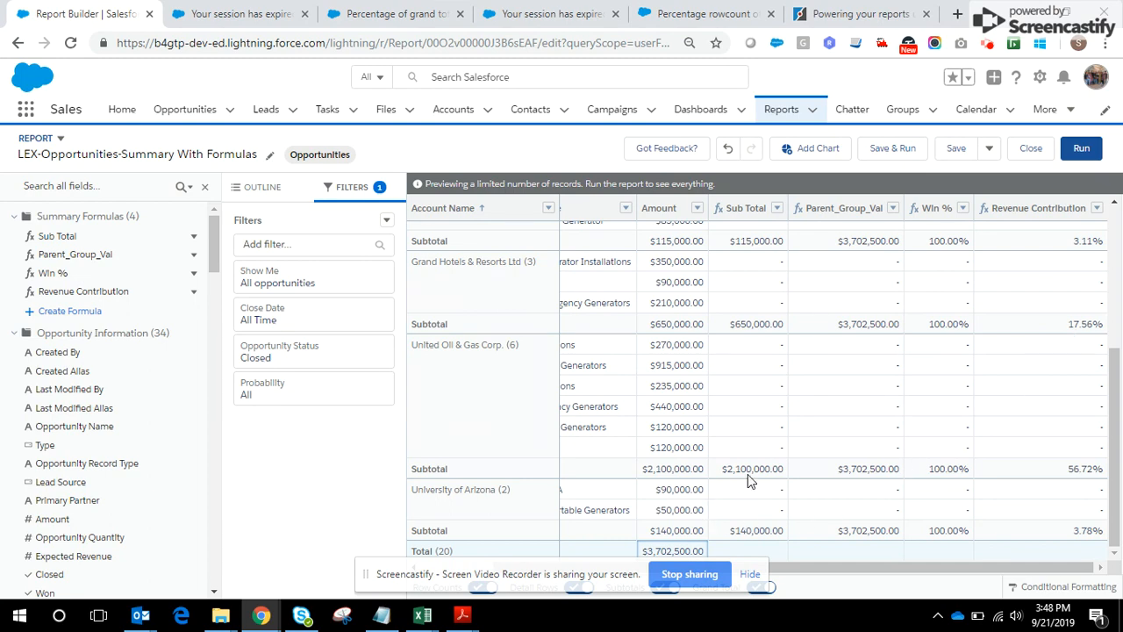
mouse_move(1074, 477)
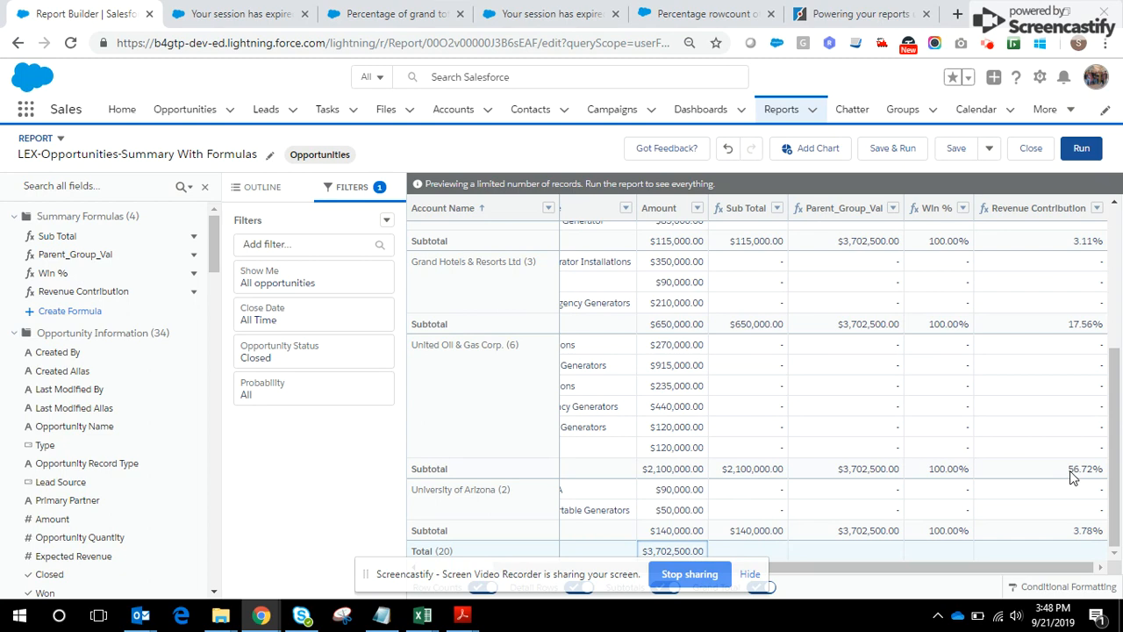
mouse_move(747, 548)
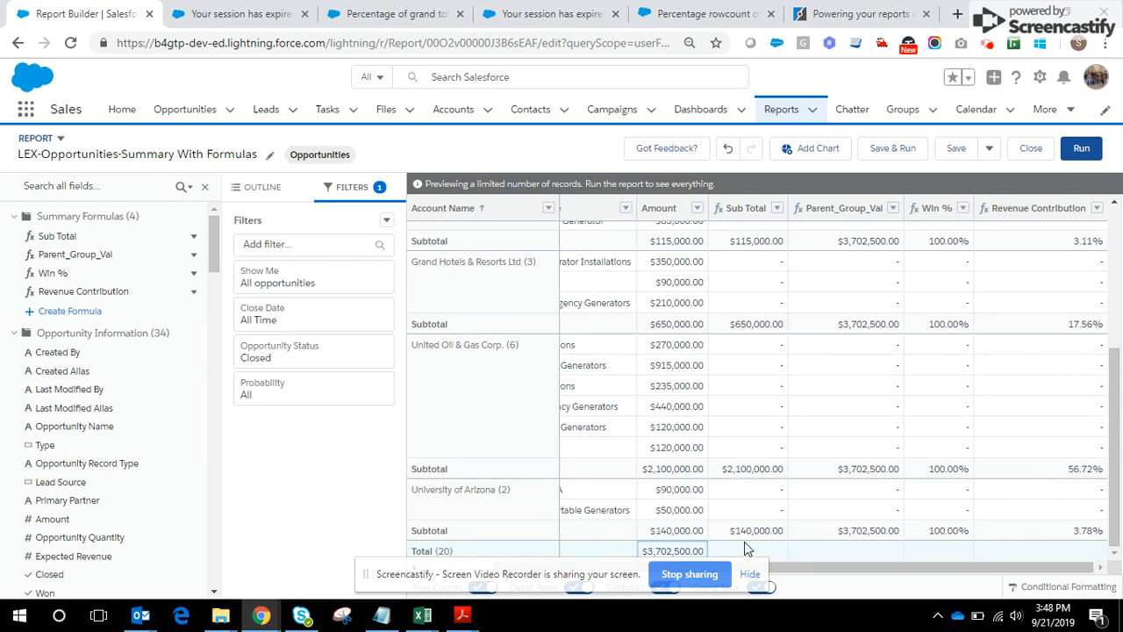
mouse_move(653, 559)
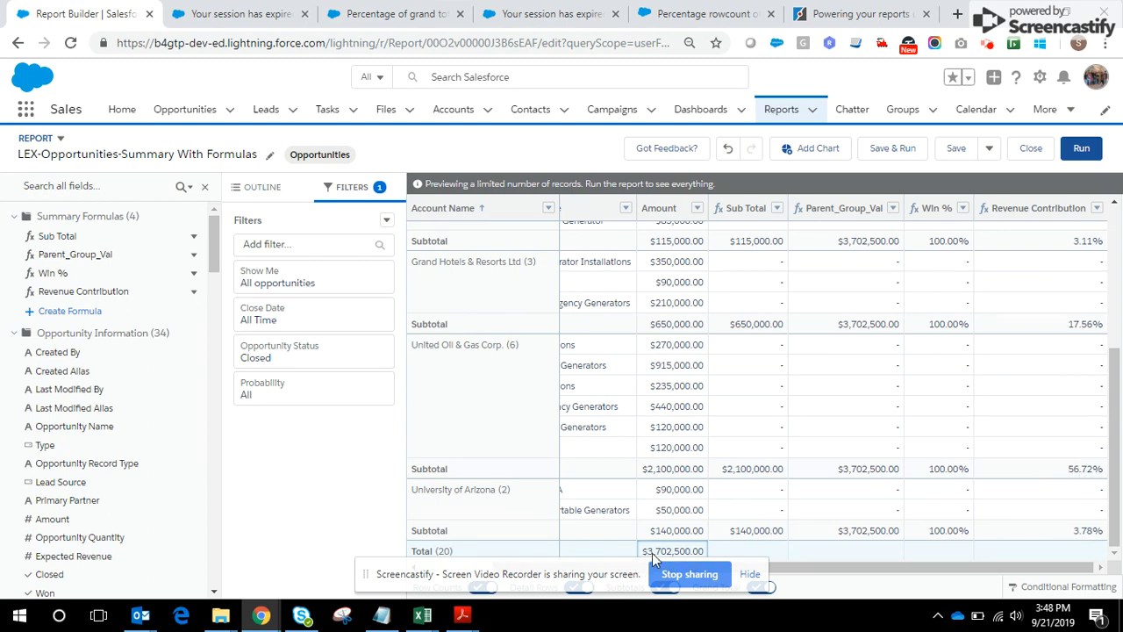
mouse_move(645, 565)
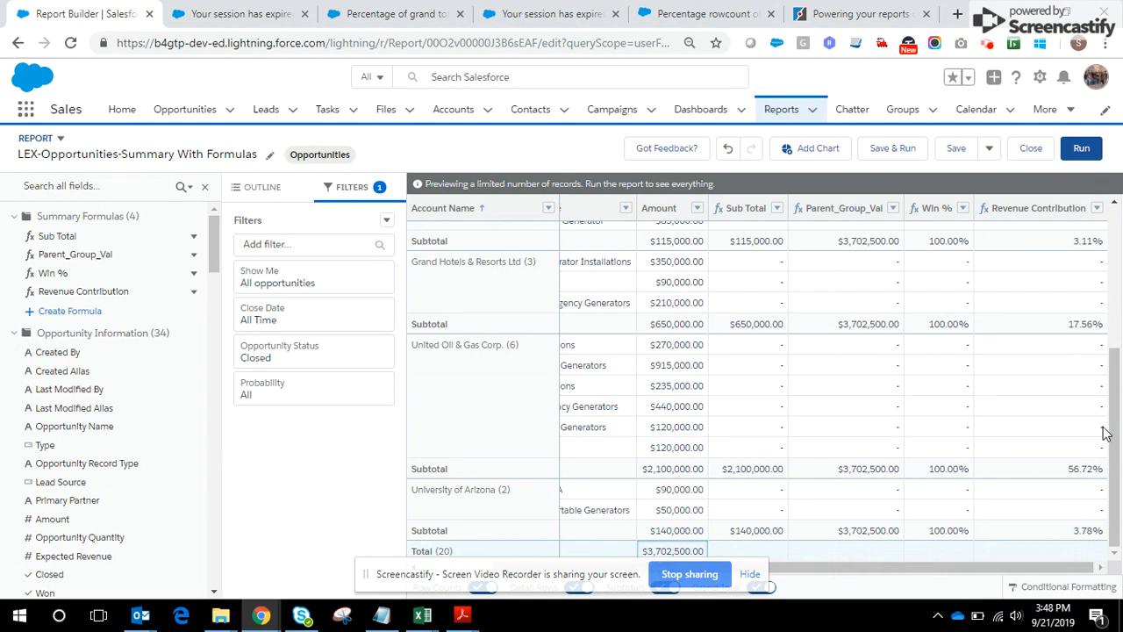
scroll(up, 3)
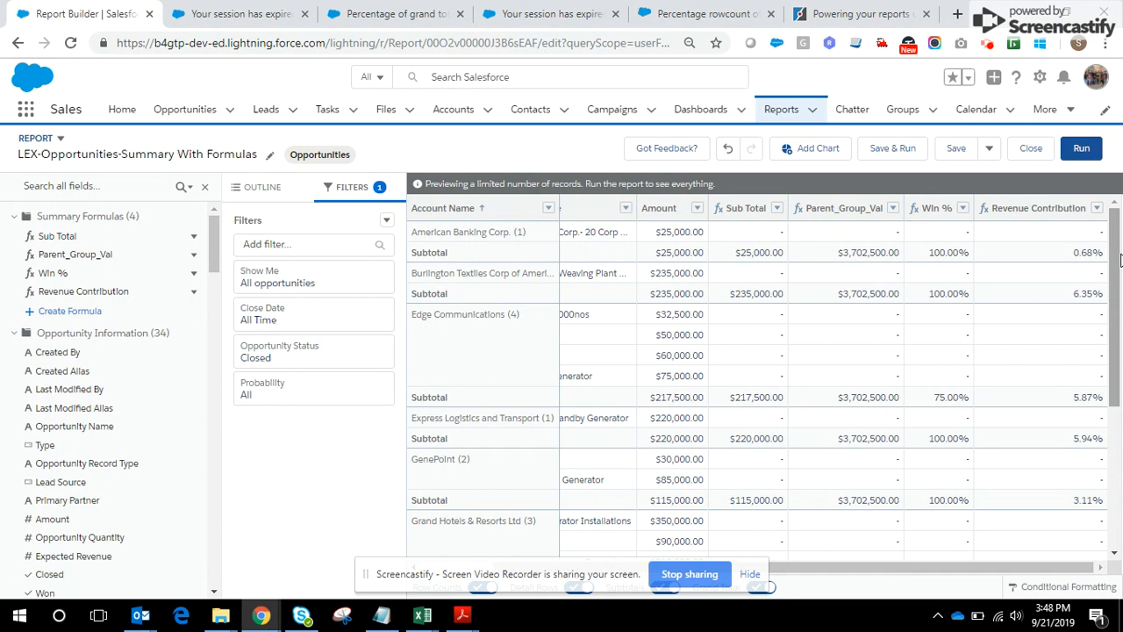
mouse_move(488, 323)
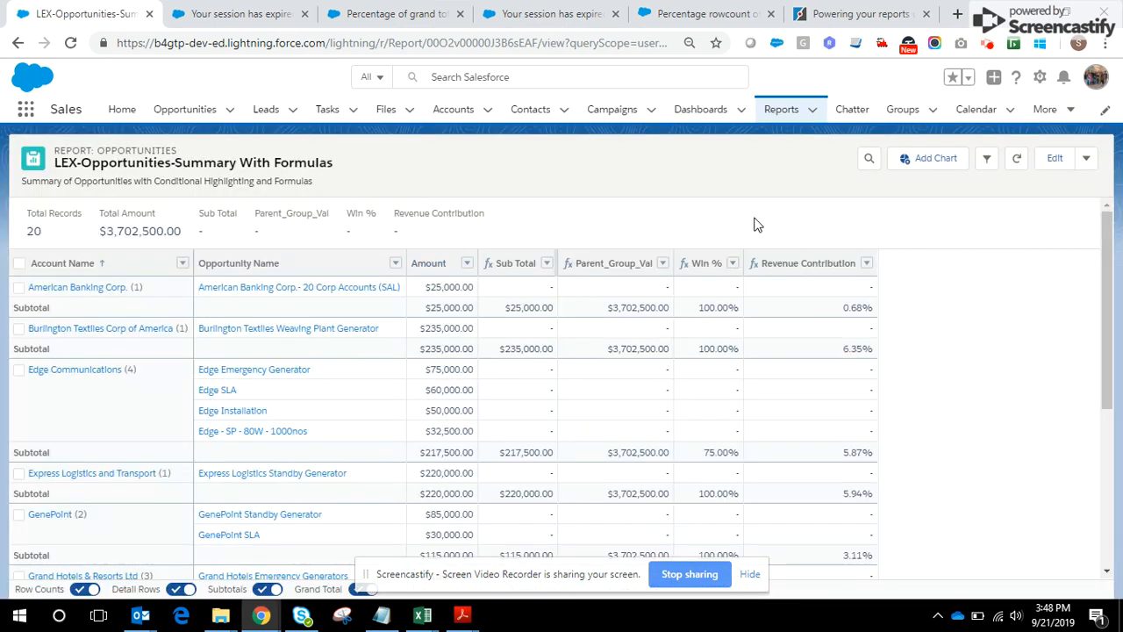
mouse_move(776, 294)
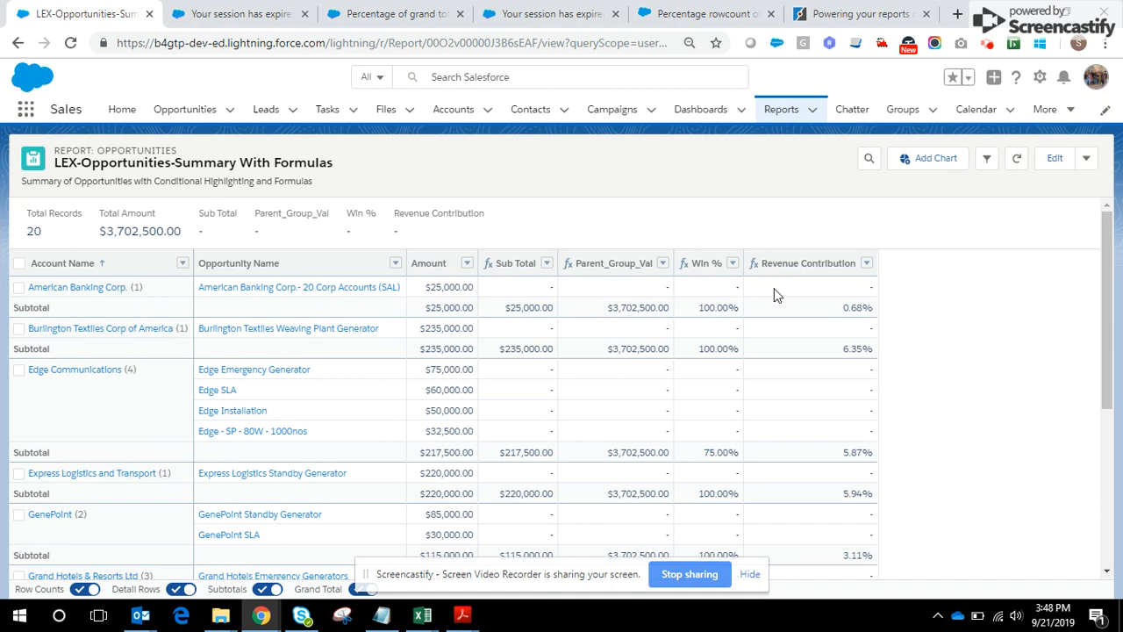
mouse_move(570, 454)
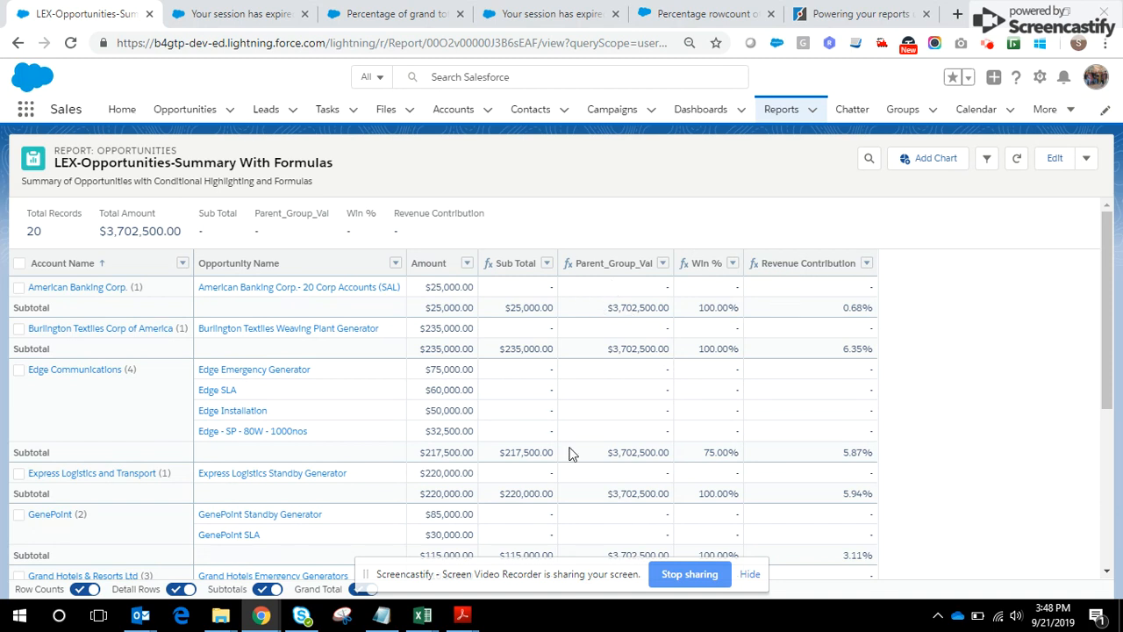
mouse_move(758, 315)
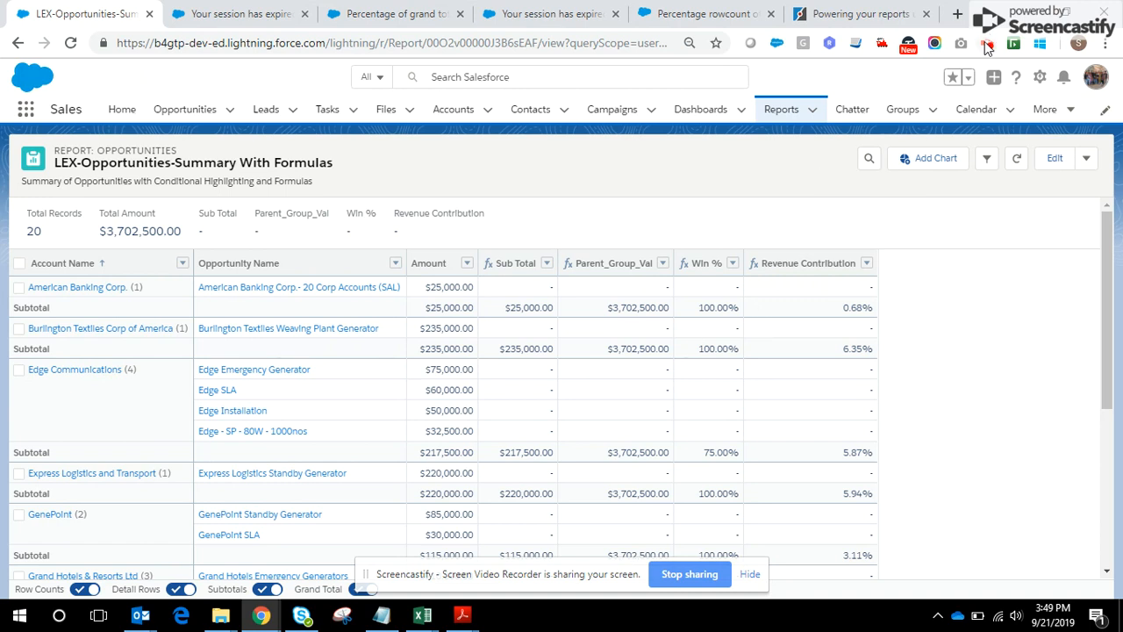
Run the report to show 20 records, $3,702,500.00 total and all four formula columns.
click(987, 42)
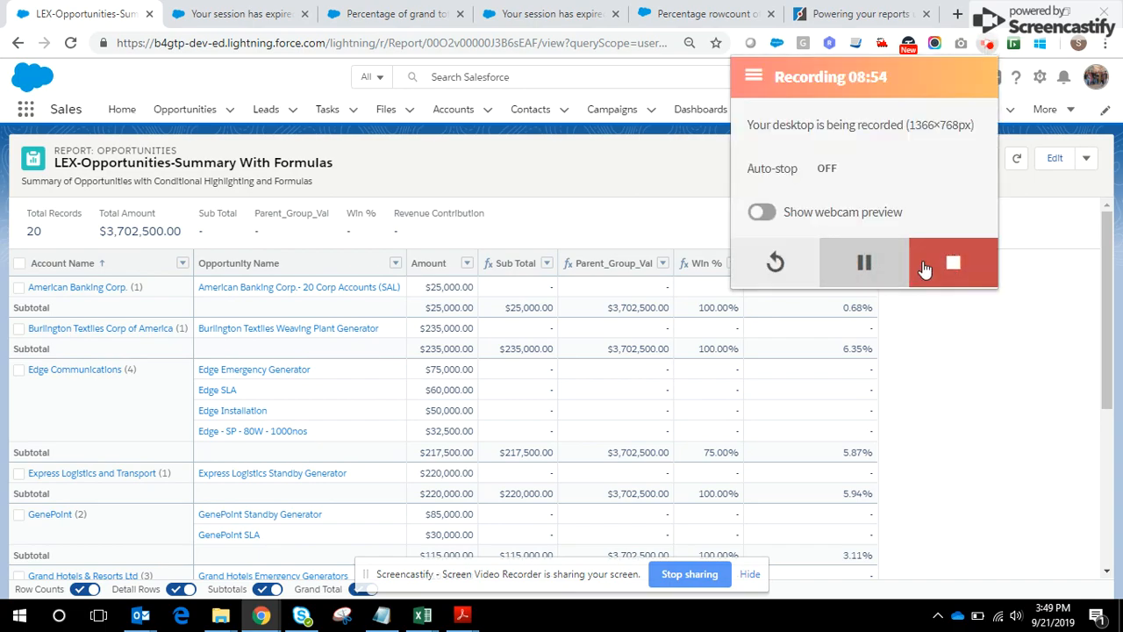